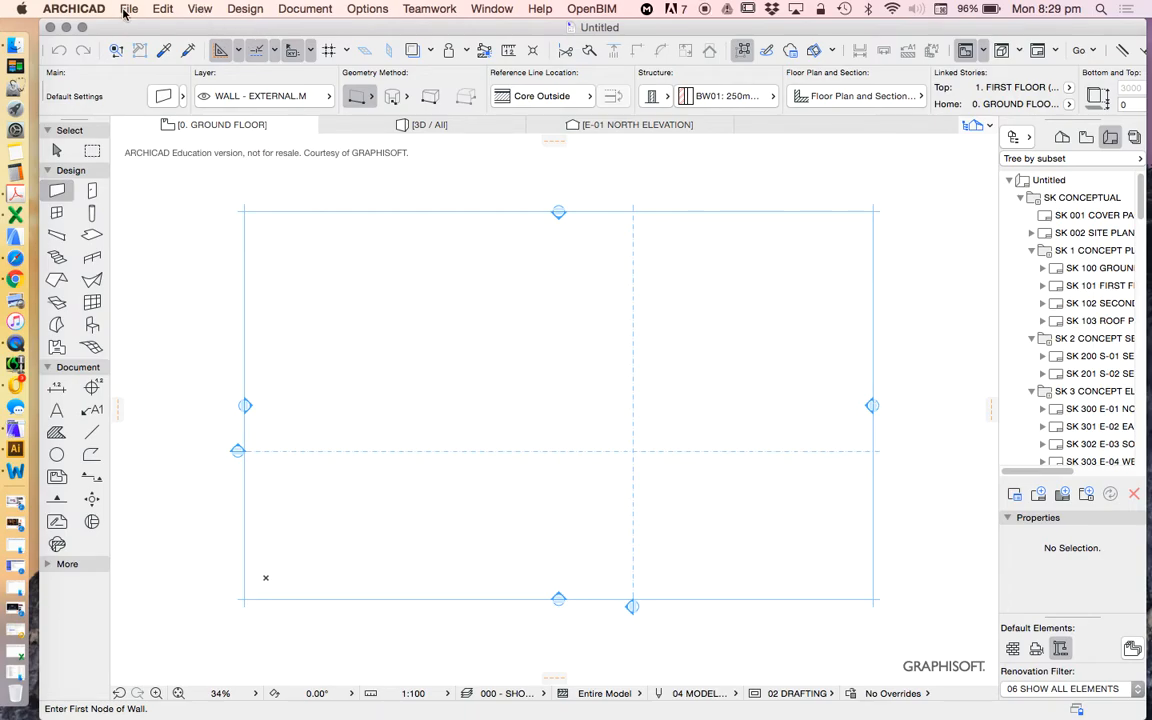
Browse the menus and element settings, then dock the floating Toolbox back on the left edge.
click(130, 9)
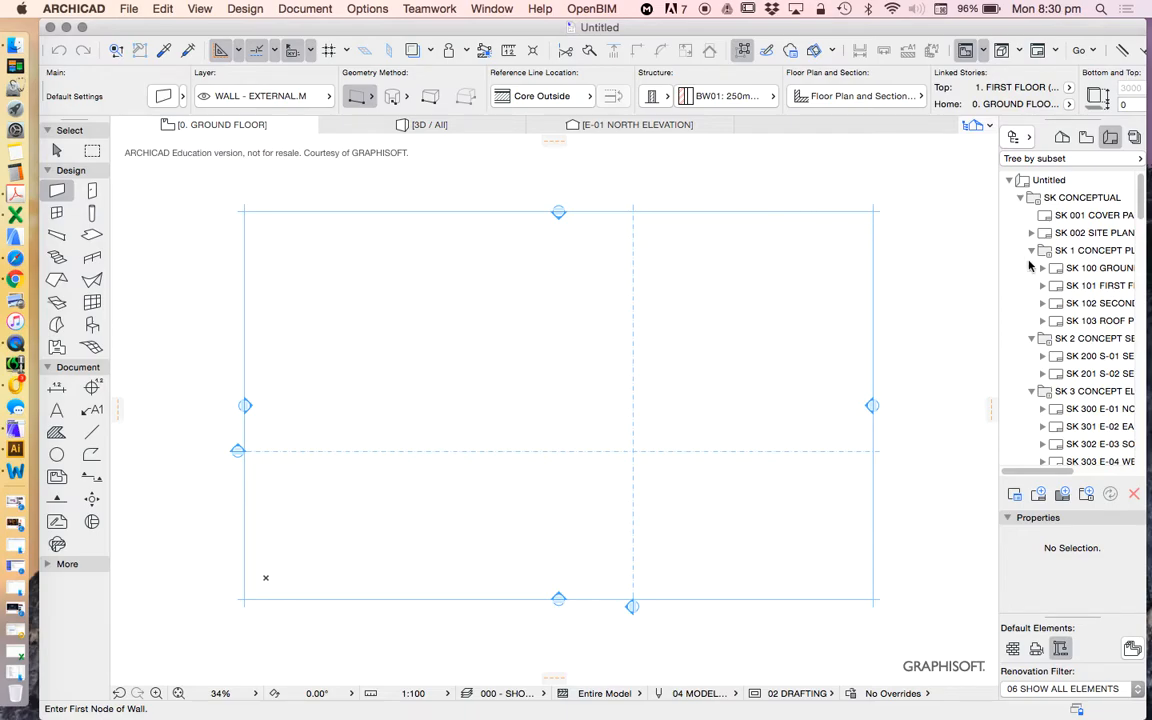
mouse_move(57, 498)
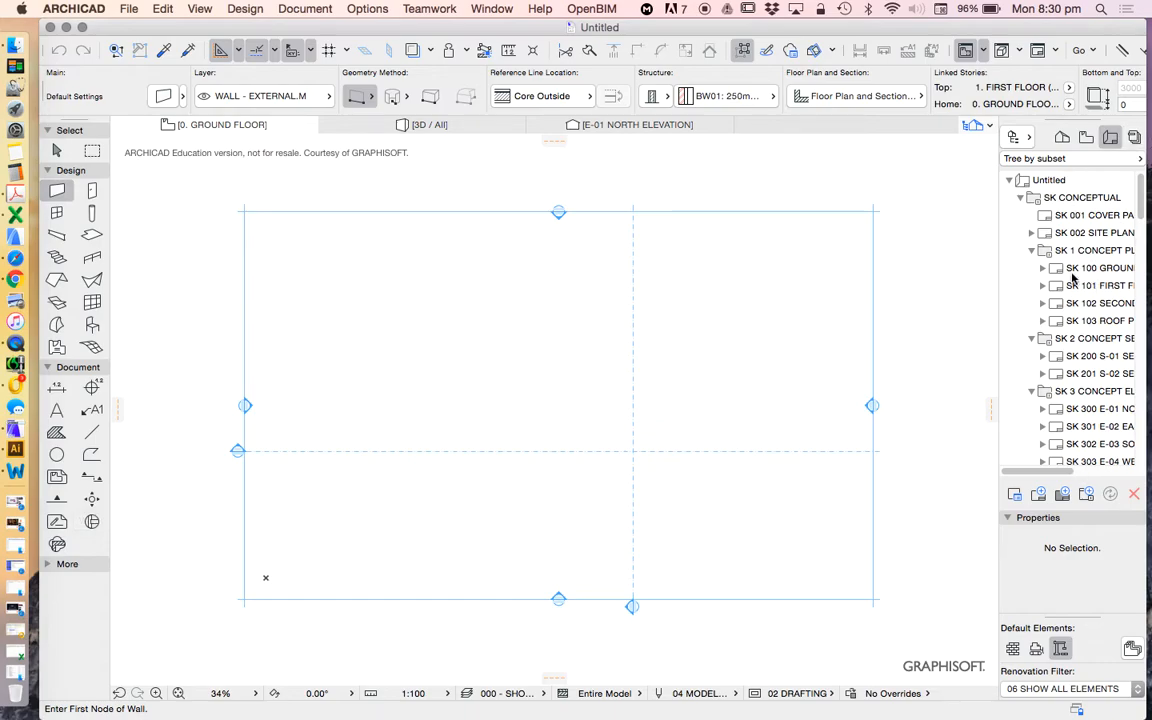
mouse_move(1074, 197)
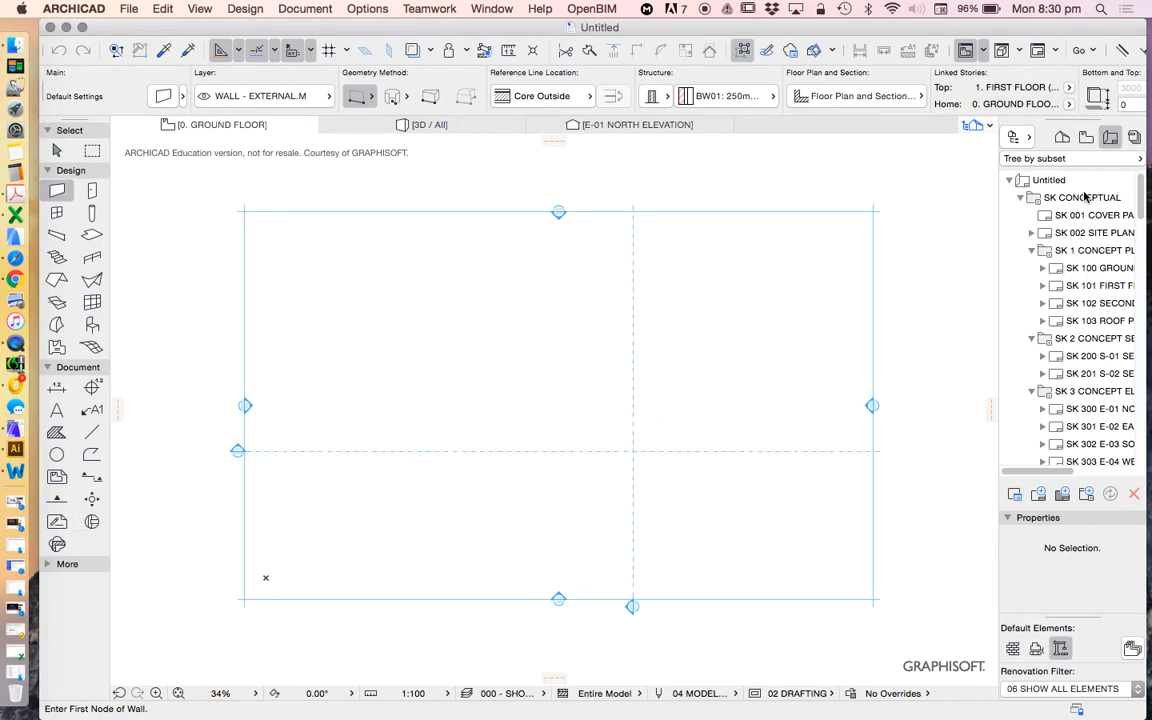
scroll(down, 3)
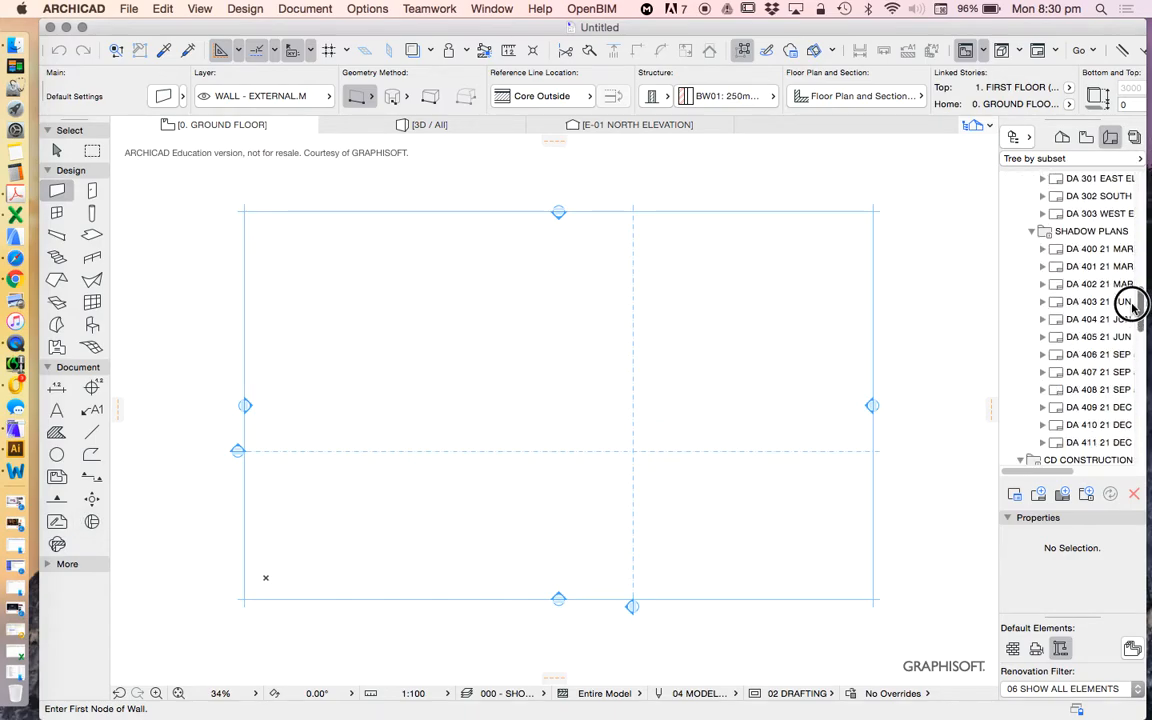
scroll(down, 3)
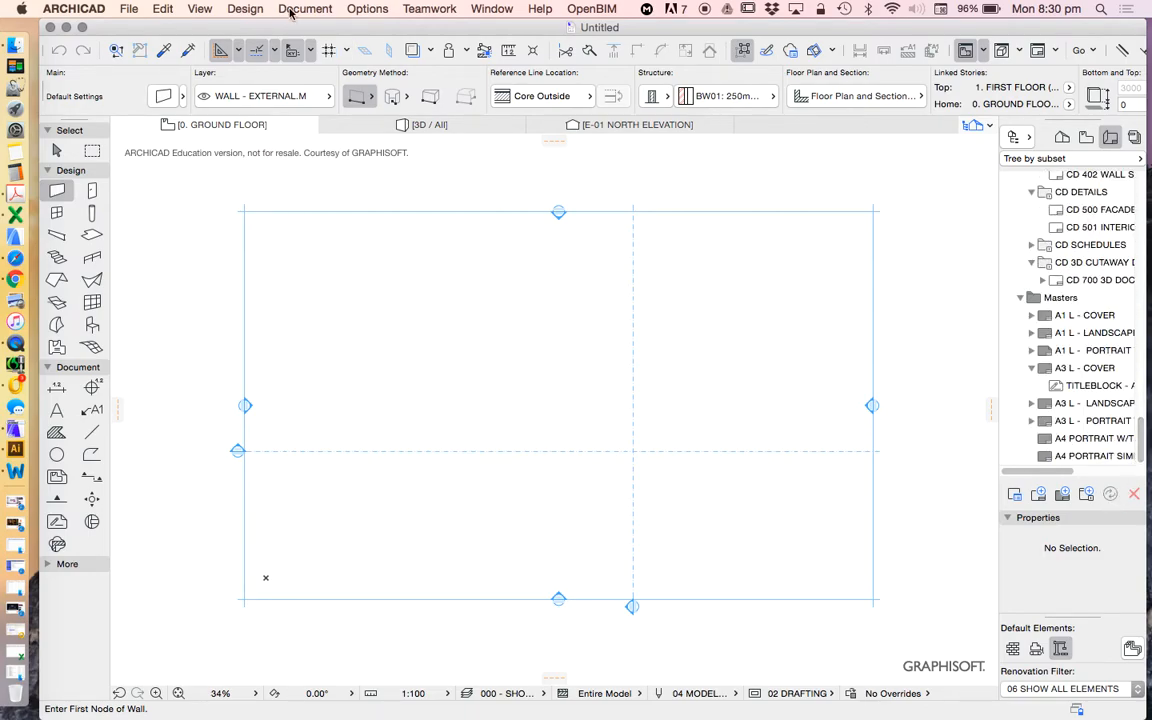
click(367, 8)
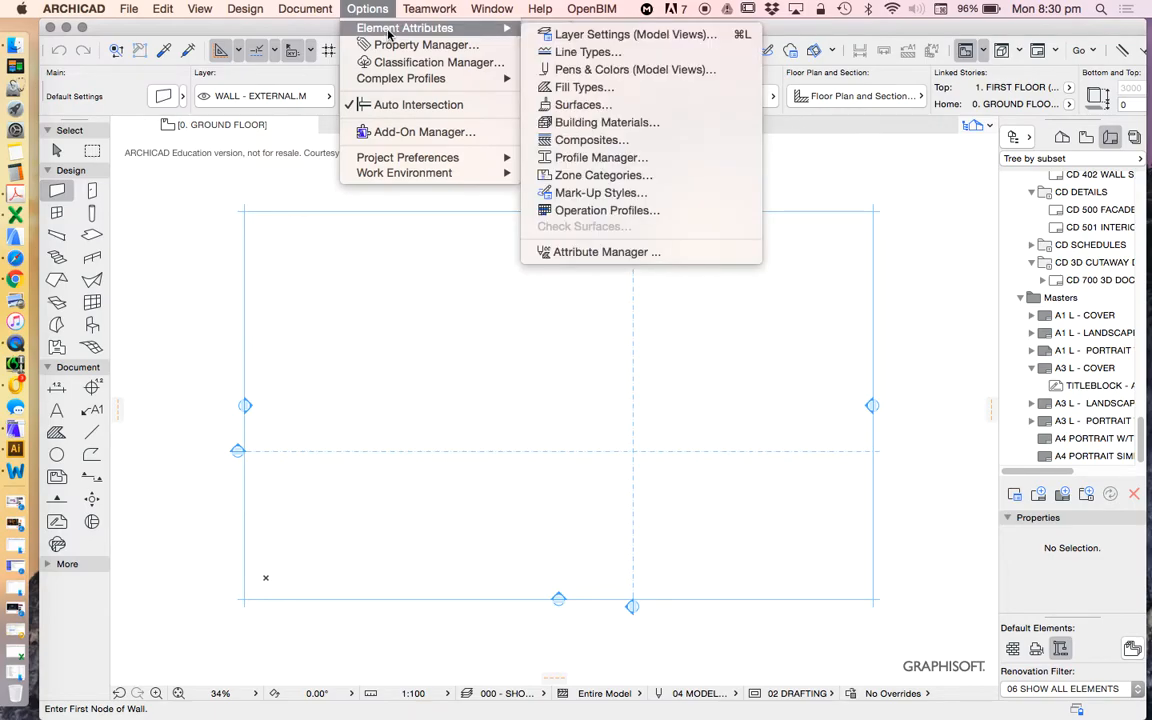
mouse_move(621, 35)
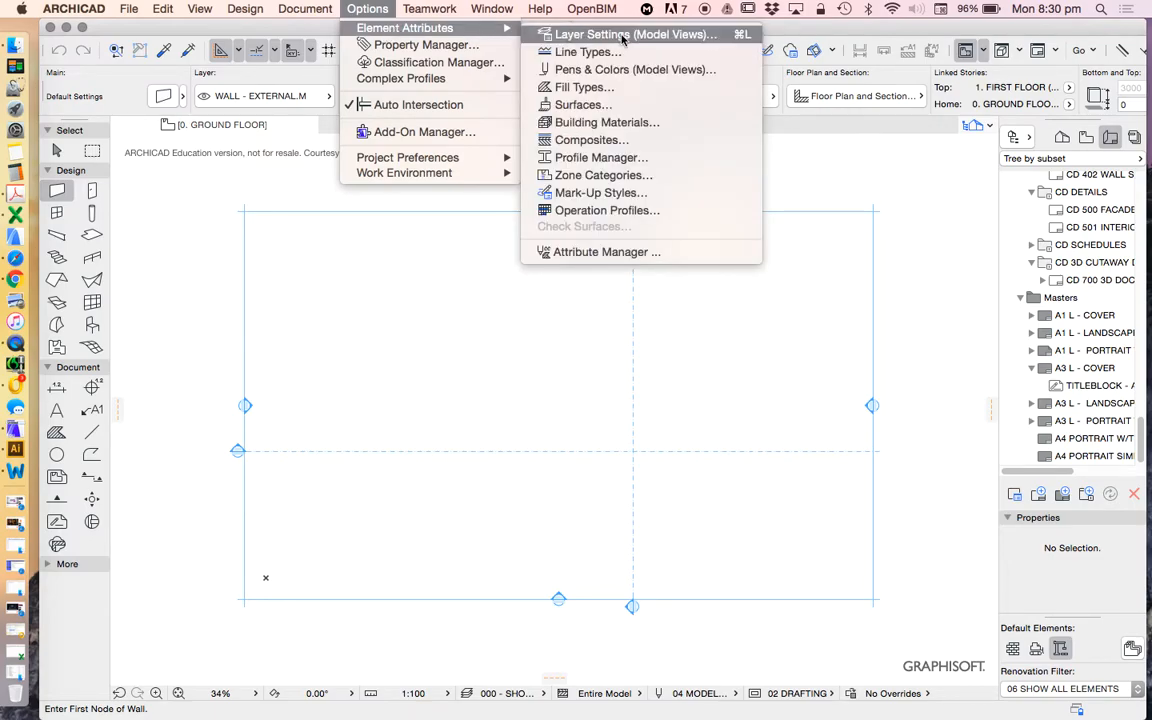
mouse_move(589, 87)
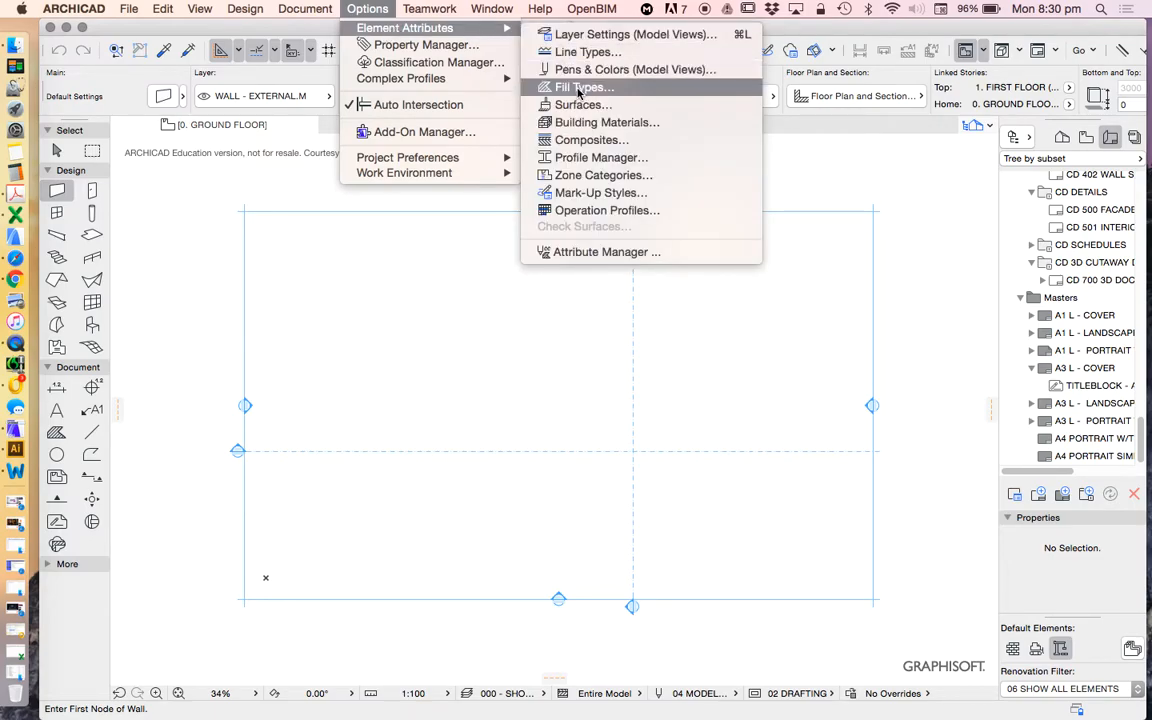
mouse_move(605, 122)
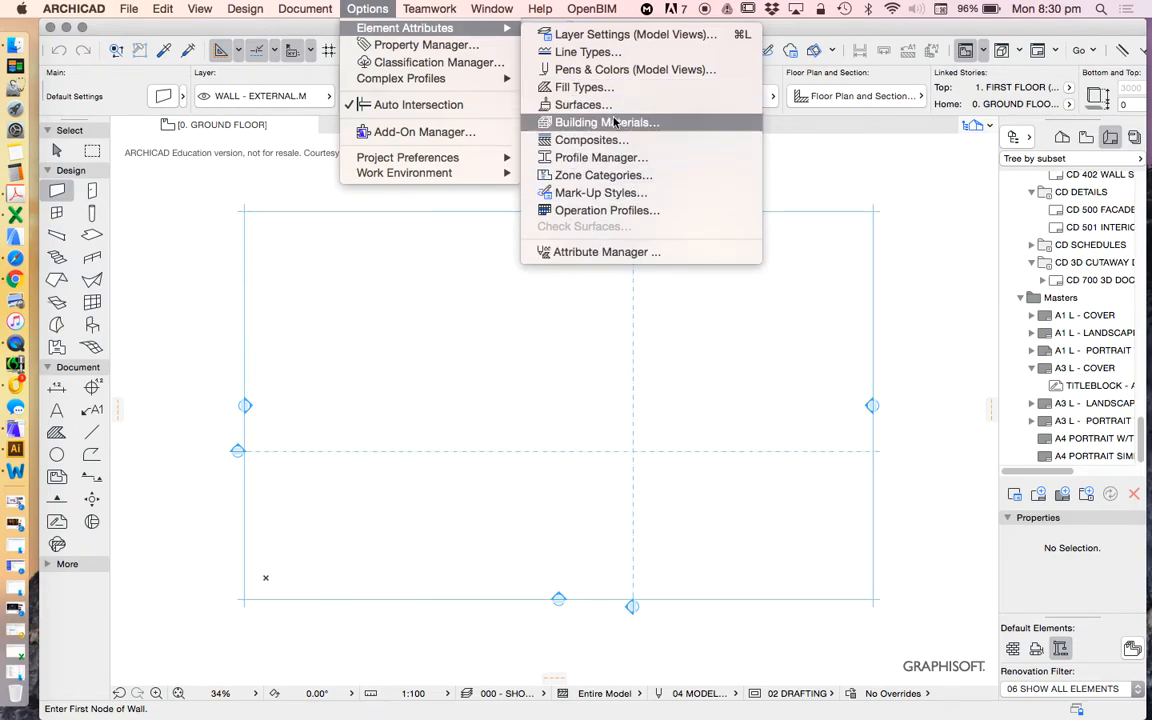
mouse_move(640, 70)
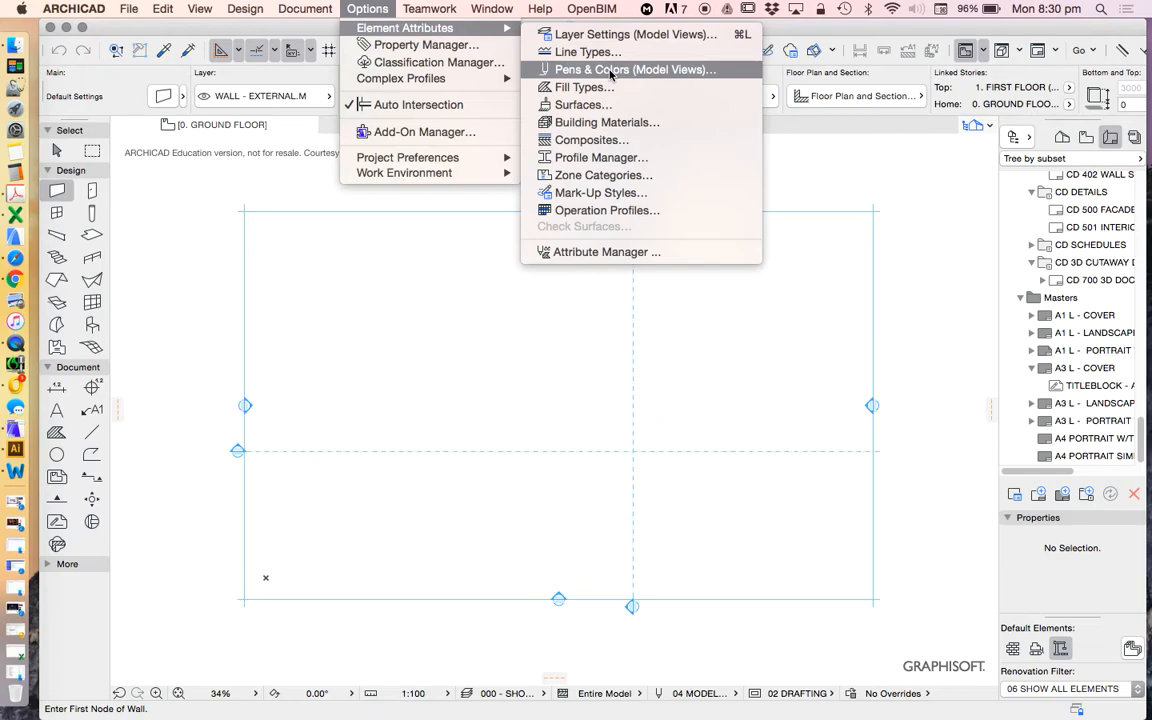
mouse_move(888, 164)
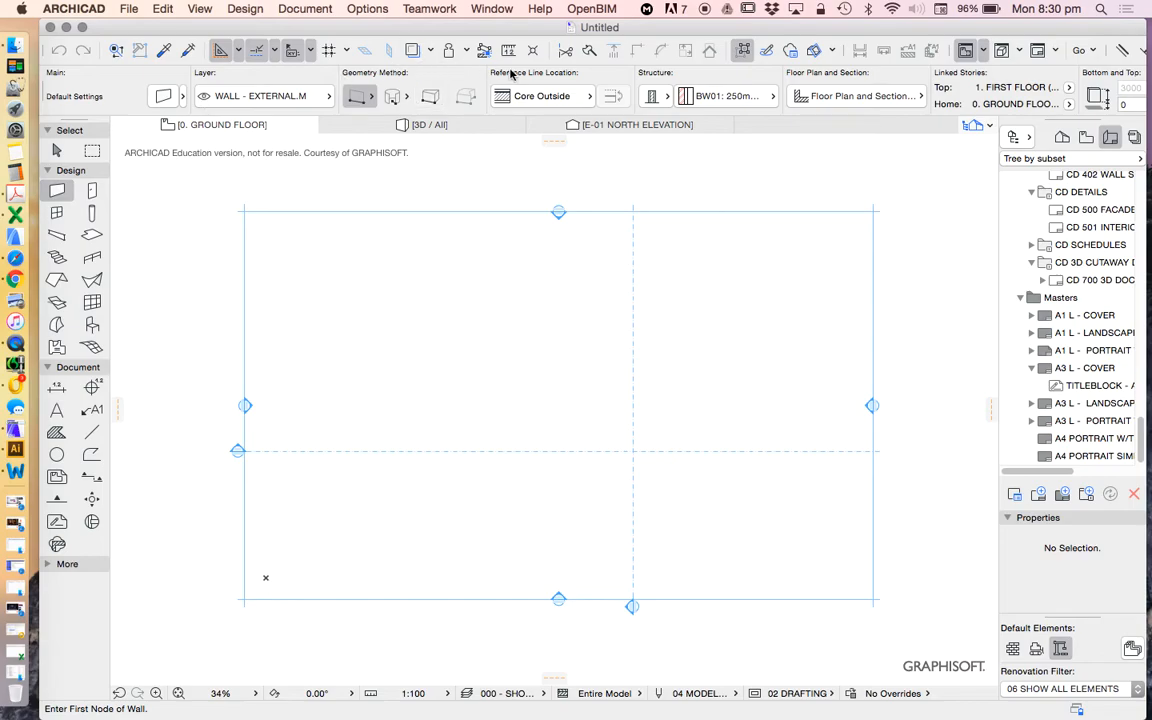
mouse_move(526, 118)
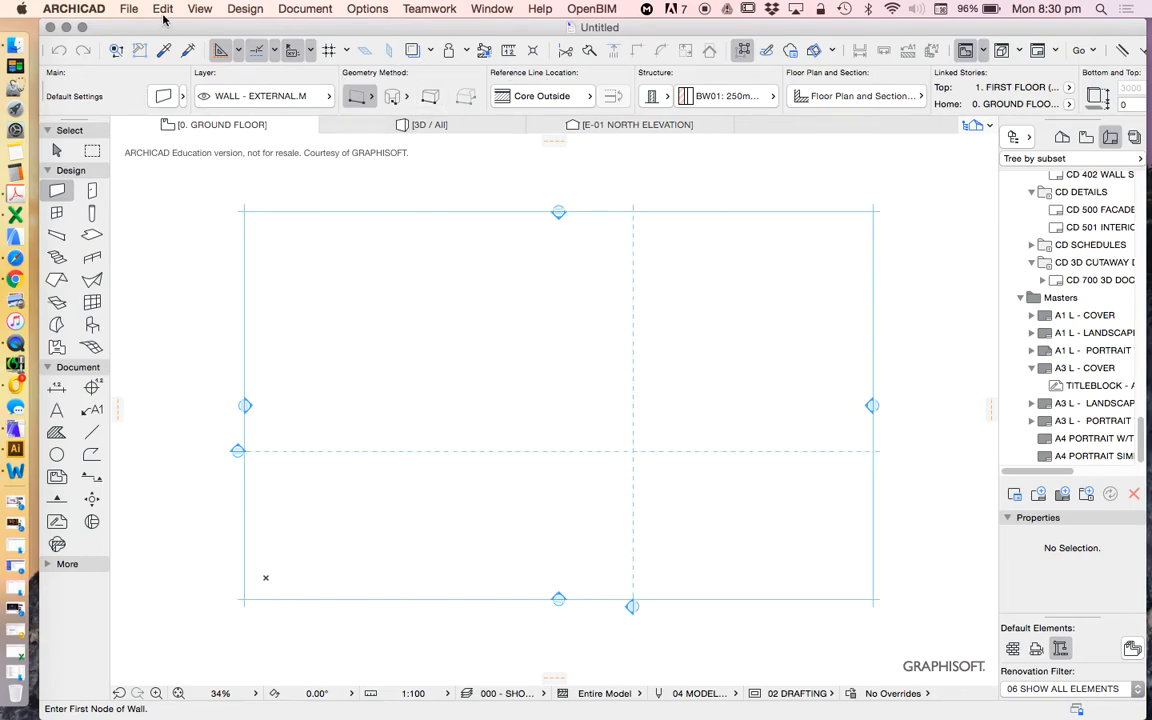
mouse_move(70, 128)
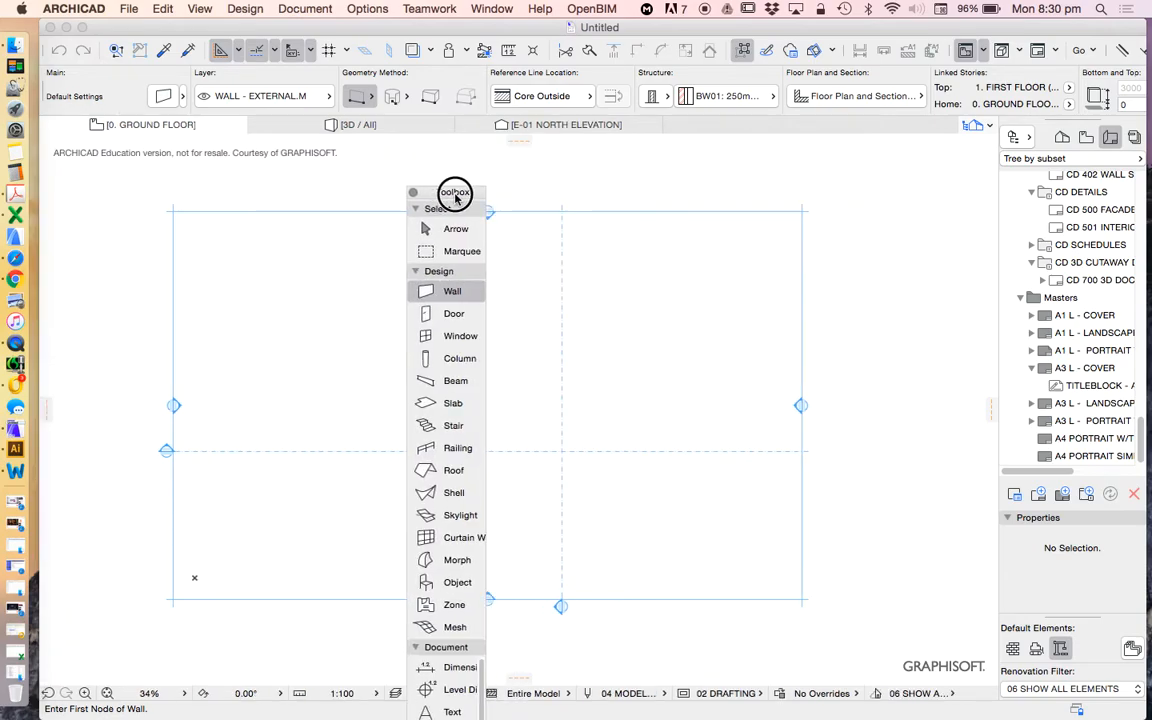
drag(455, 192, 290, 176)
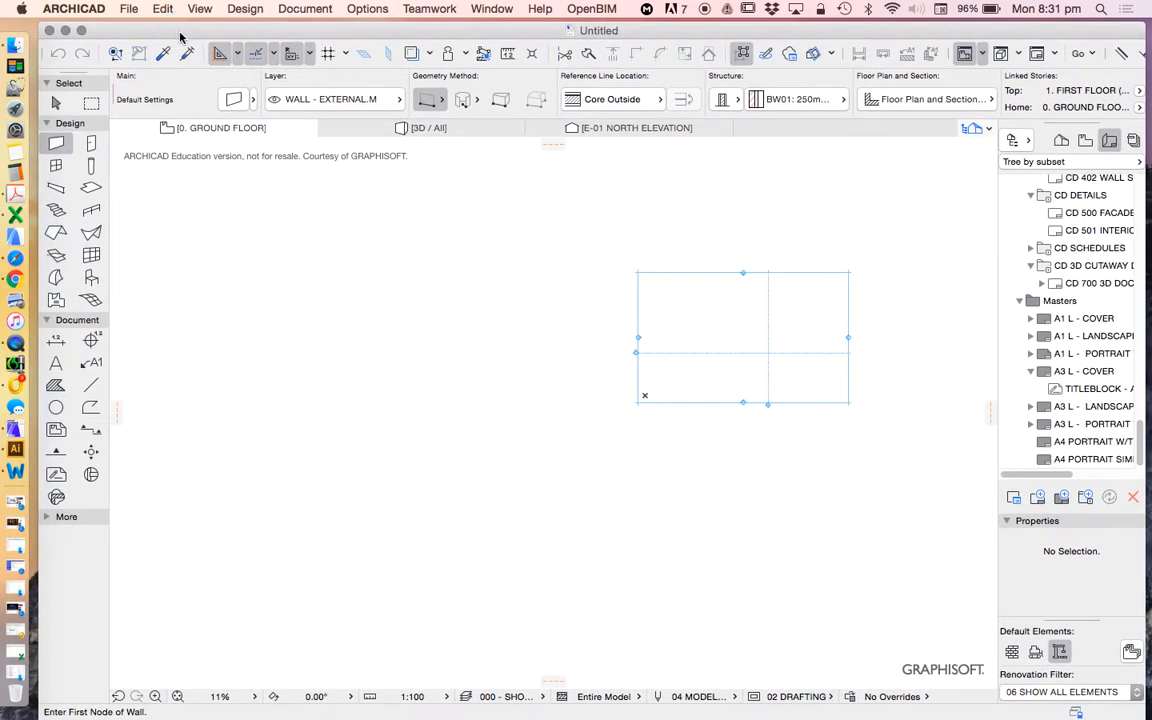
mouse_move(597, 339)
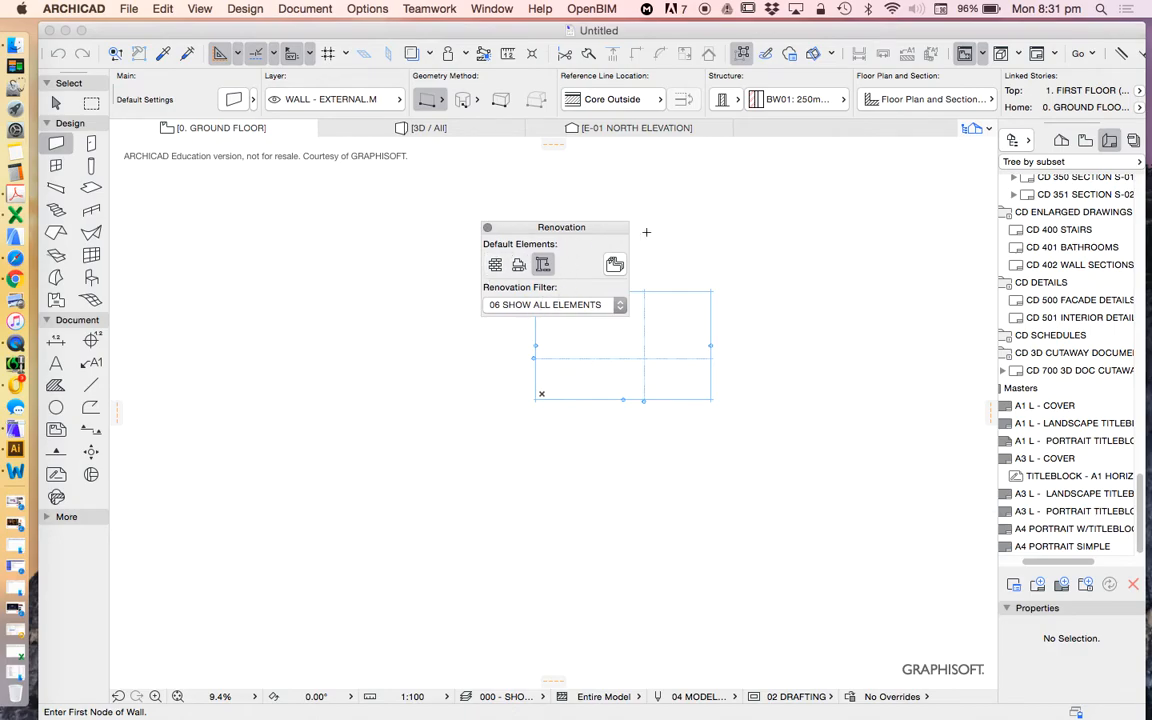
mouse_move(523, 217)
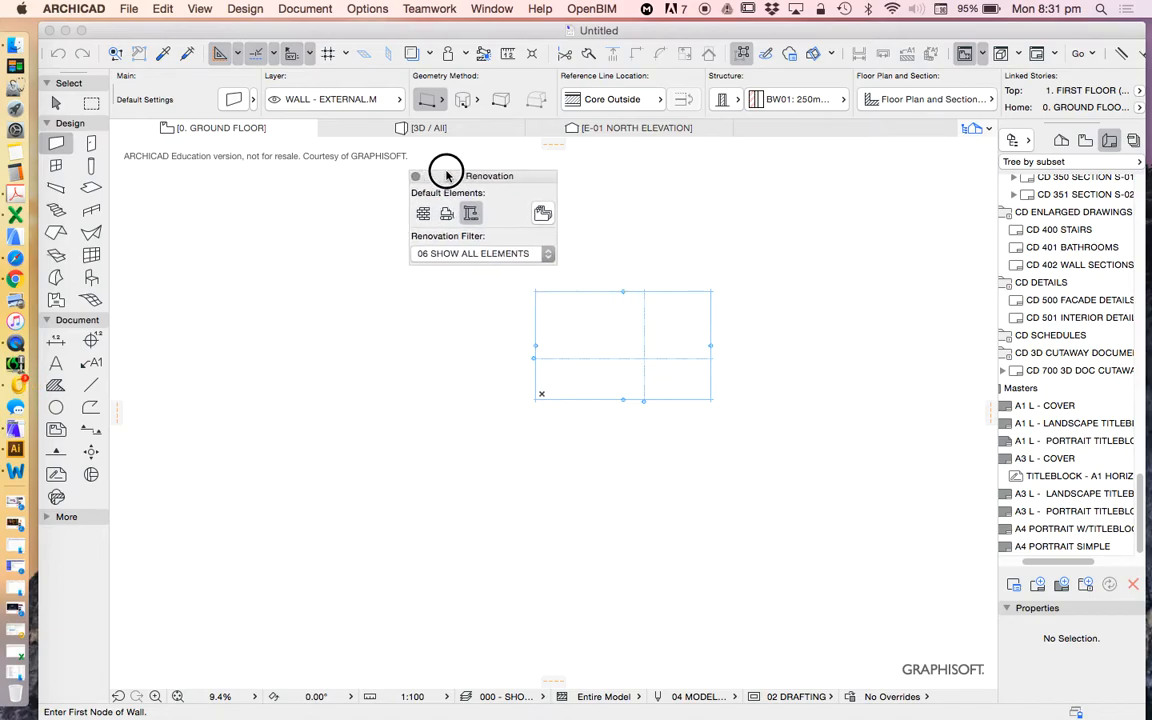
Reposition the Renovation palette, leave its filter showing all elements, and close the palette.
drag(445, 175, 514, 200)
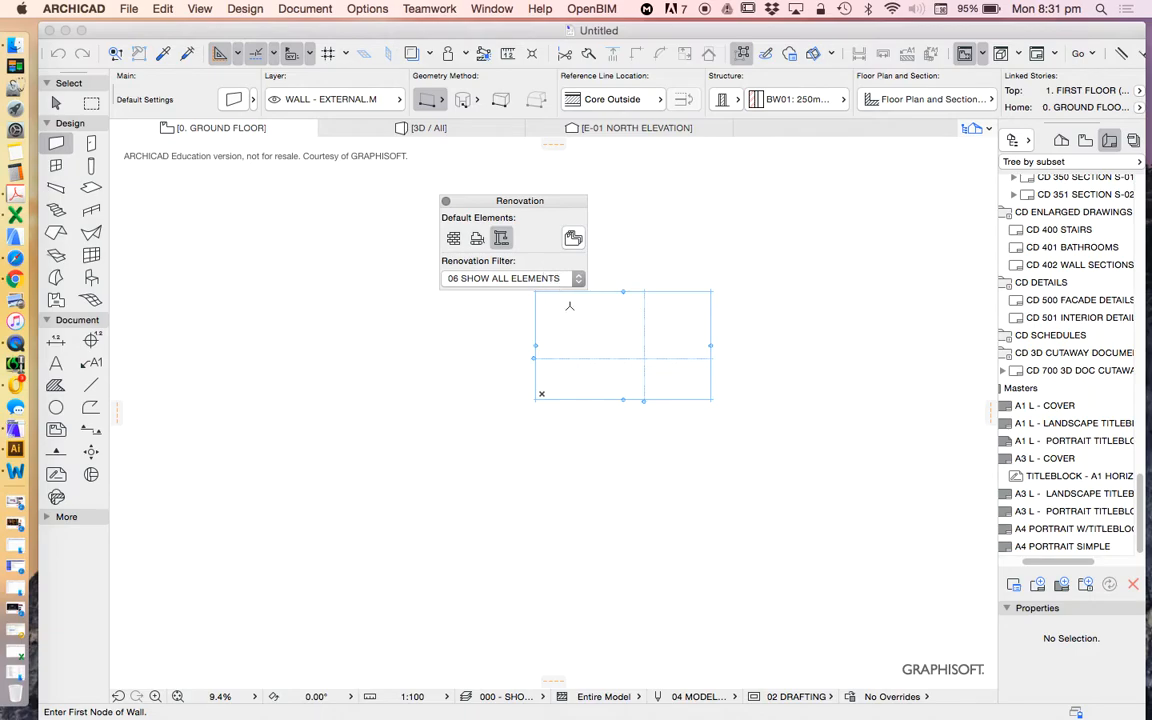
mouse_move(550, 279)
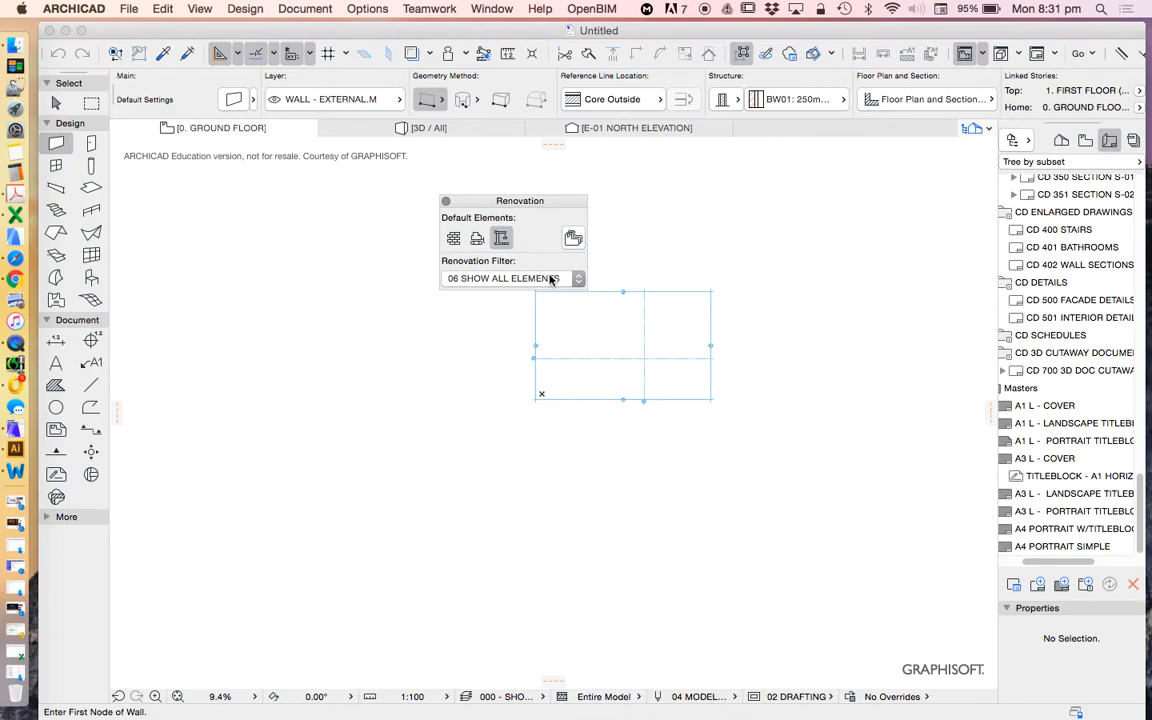
mouse_move(542, 283)
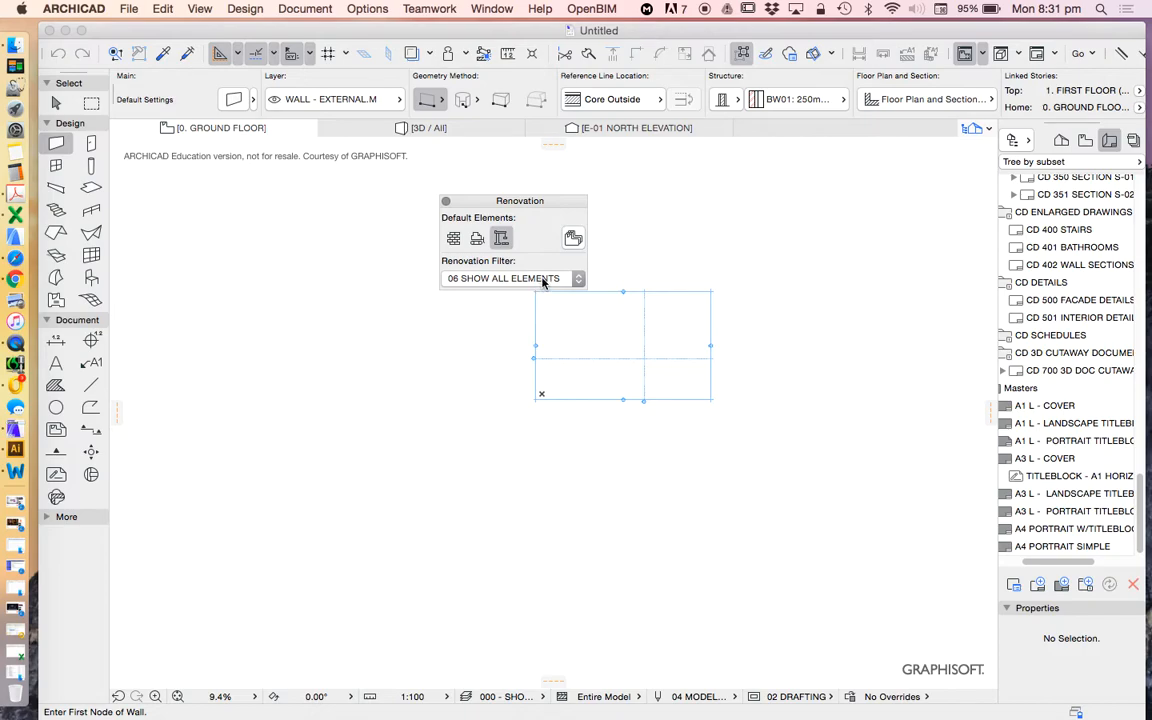
drag(519, 200, 530, 197)
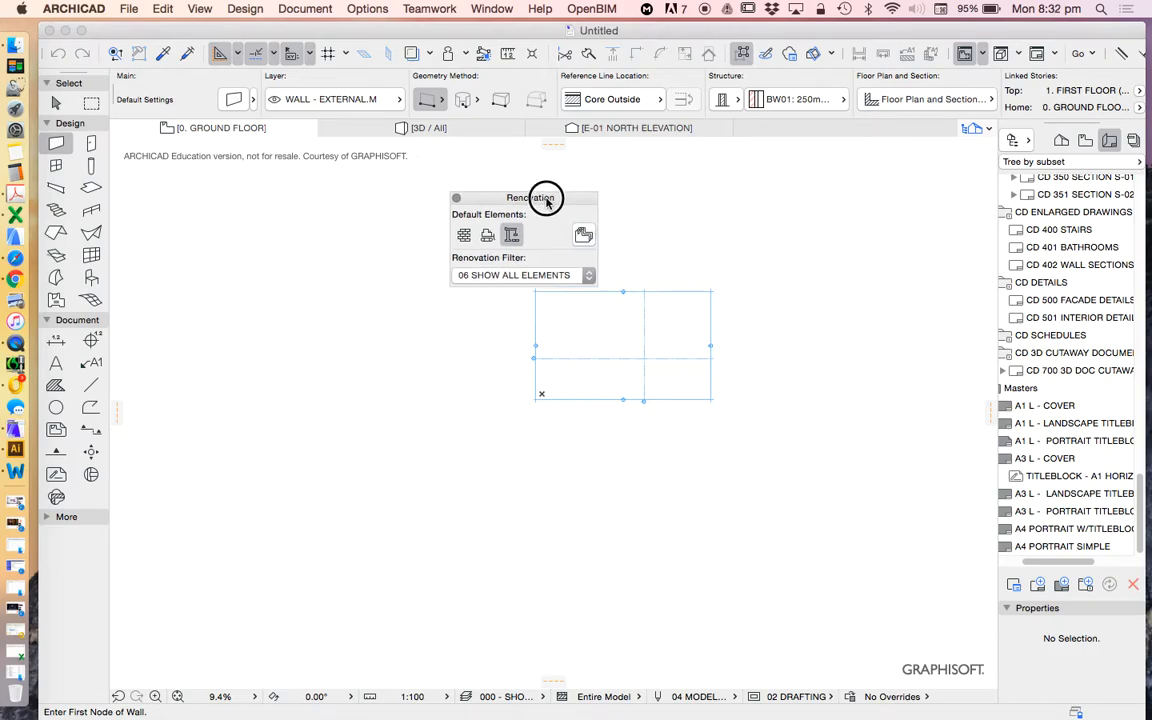
drag(545, 197, 595, 180)
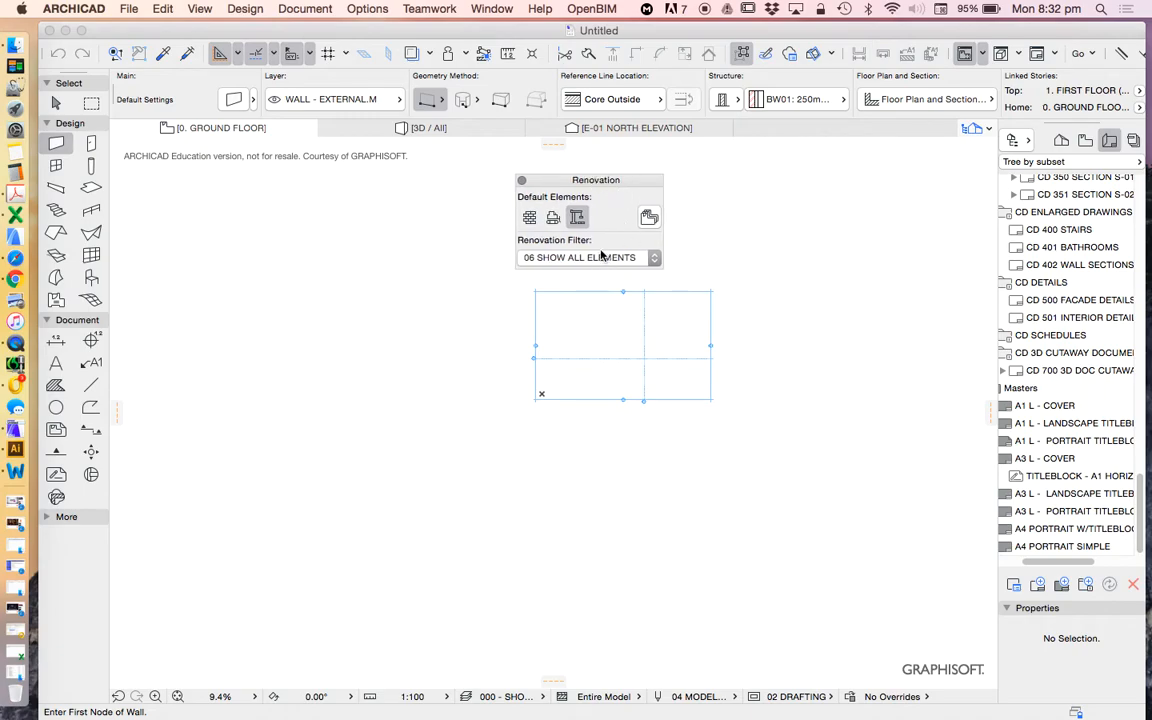
click(653, 257)
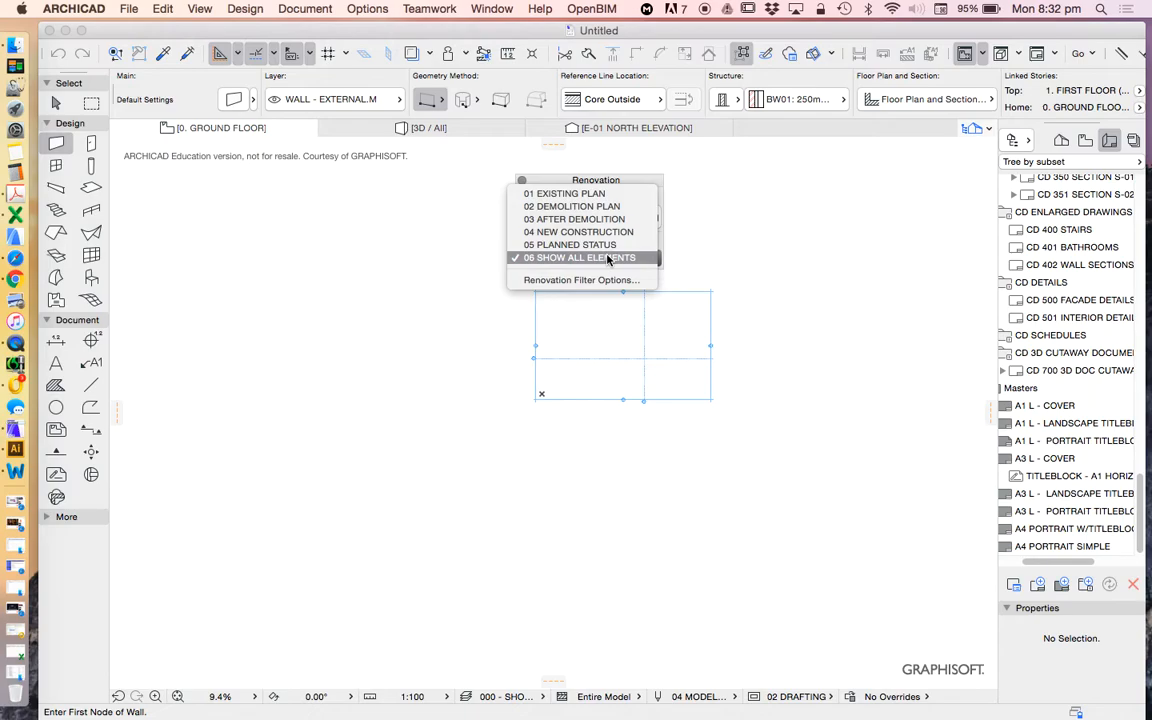
mouse_move(618, 265)
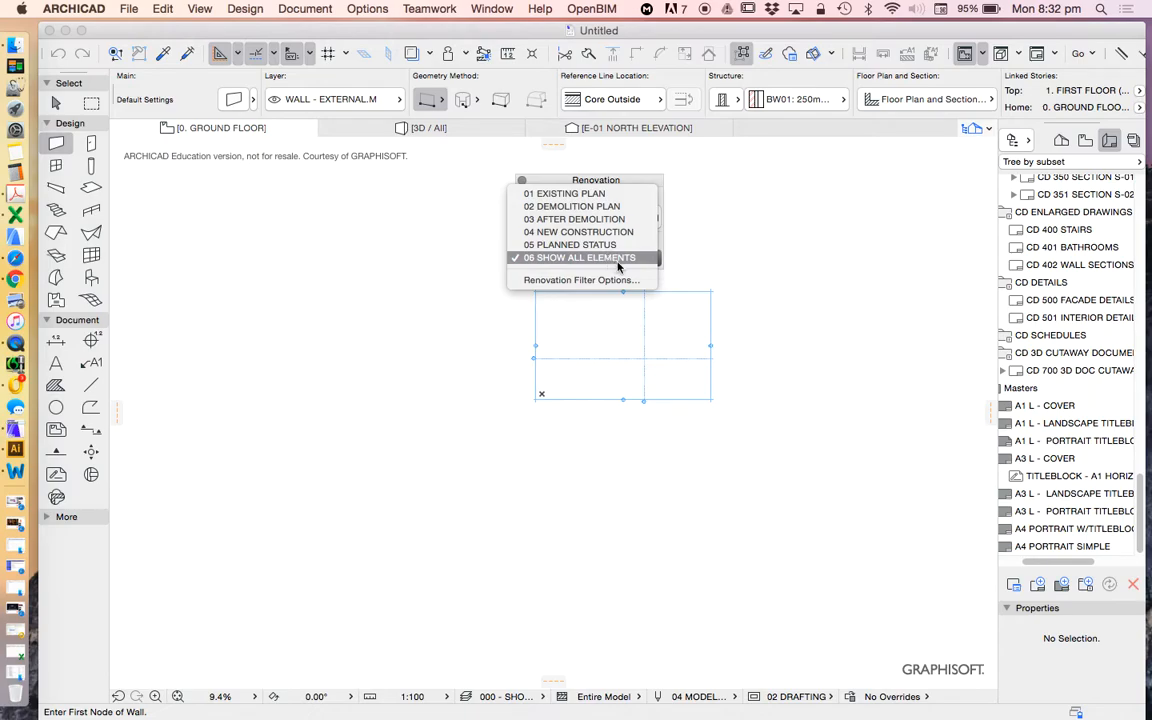
mouse_move(670, 280)
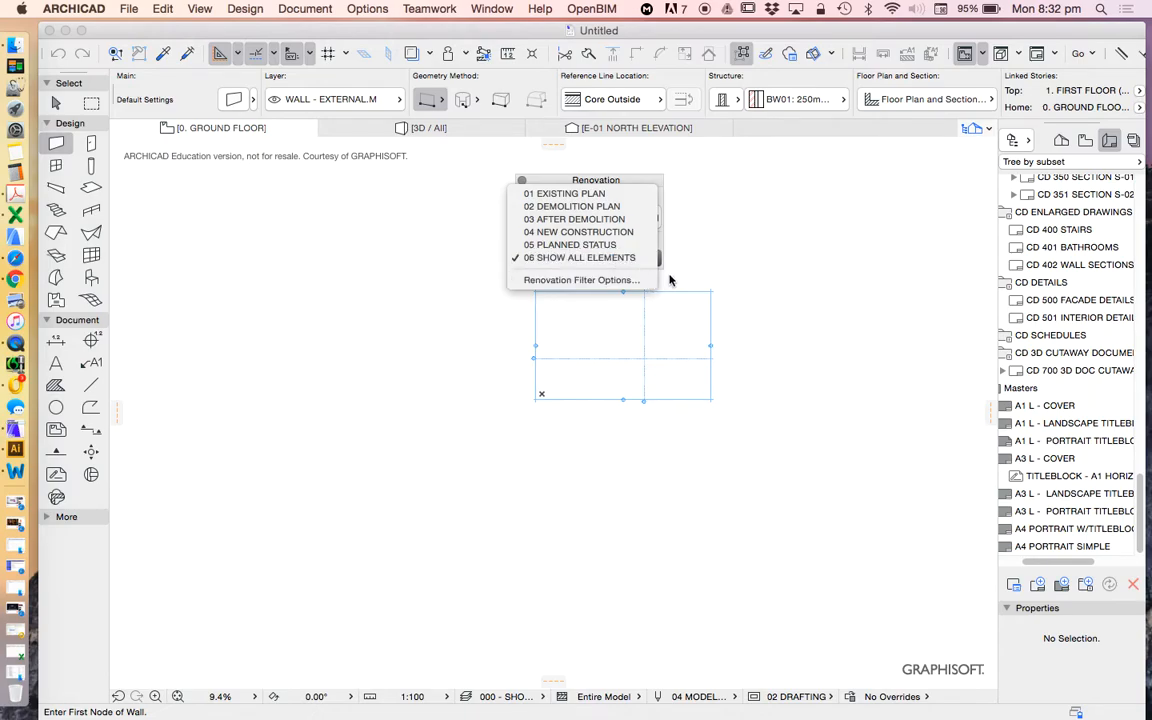
click(577, 257)
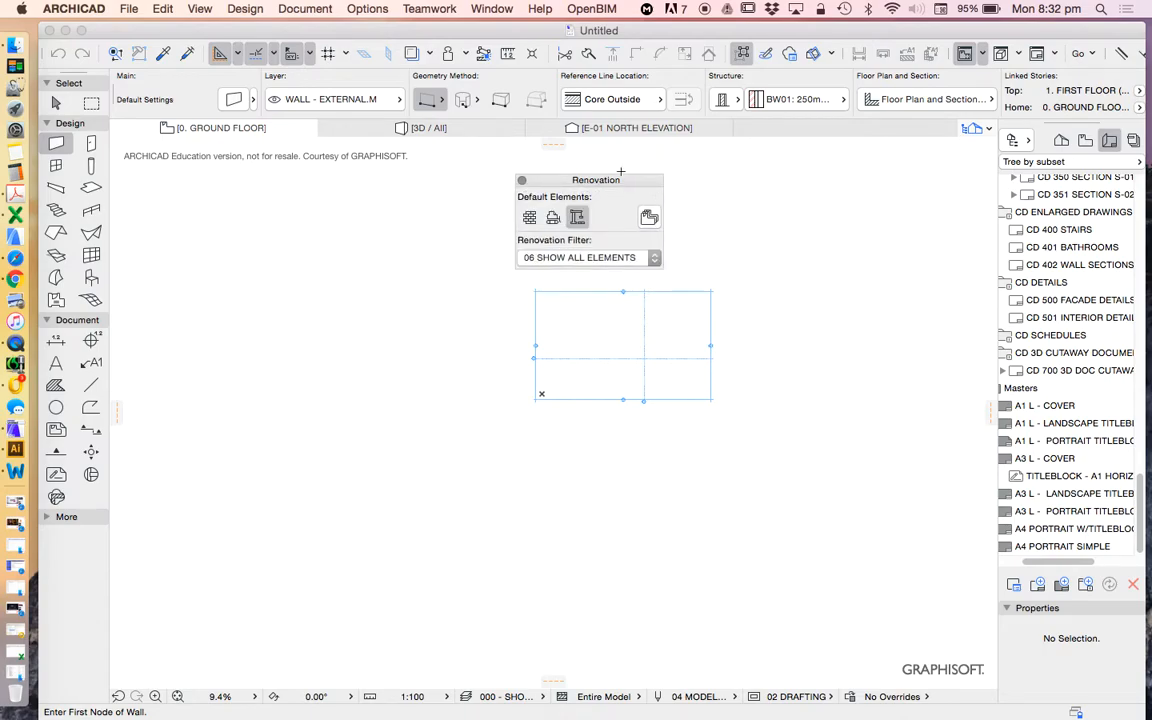
mouse_move(537, 258)
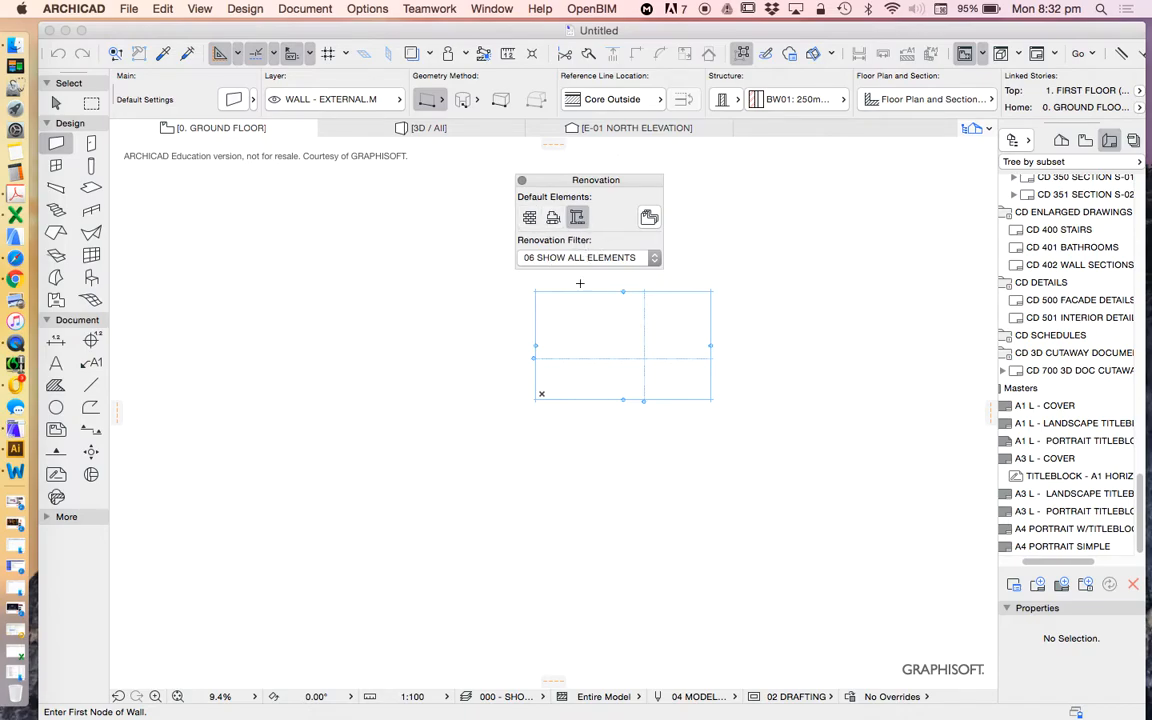
mouse_move(568, 260)
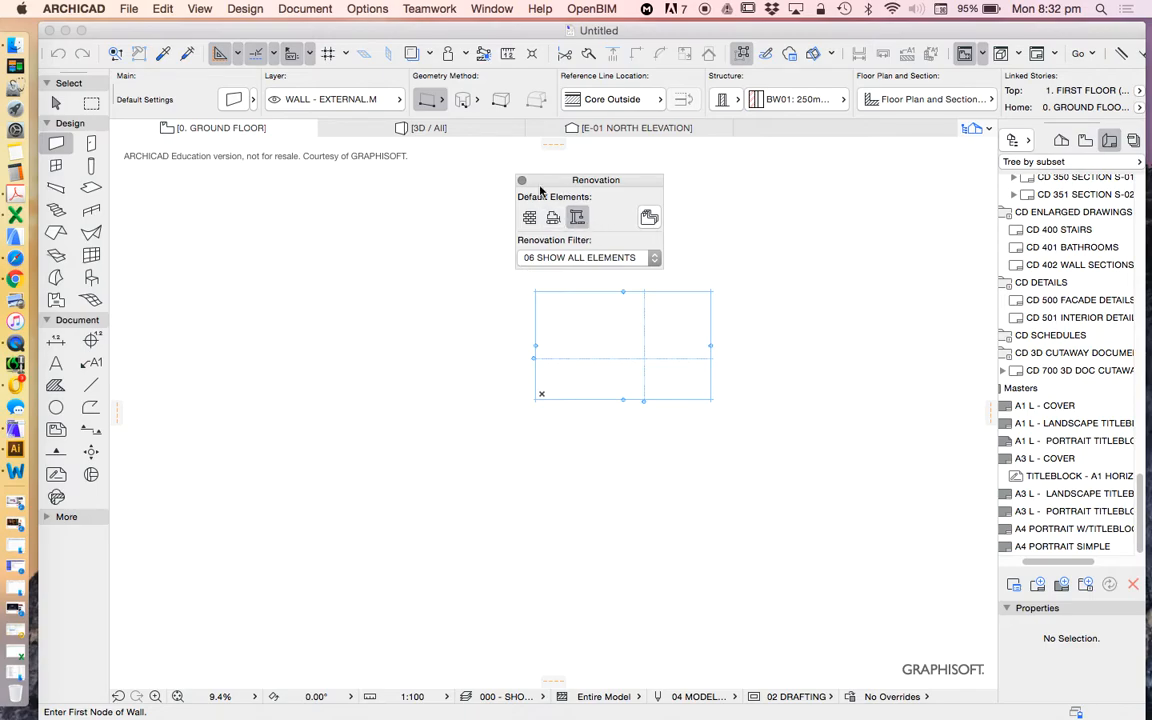
click(521, 180)
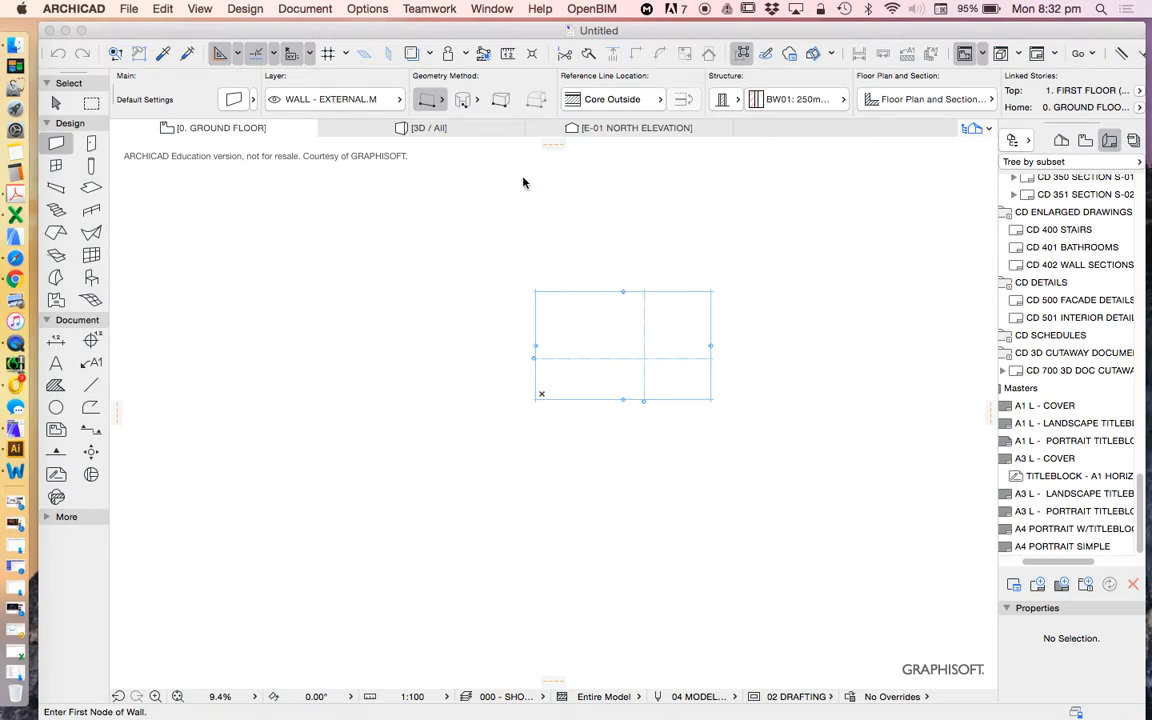
mouse_move(1024, 707)
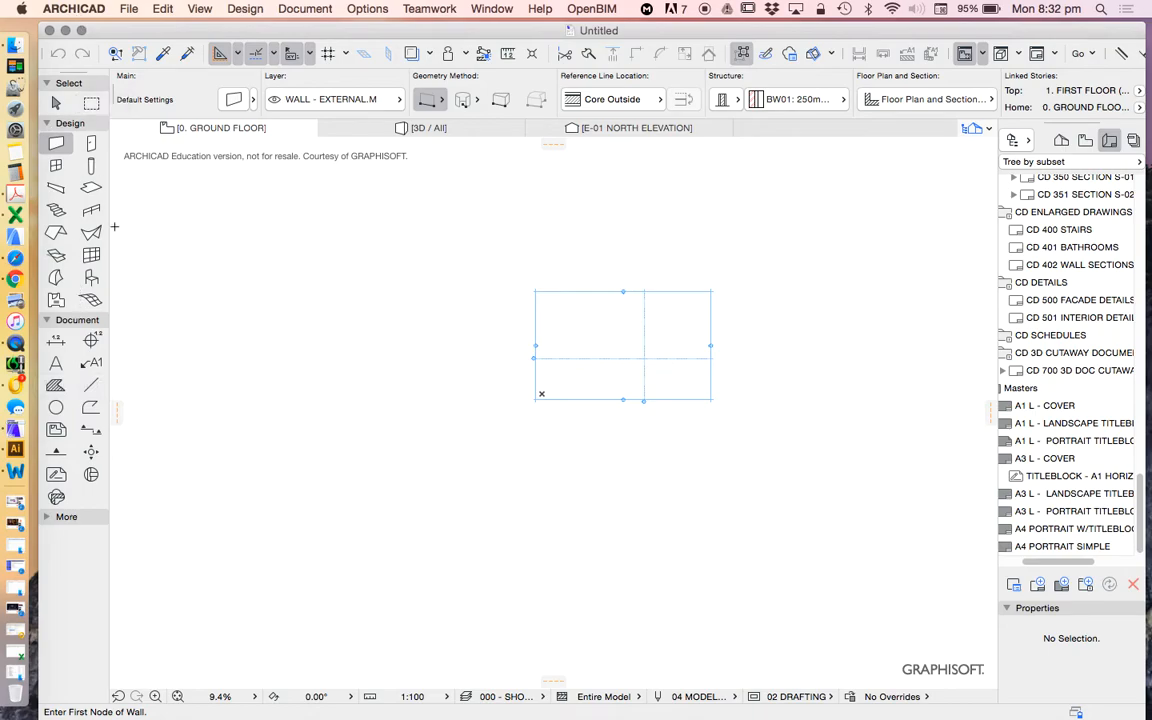
mouse_move(116, 572)
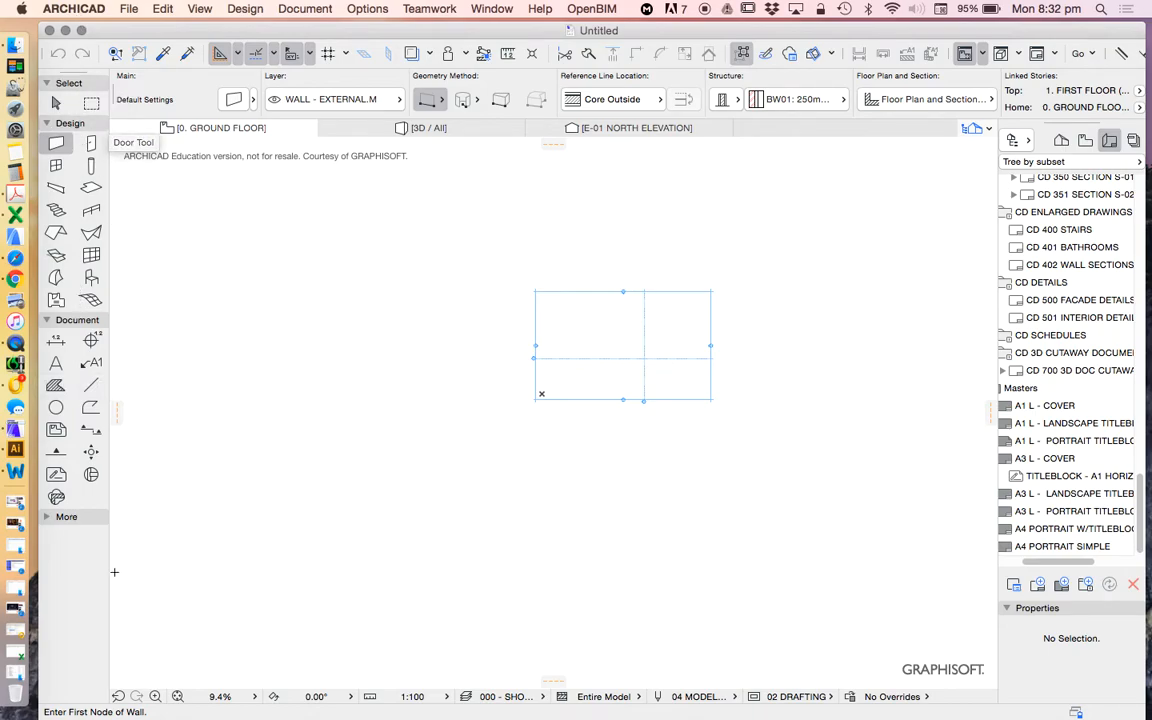
mouse_move(78, 208)
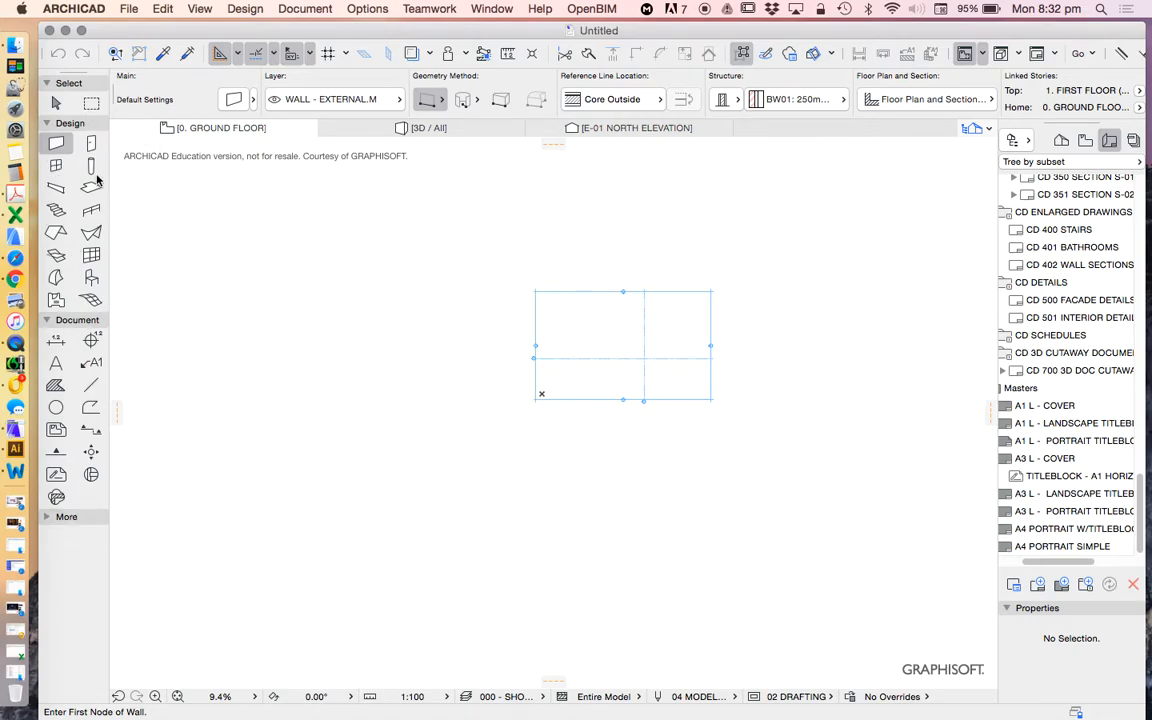
mouse_move(55, 105)
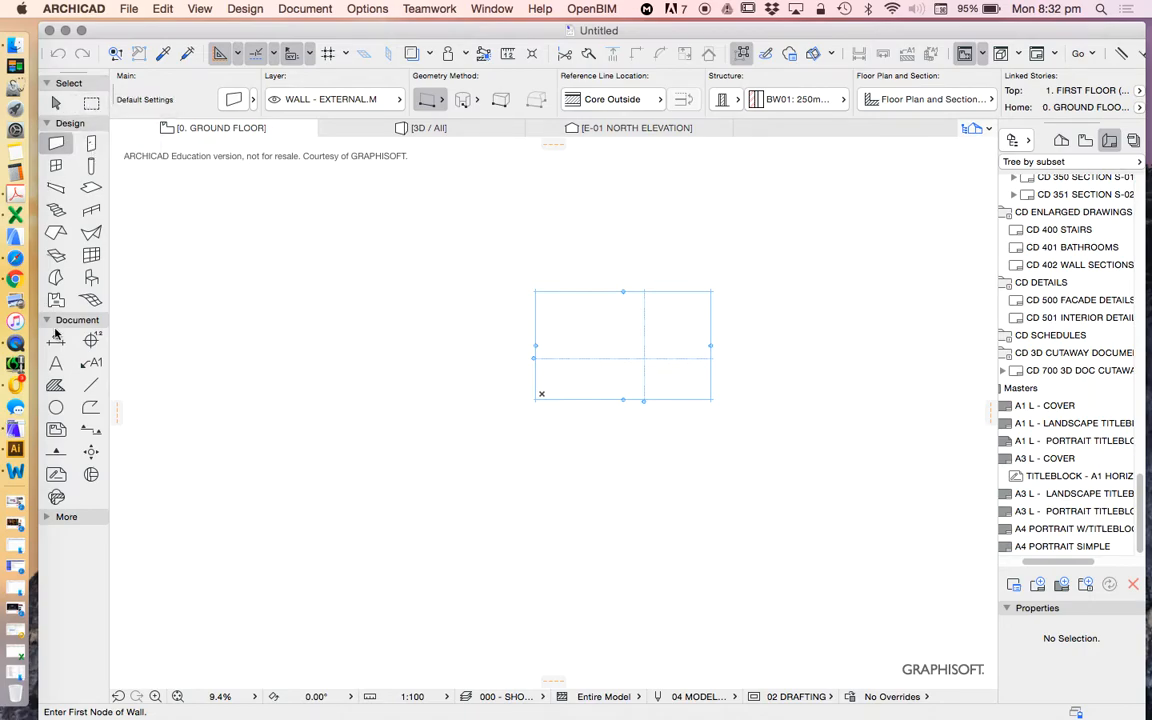
mouse_move(63, 278)
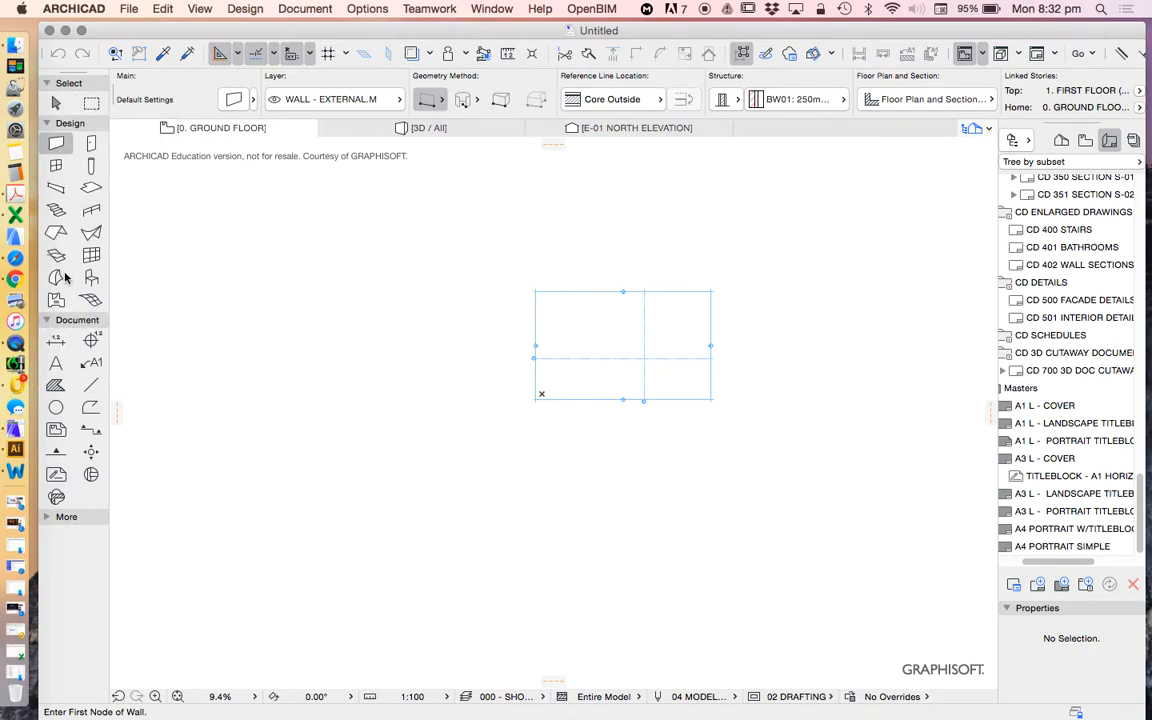
mouse_move(72, 338)
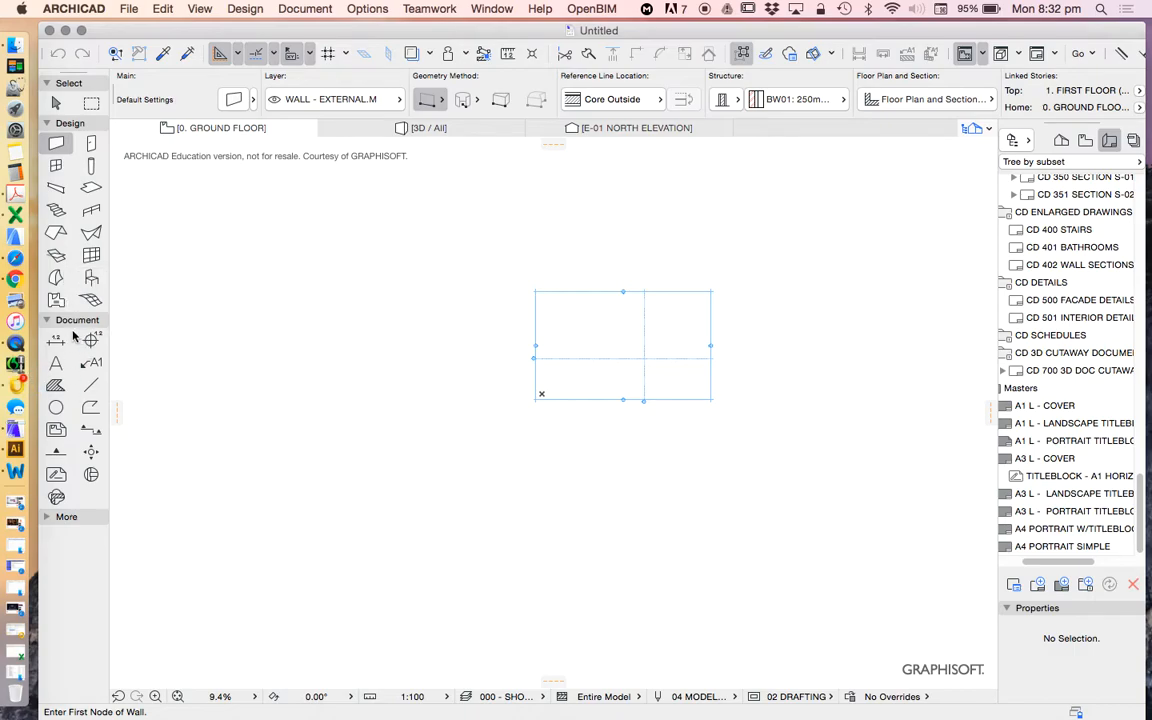
mouse_move(56, 340)
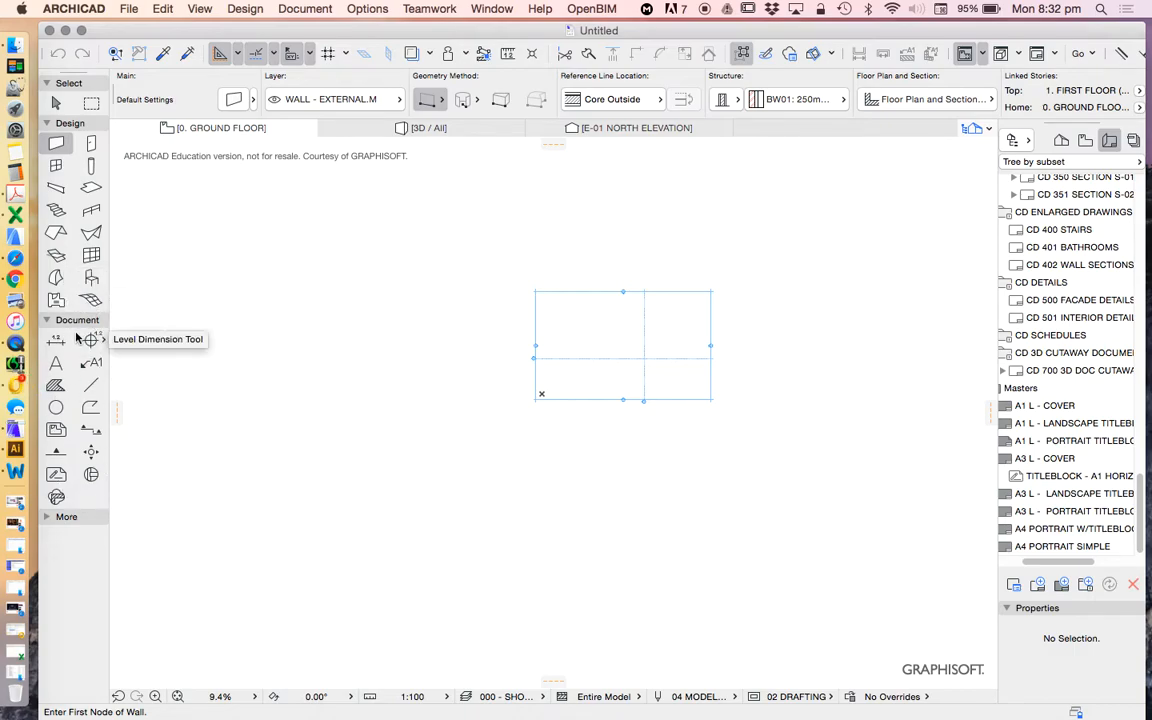
mouse_move(58, 526)
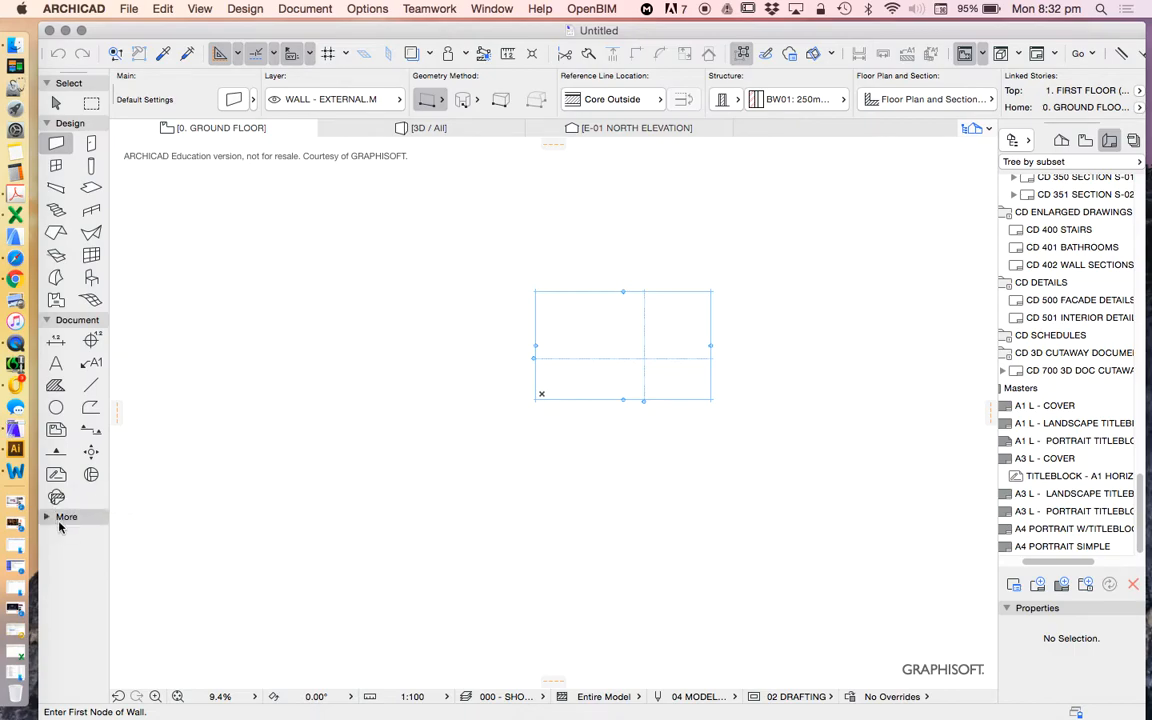
Expand the Toolbox's More section to list the extra tools.
click(66, 516)
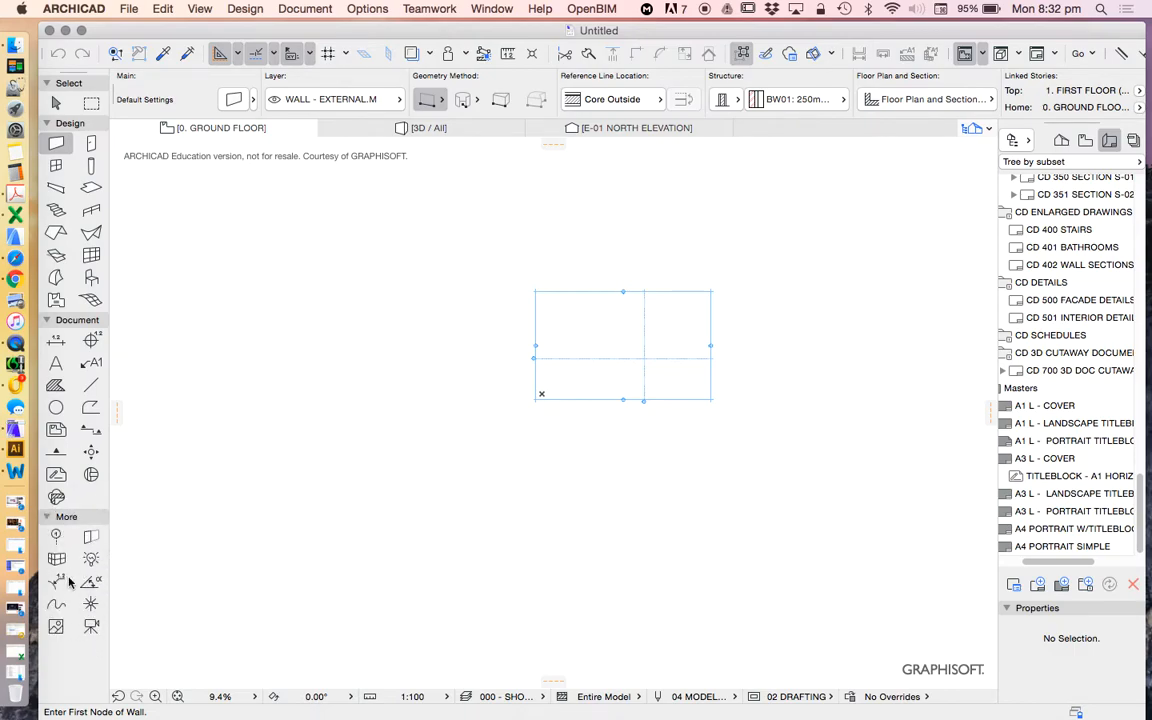
mouse_move(57, 625)
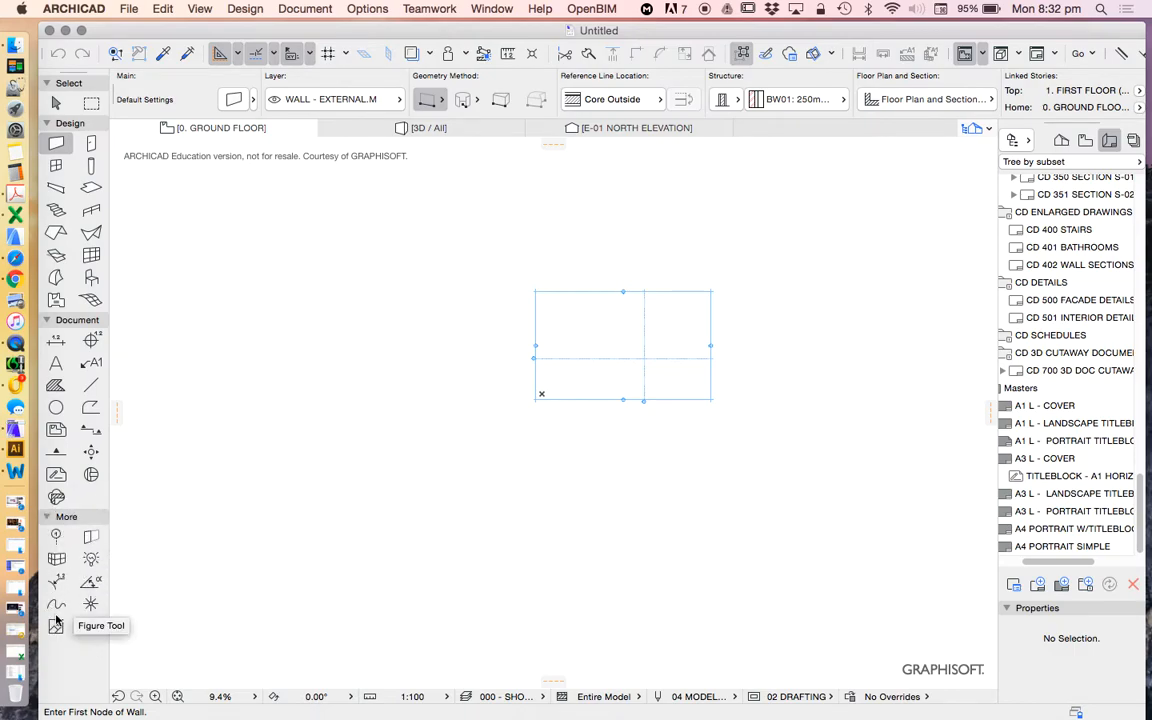
mouse_move(91, 558)
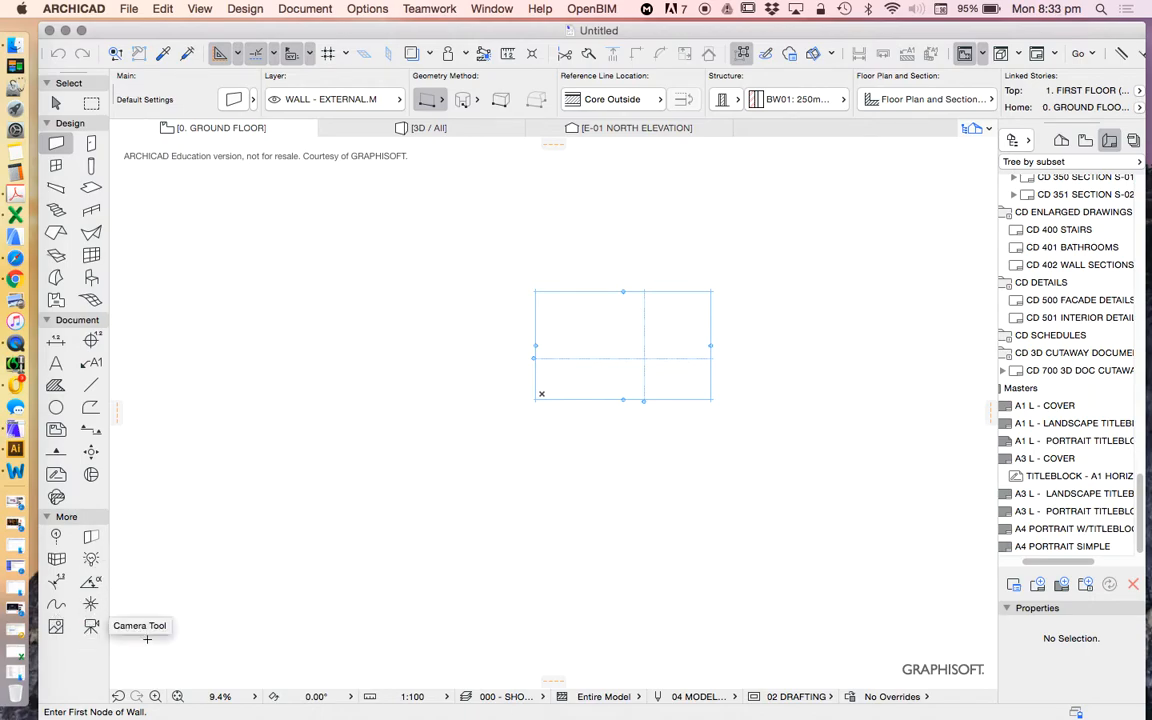
mouse_move(58, 604)
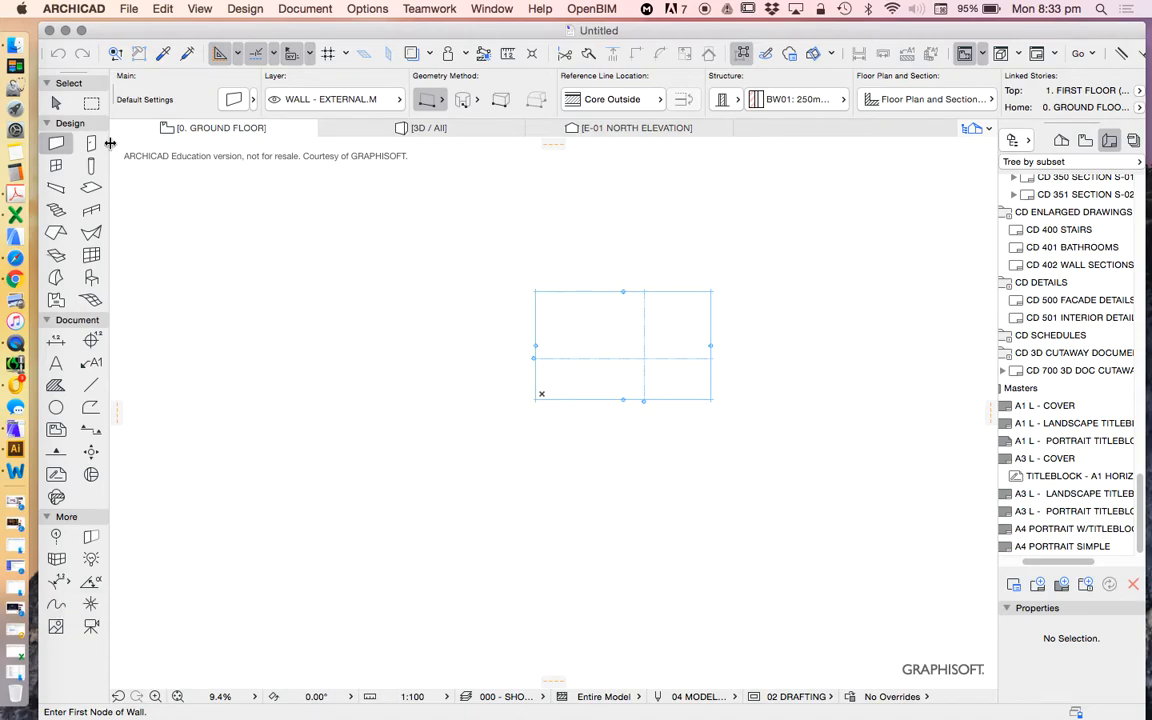
mouse_move(88, 144)
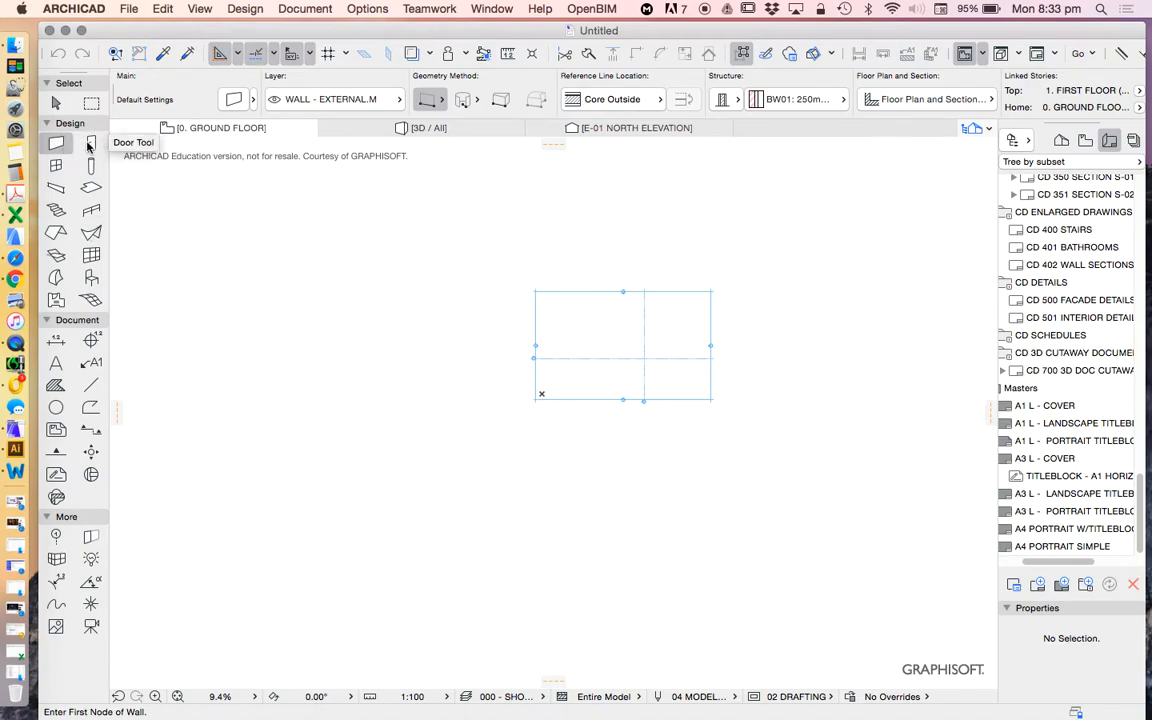
mouse_move(90, 166)
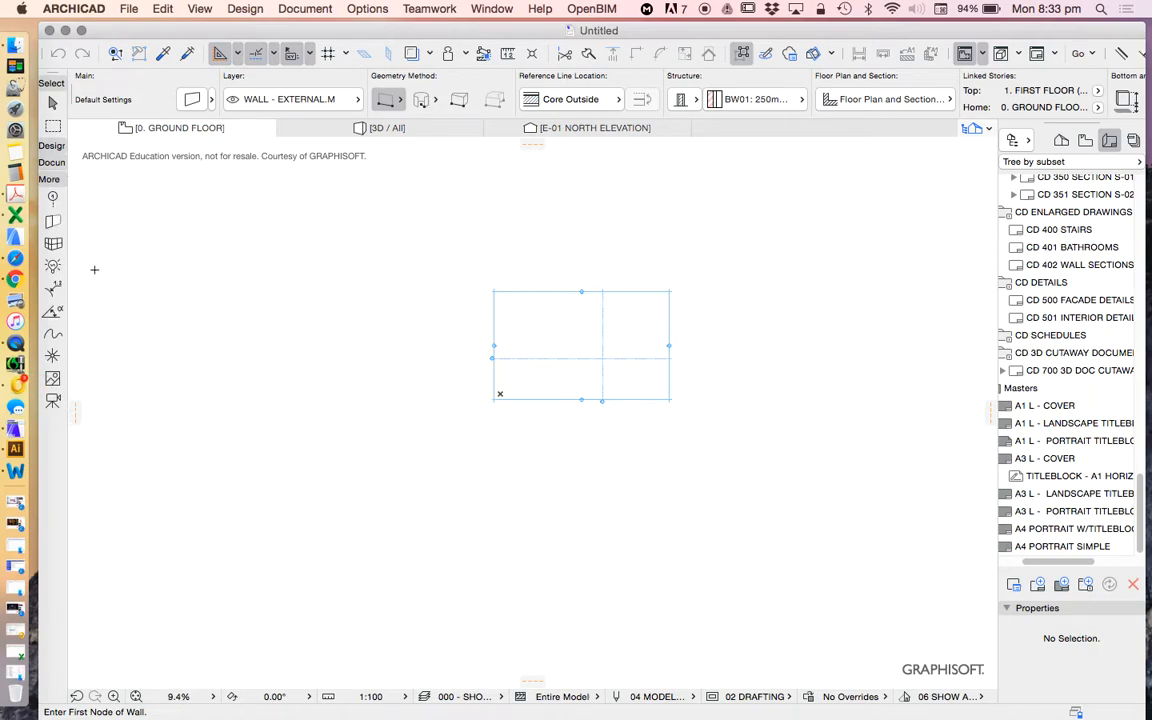
mouse_move(53, 197)
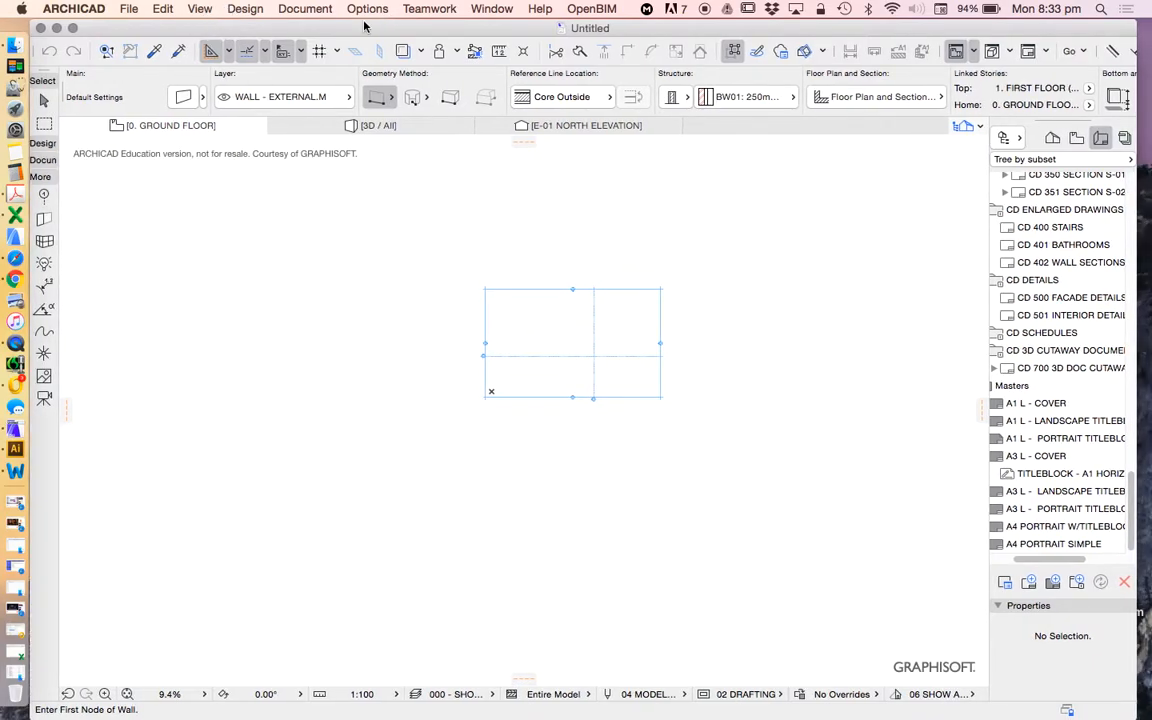
mouse_move(568, 288)
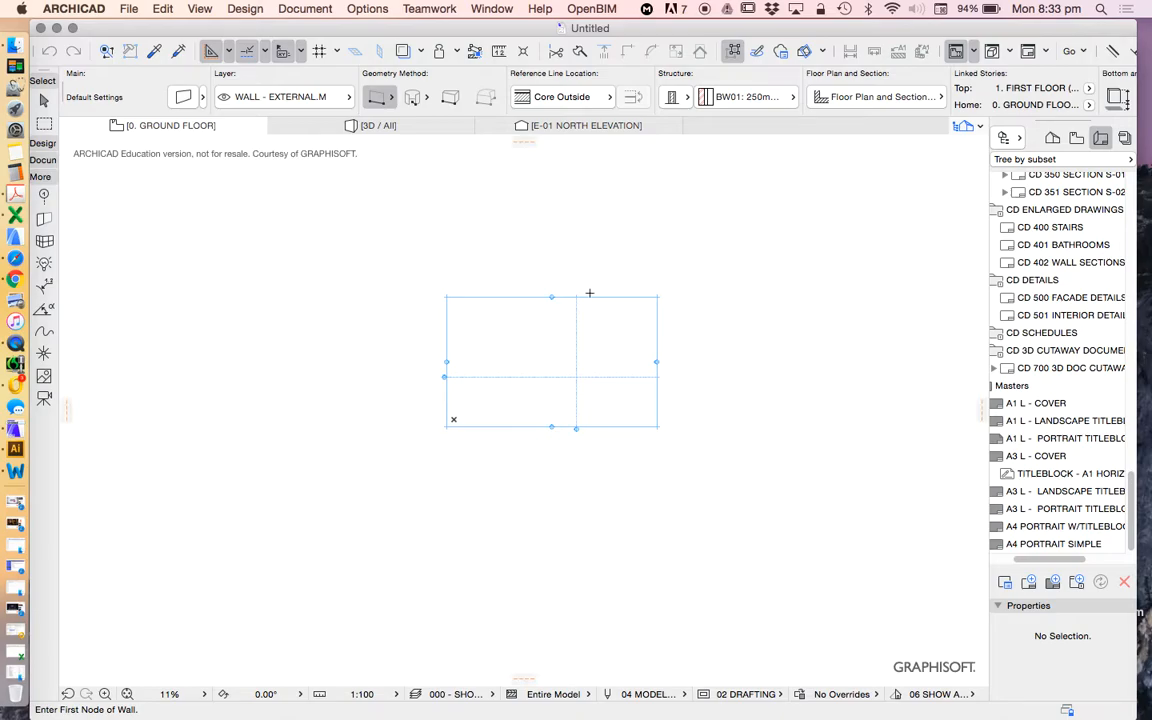
mouse_move(629, 226)
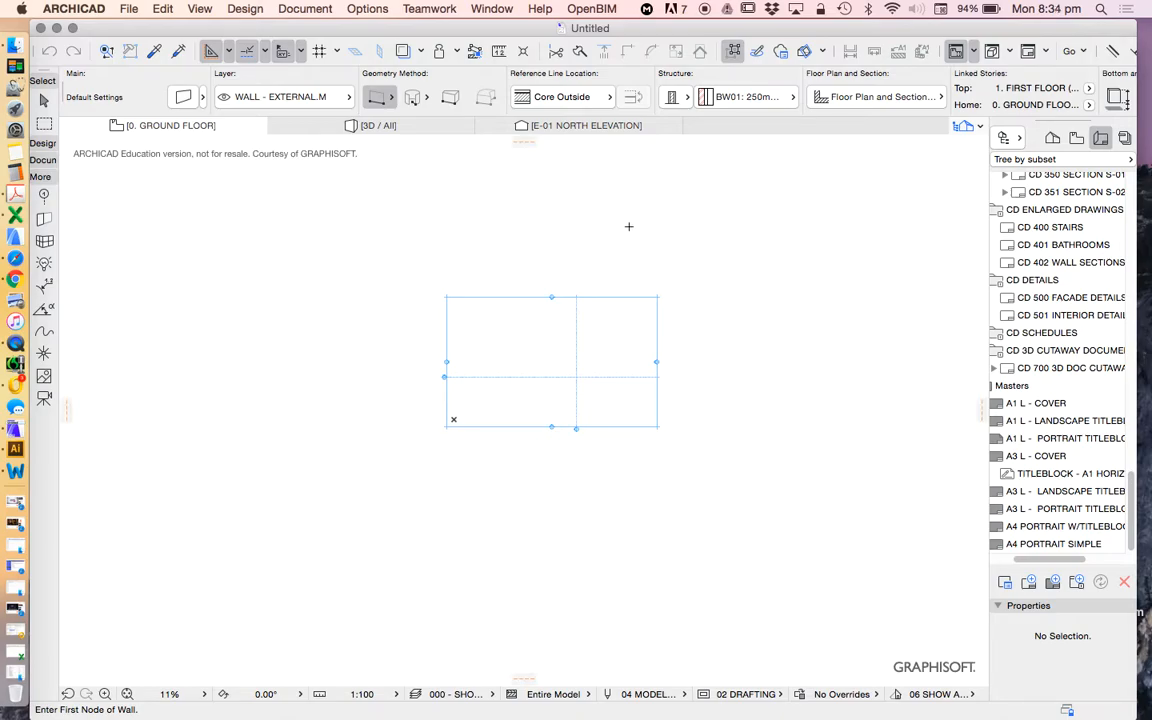
mouse_move(645, 227)
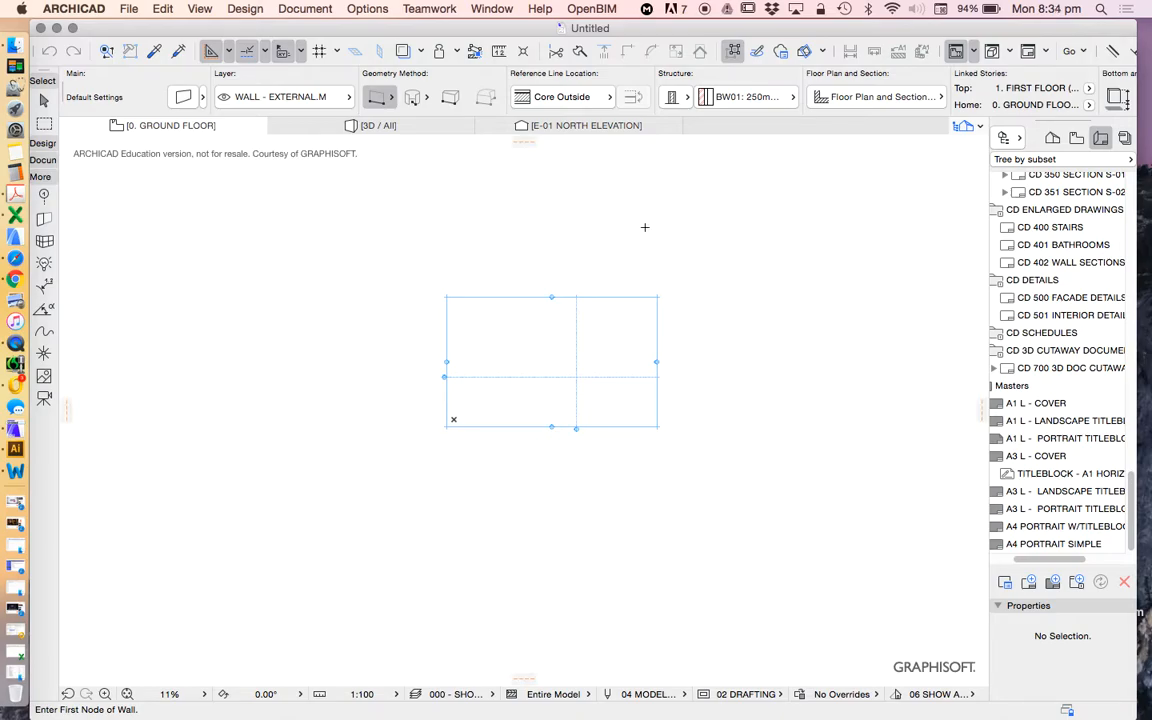
mouse_move(1137, 283)
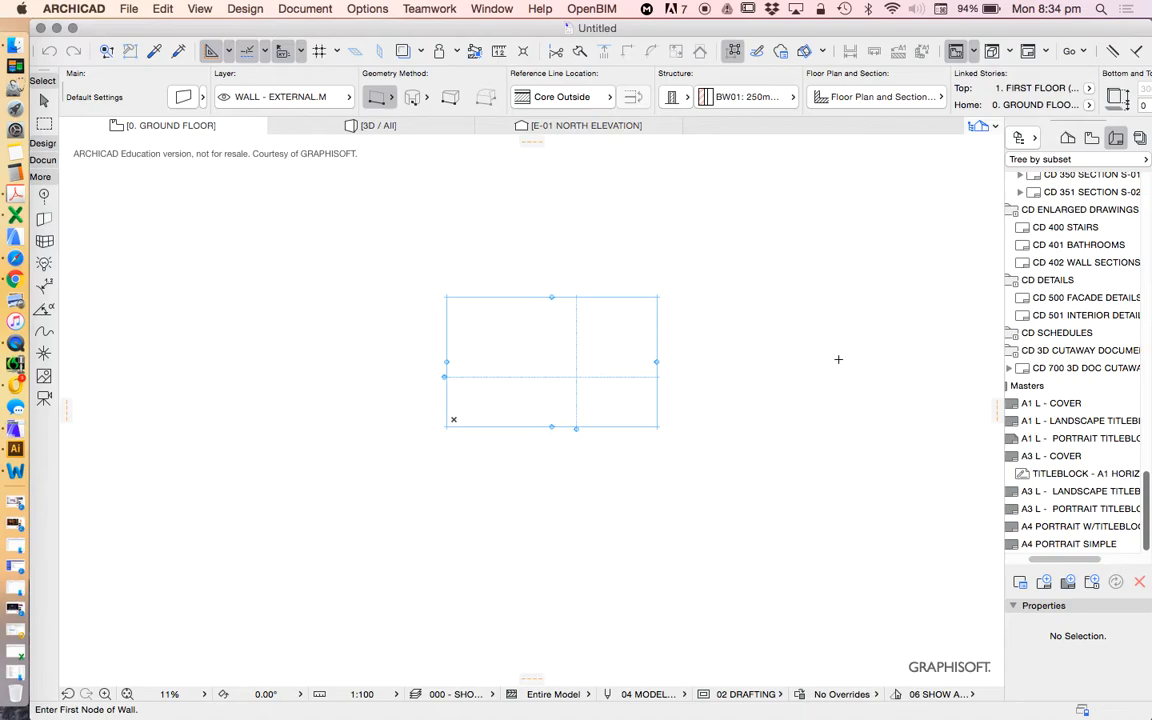
mouse_move(788, 321)
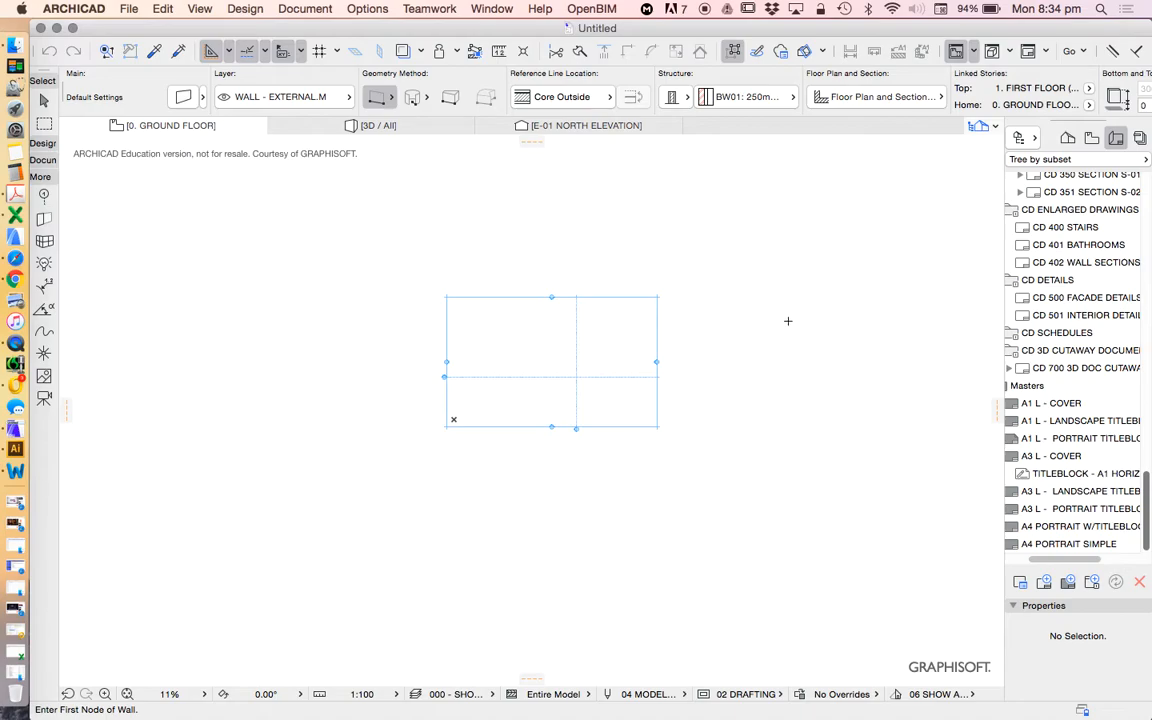
mouse_move(715, 218)
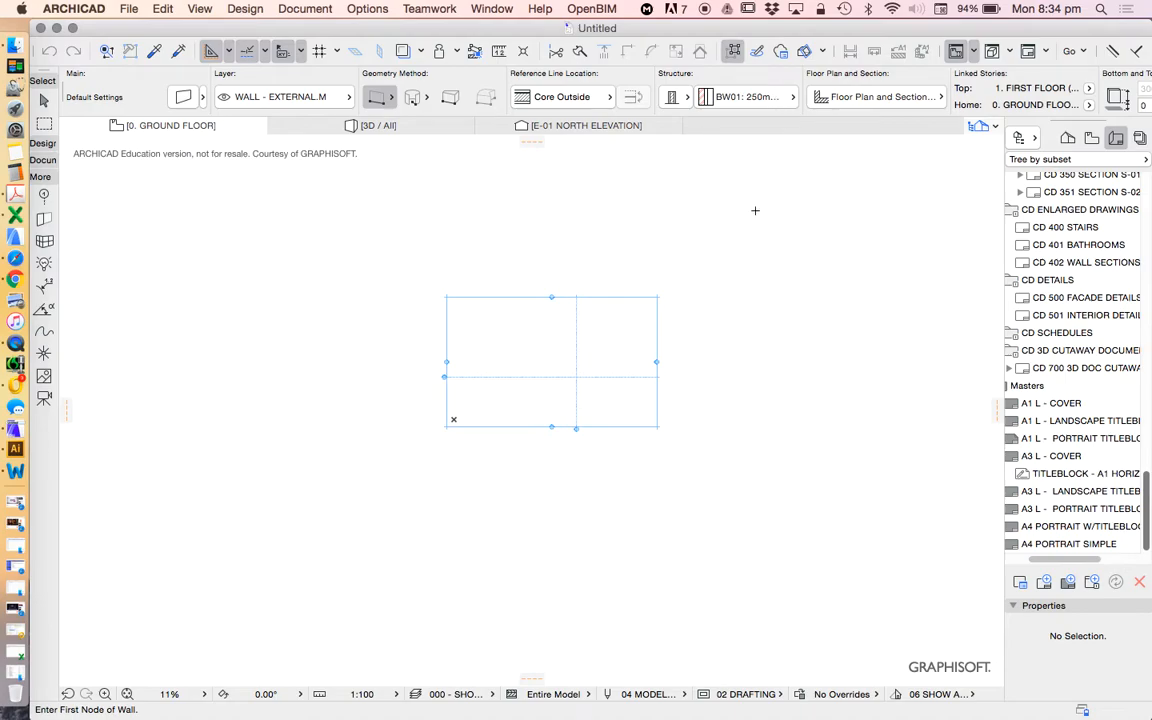
mouse_move(811, 304)
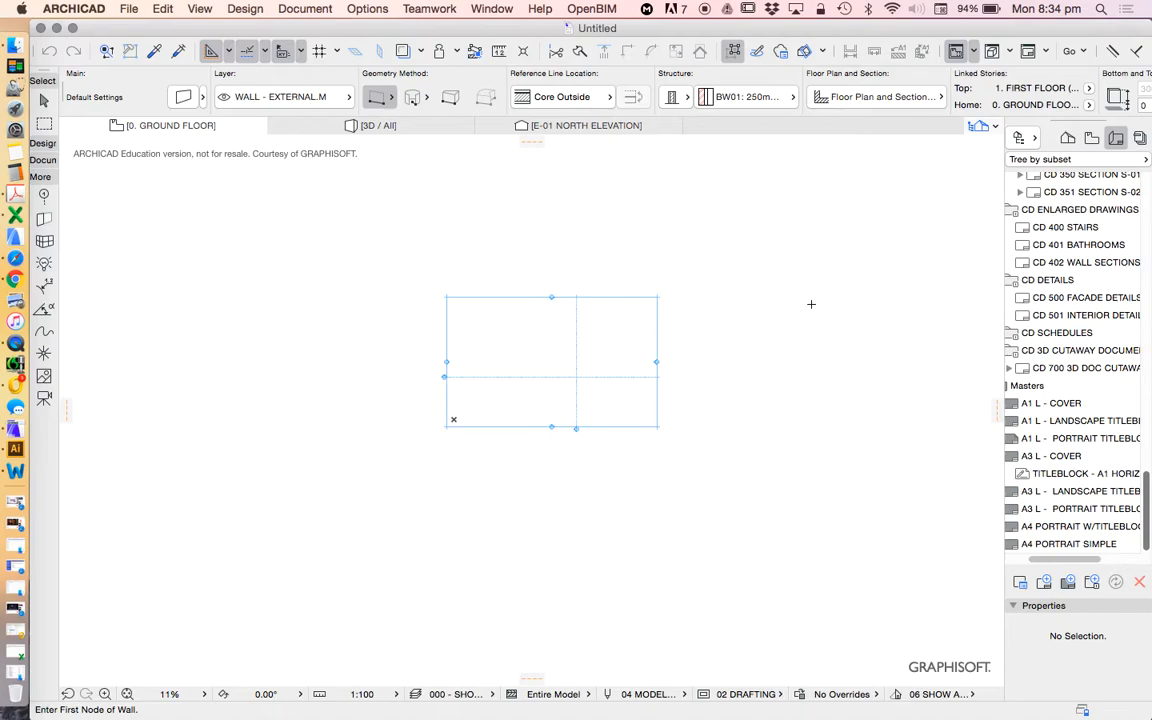
mouse_move(754, 147)
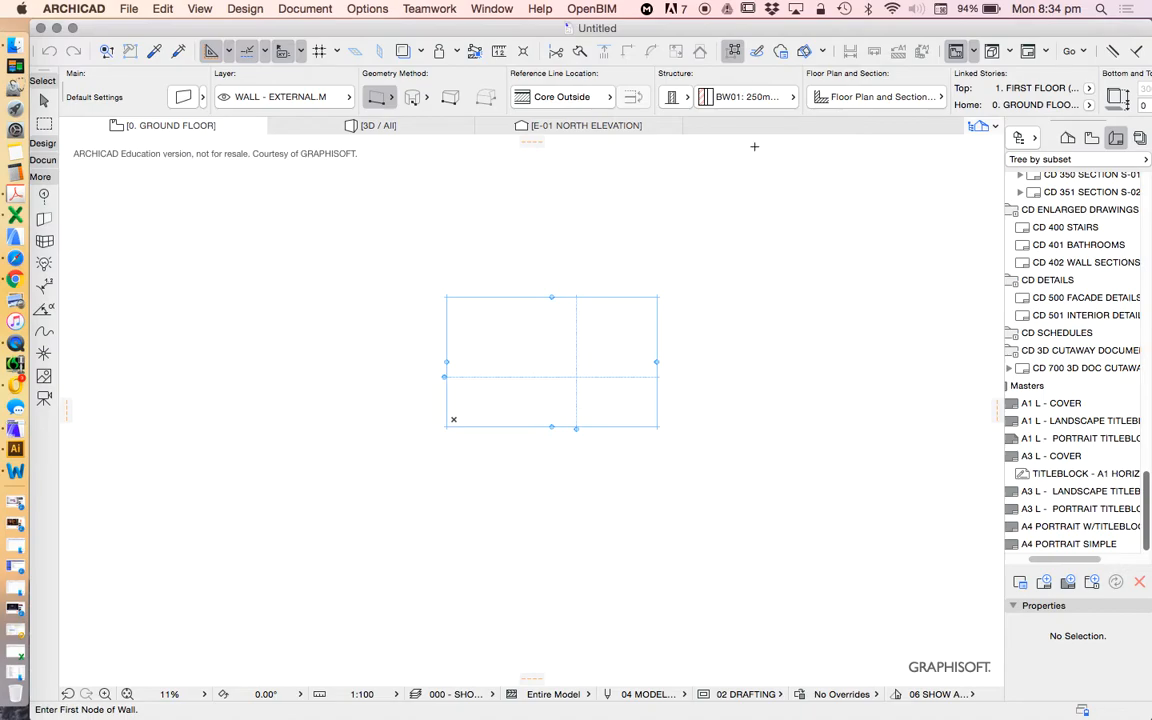
mouse_move(481, 340)
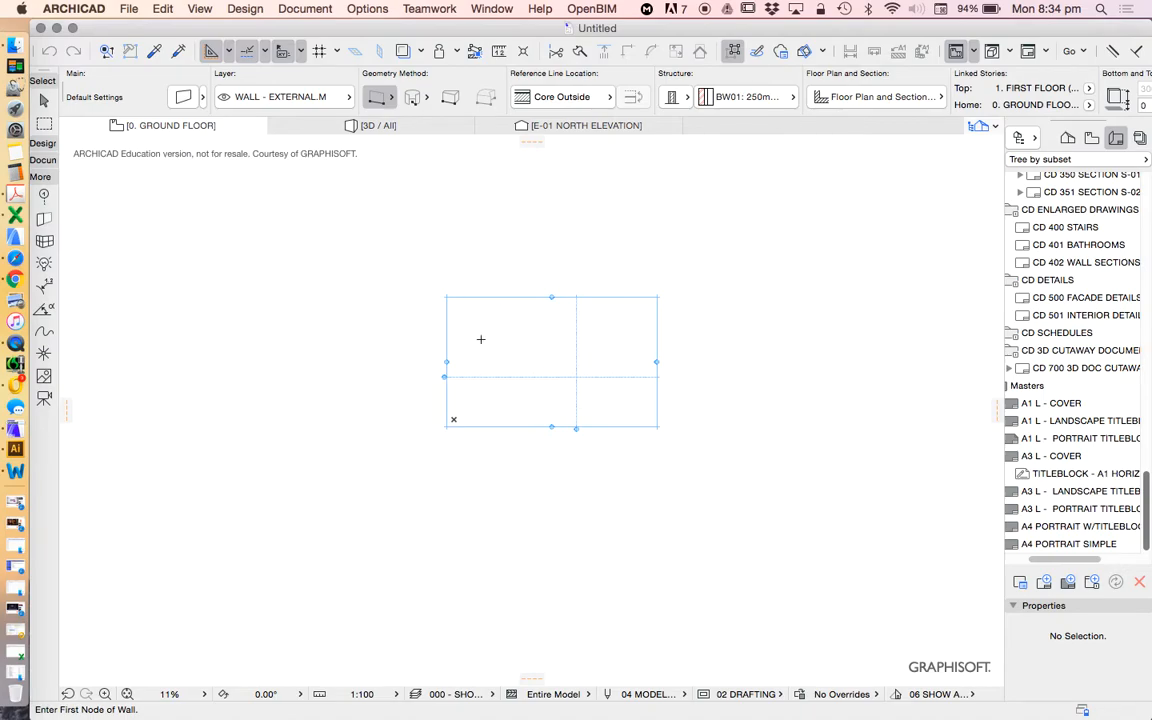
mouse_move(513, 171)
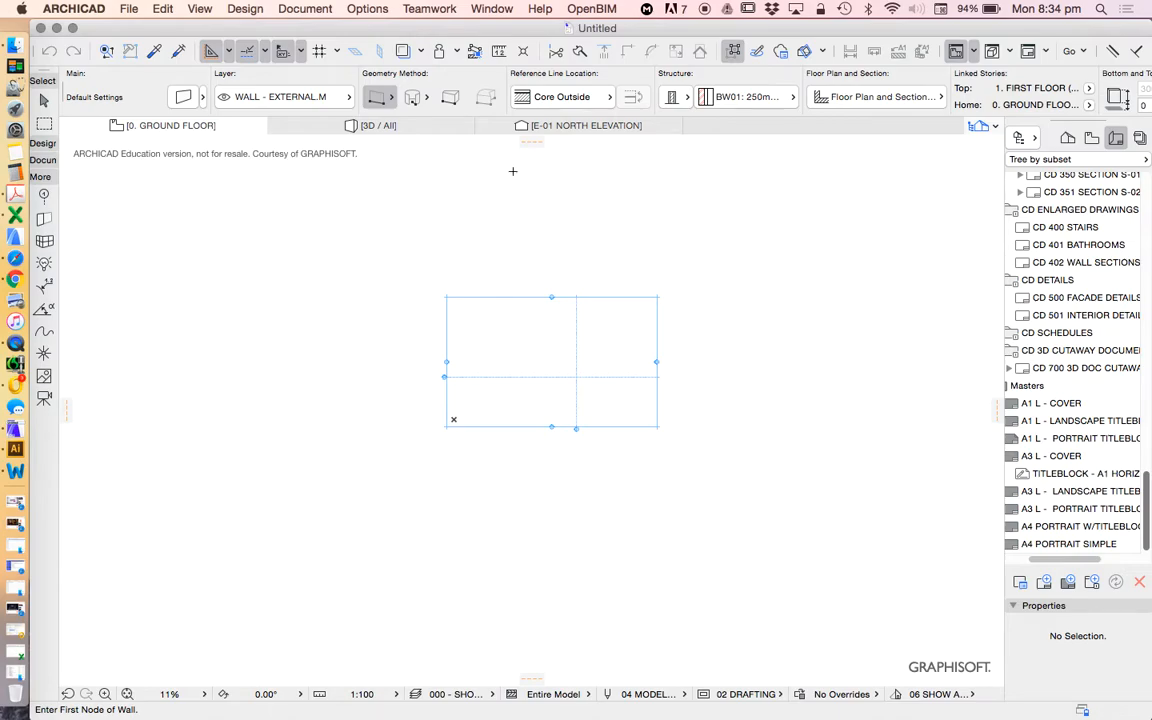
mouse_move(663, 216)
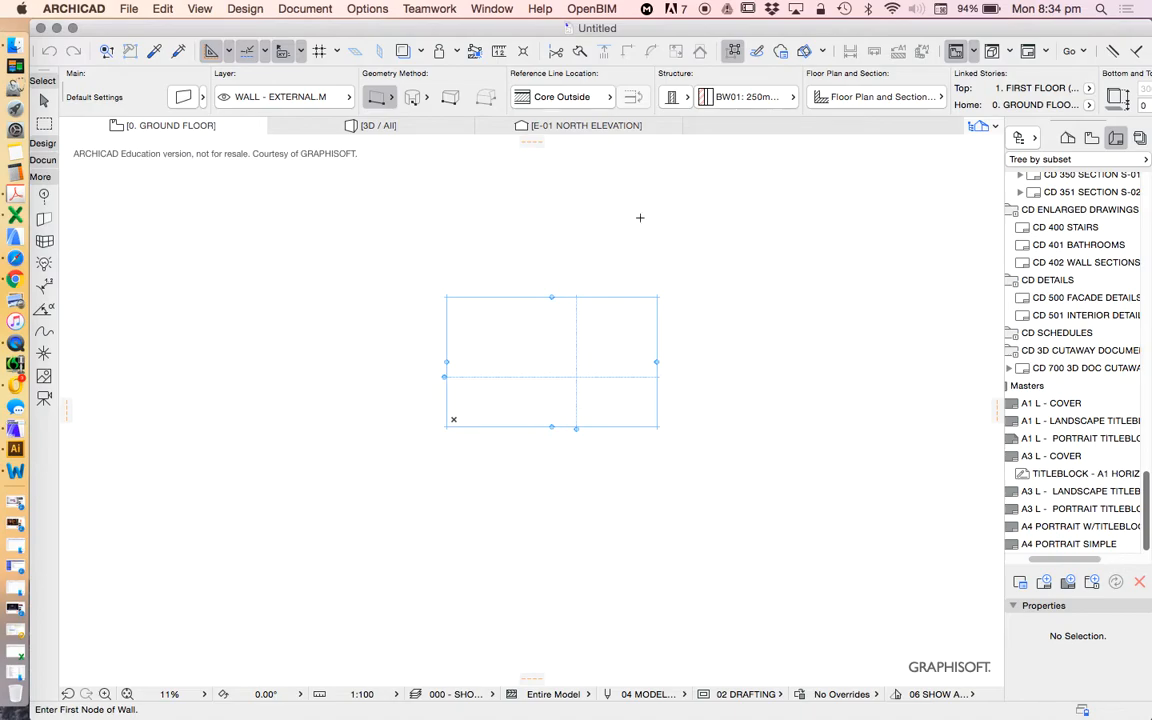
mouse_move(695, 261)
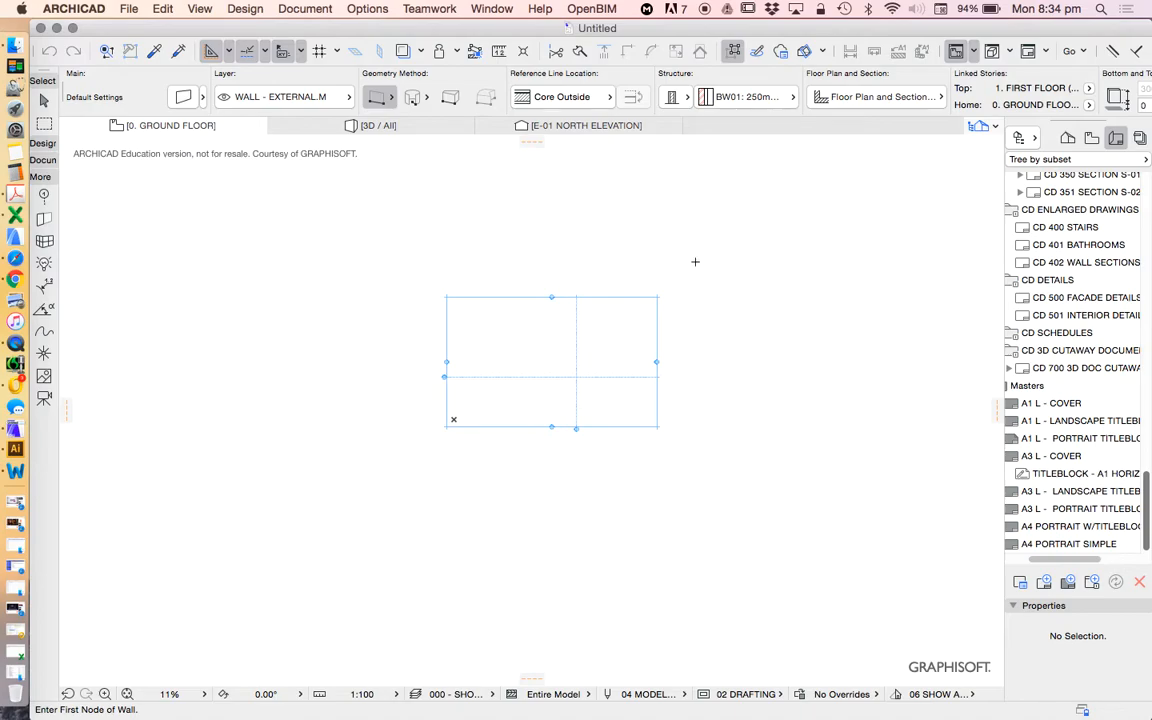
mouse_move(700, 263)
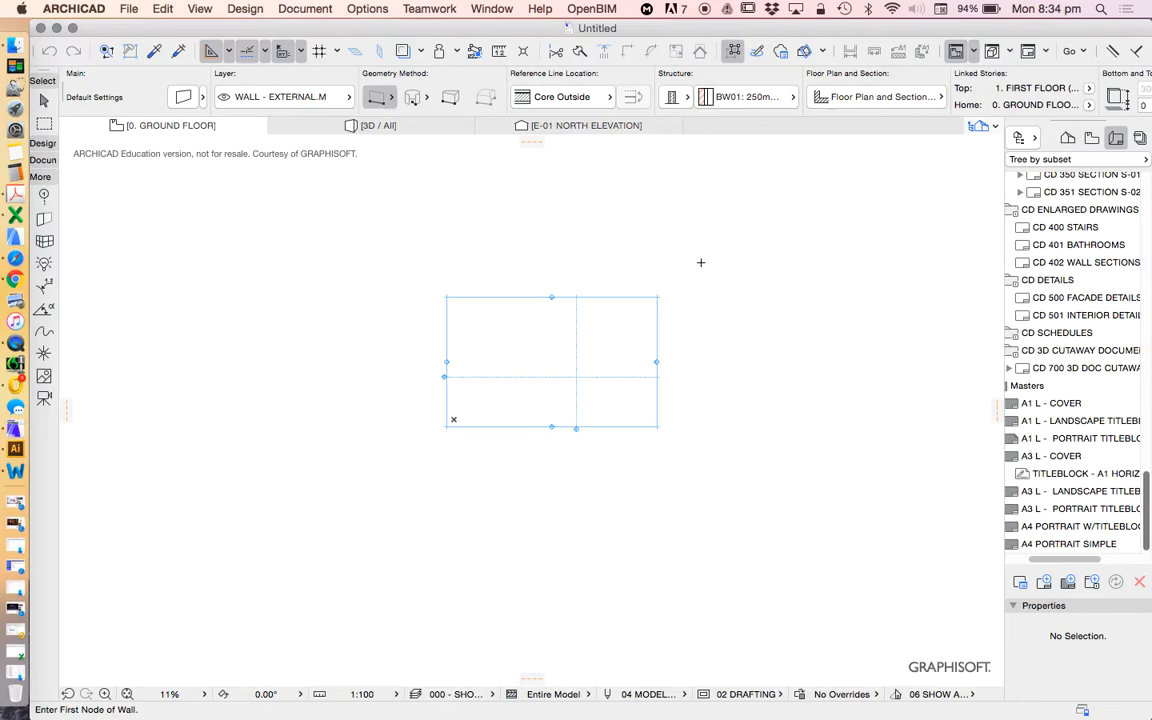
mouse_move(899, 323)
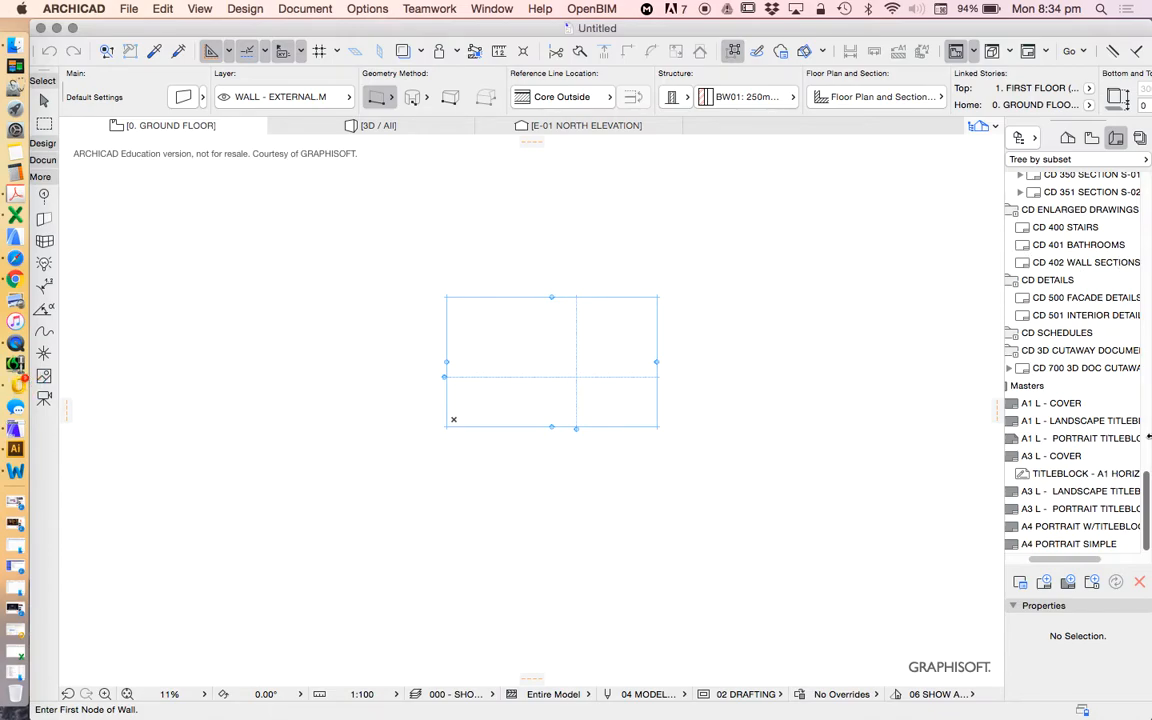
Scroll the Navigator up and open the Window menu's palette options.
scroll(down, 3)
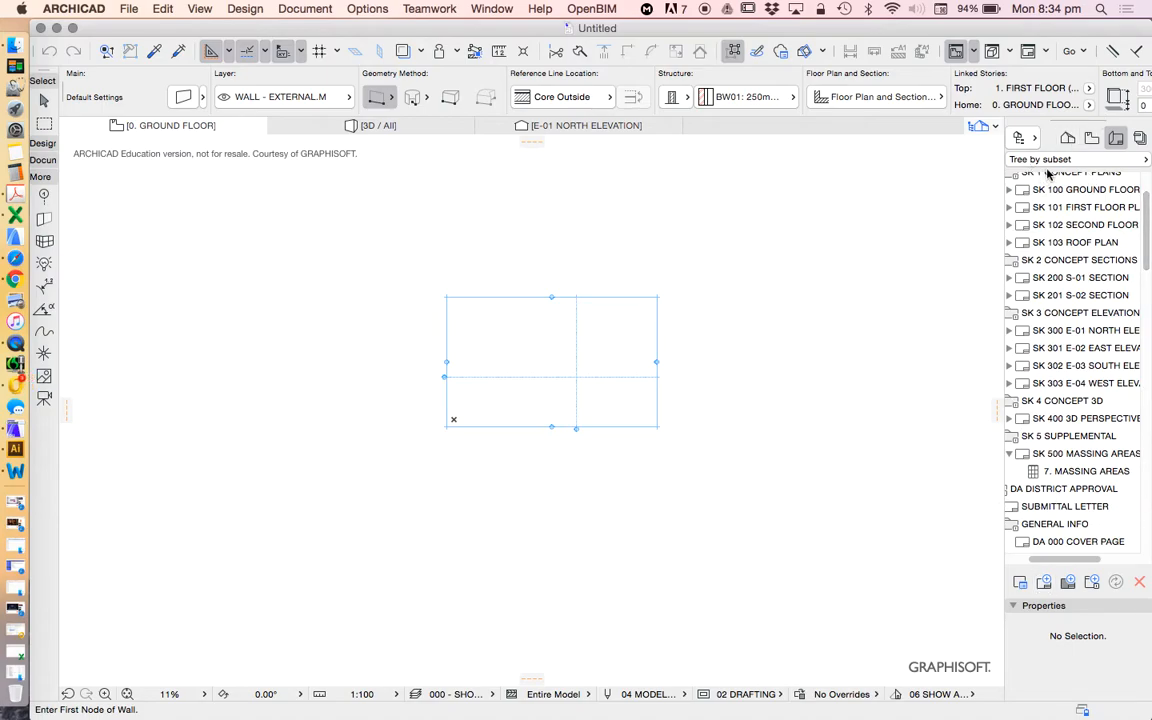
click(485, 8)
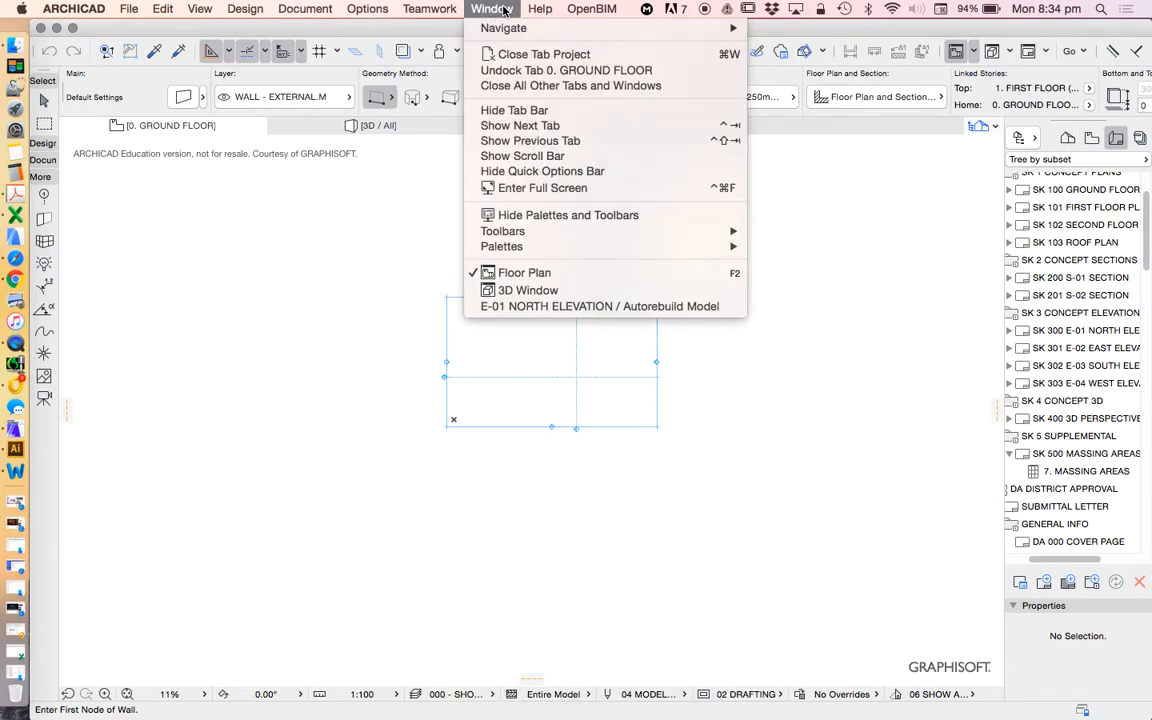
mouse_move(502, 231)
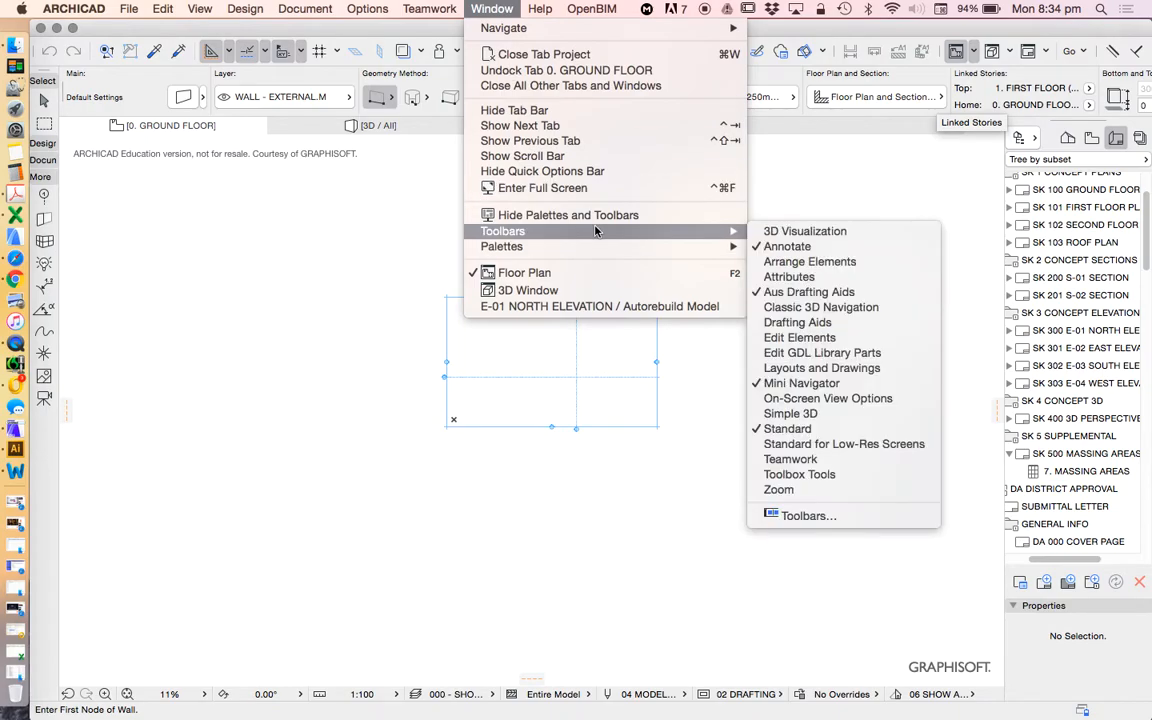
mouse_move(610, 246)
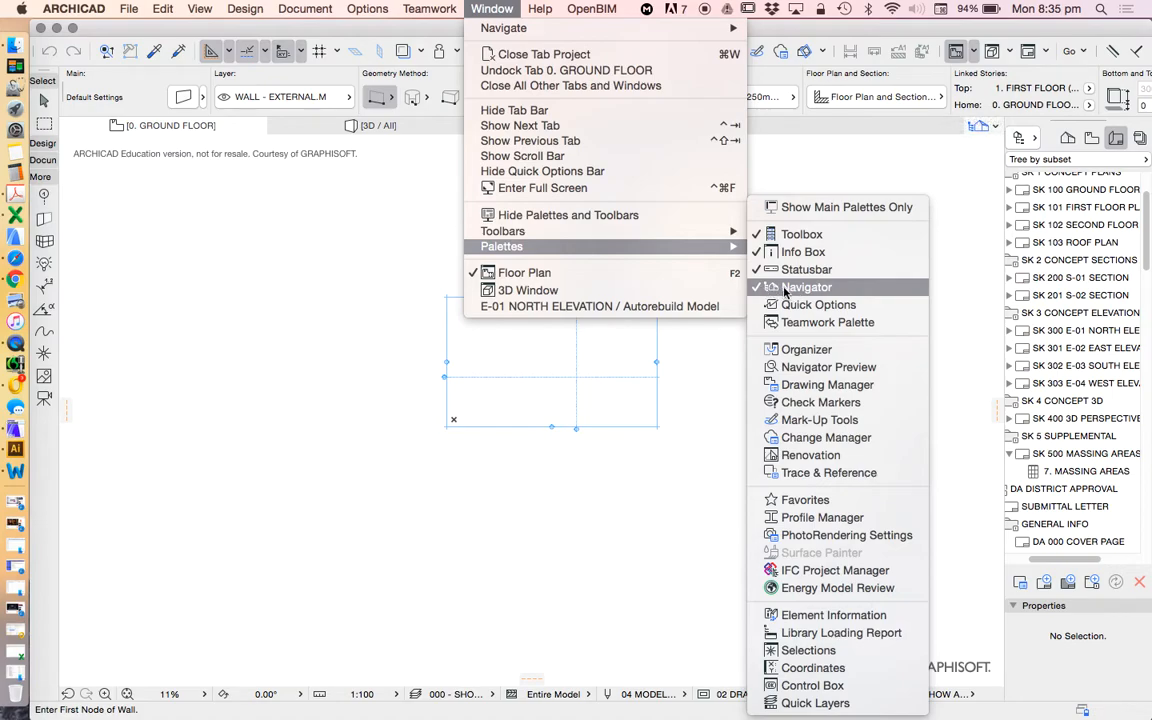
mouse_move(793, 287)
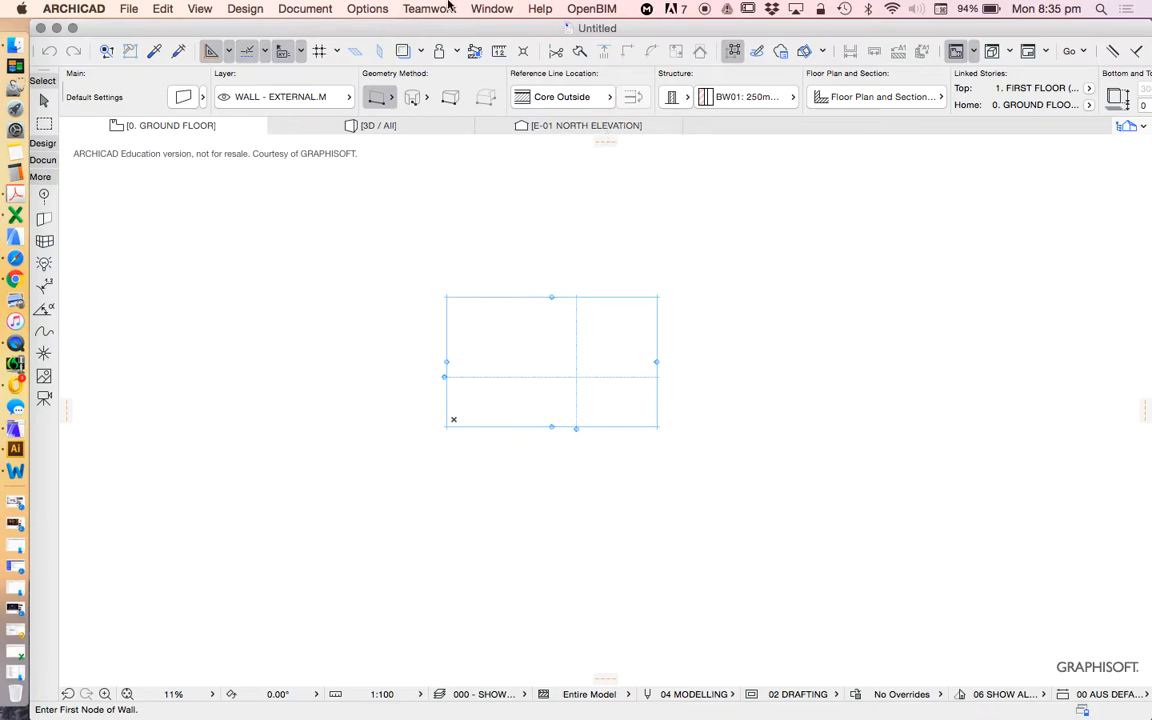
Dock the Navigator again via the Pop-up Navigator's Show Navigator command.
click(491, 8)
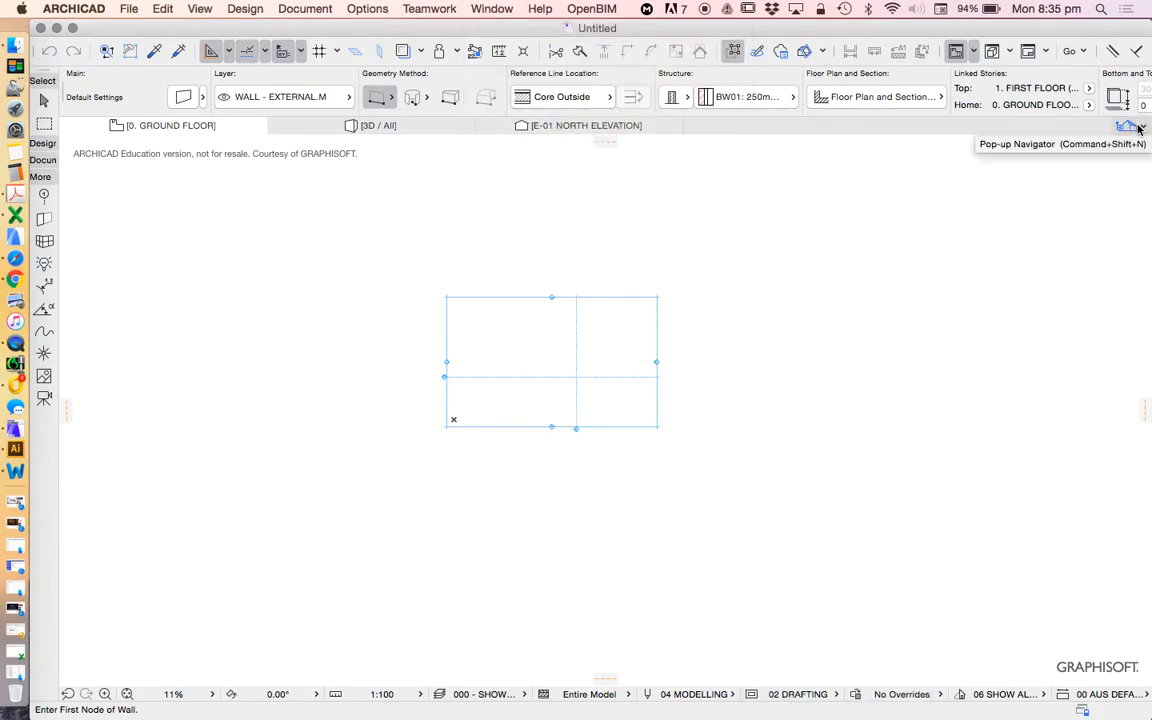
click(1130, 127)
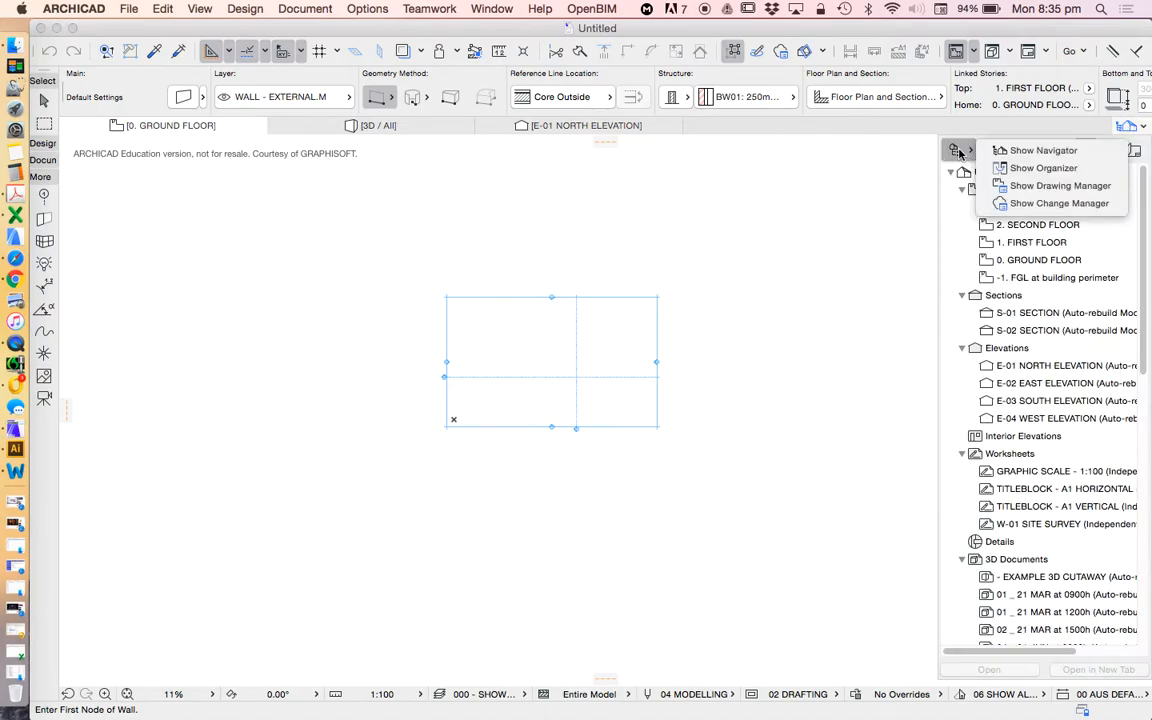
click(958, 152)
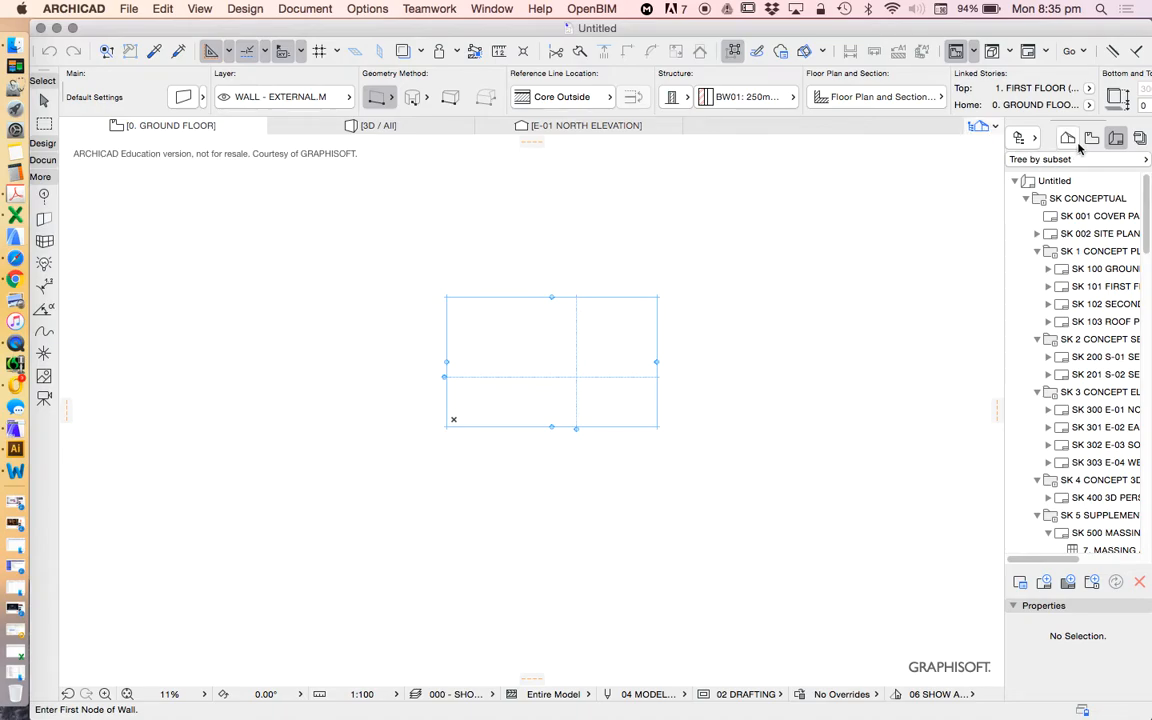
mouse_move(978, 127)
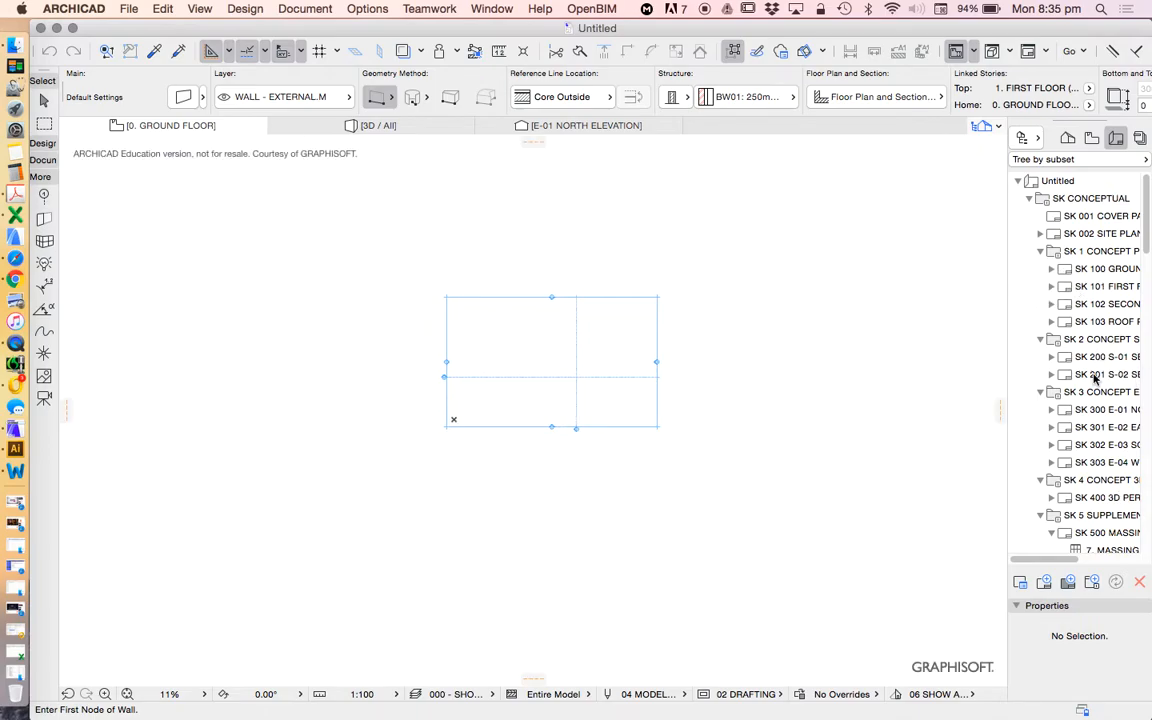
Switch the Navigator to the Project Map and scroll down to schedules and project indexes.
scroll(down, 3)
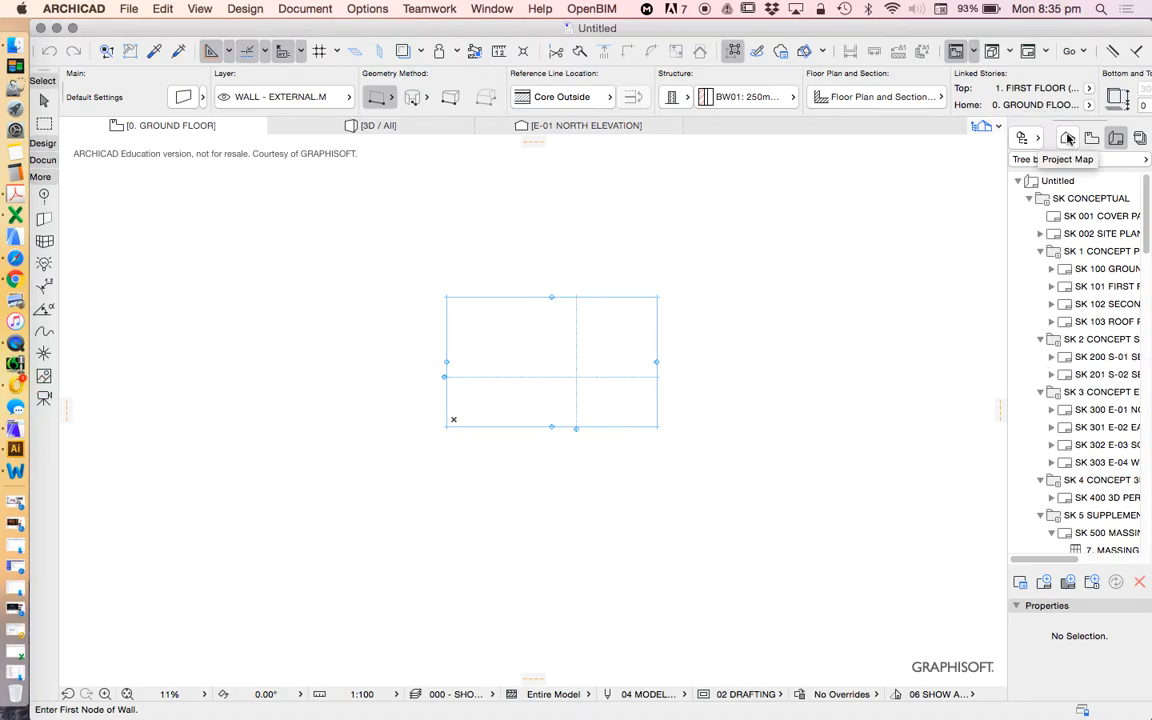
click(1066, 138)
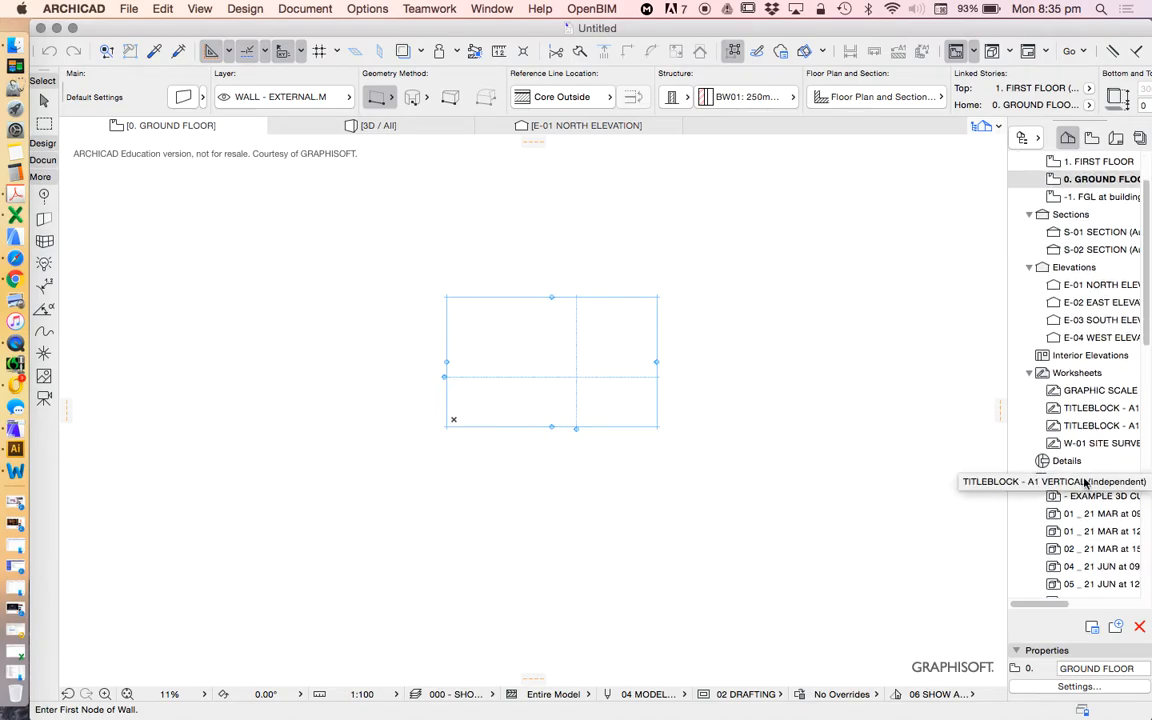
scroll(down, 3)
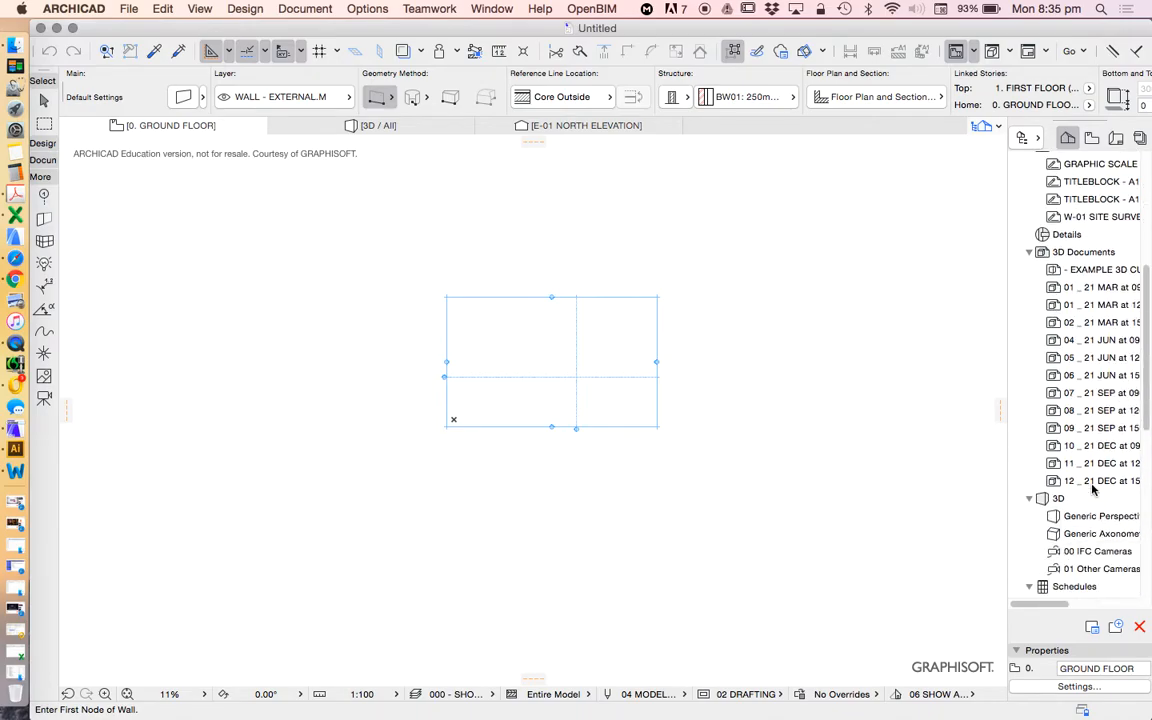
scroll(down, 3)
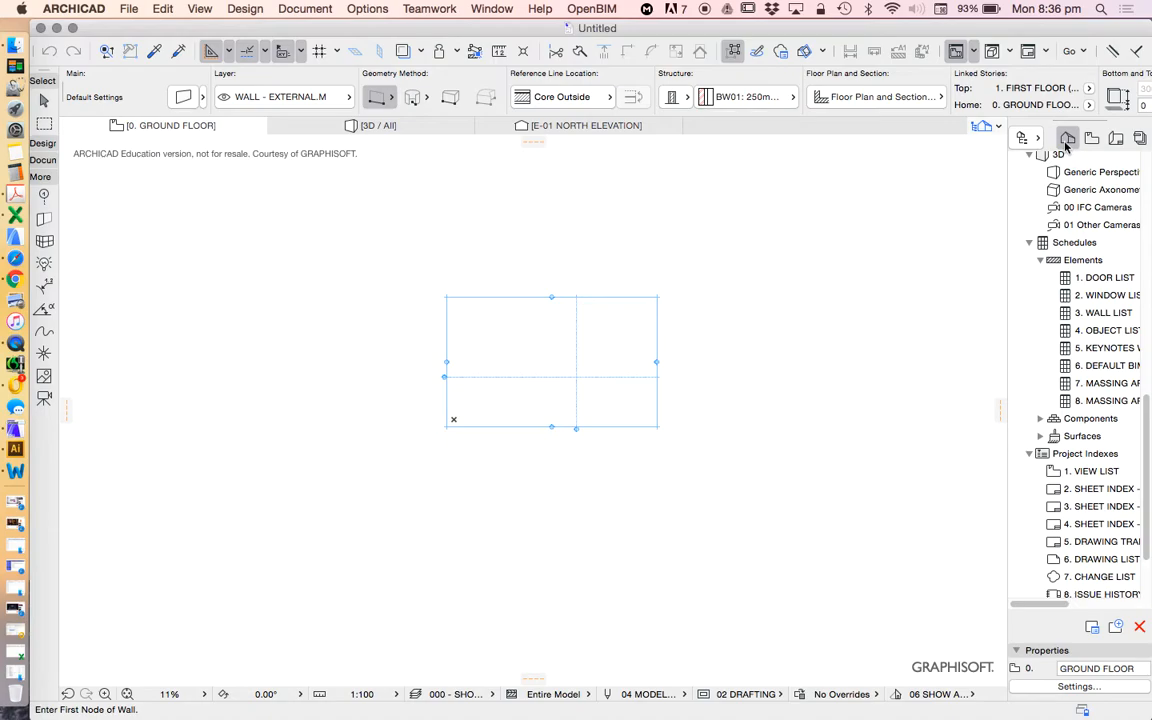
mouse_move(1067, 138)
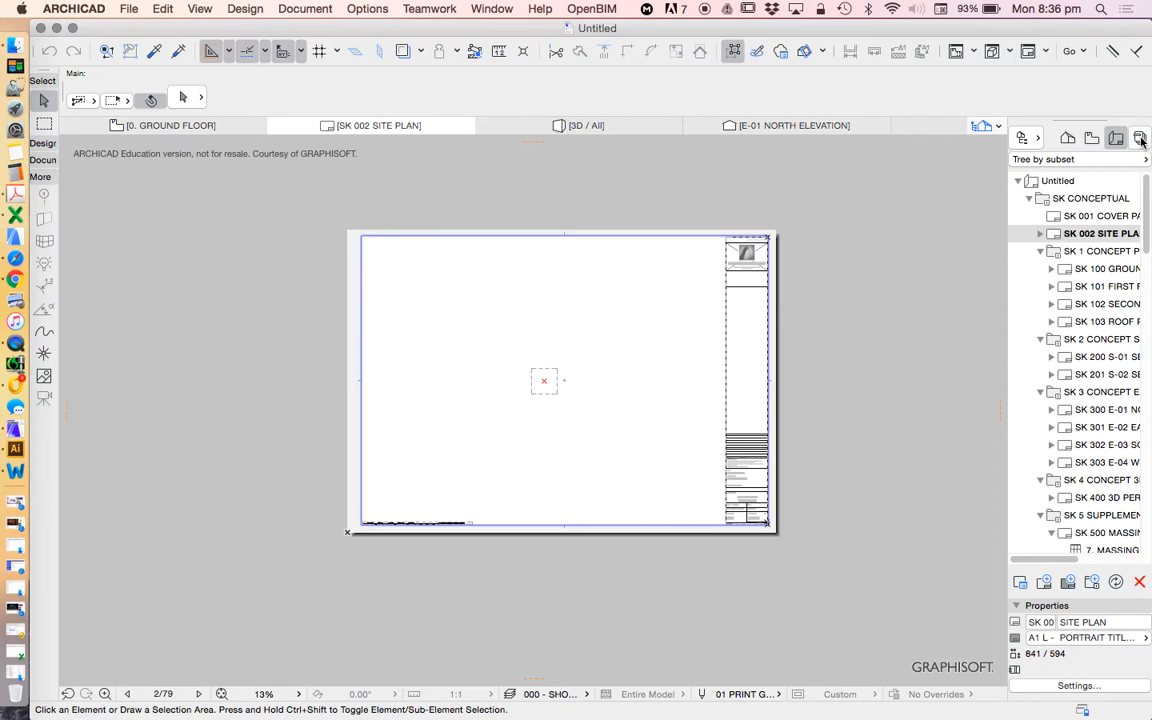
mouse_move(1140, 137)
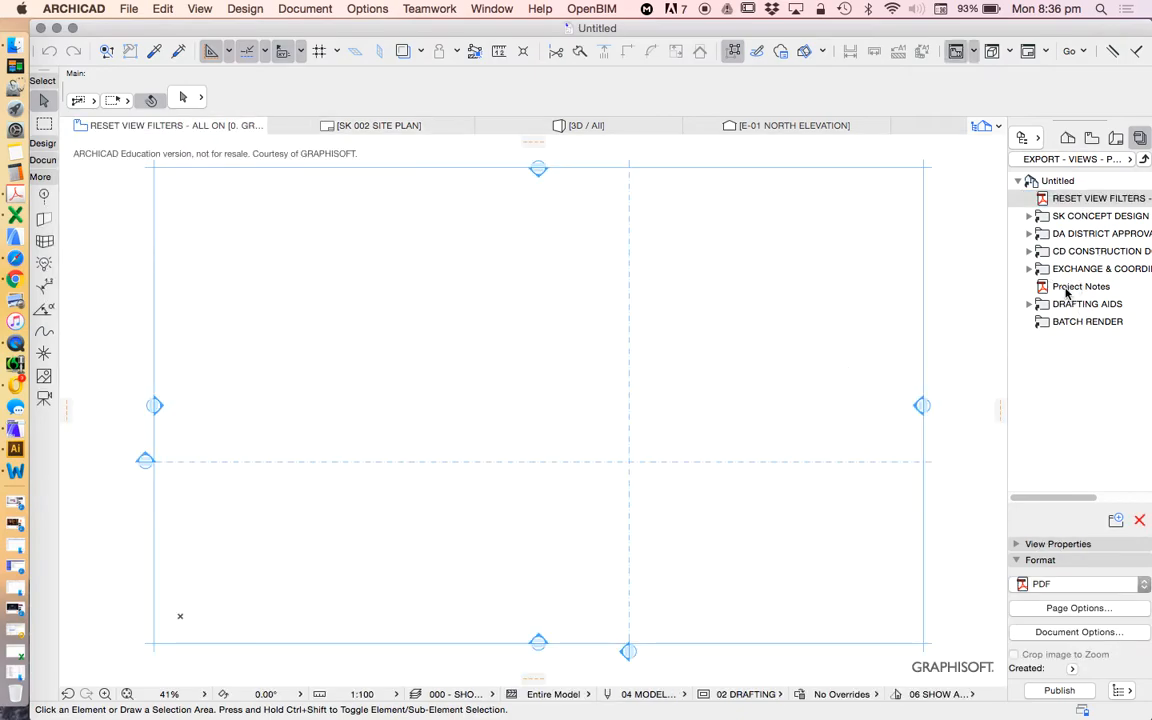
Open Project Notes in a tab and return the Navigator to the Layout Book.
double_click(1081, 286)
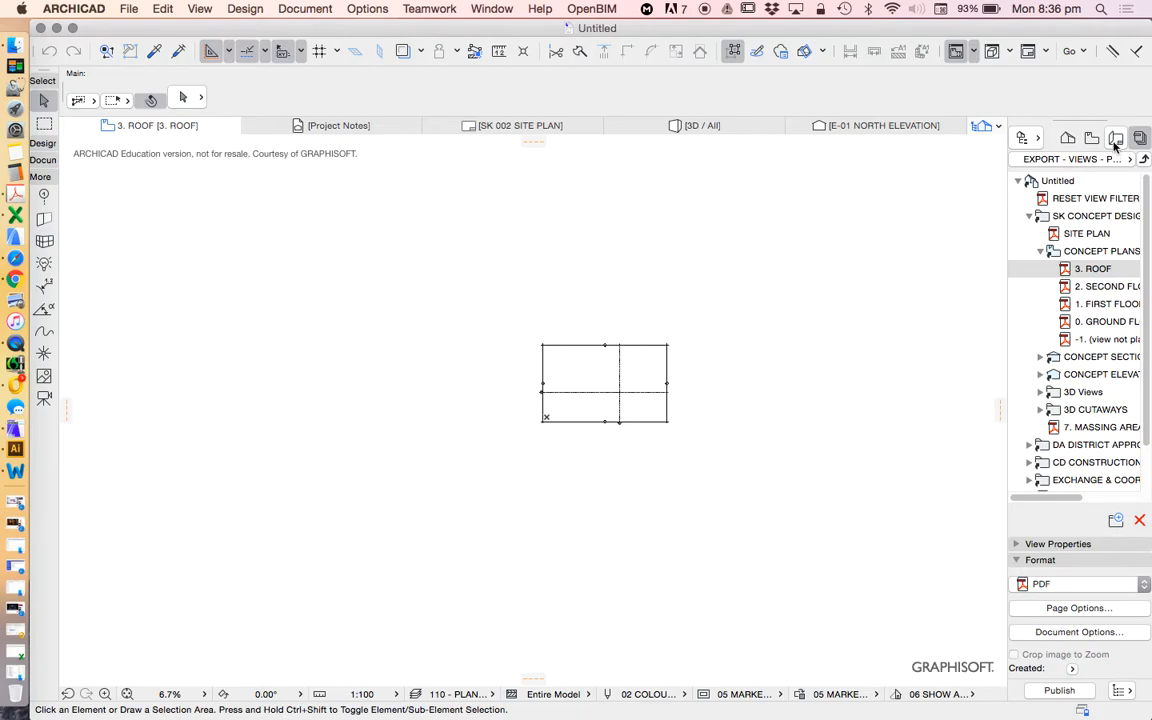
click(1123, 138)
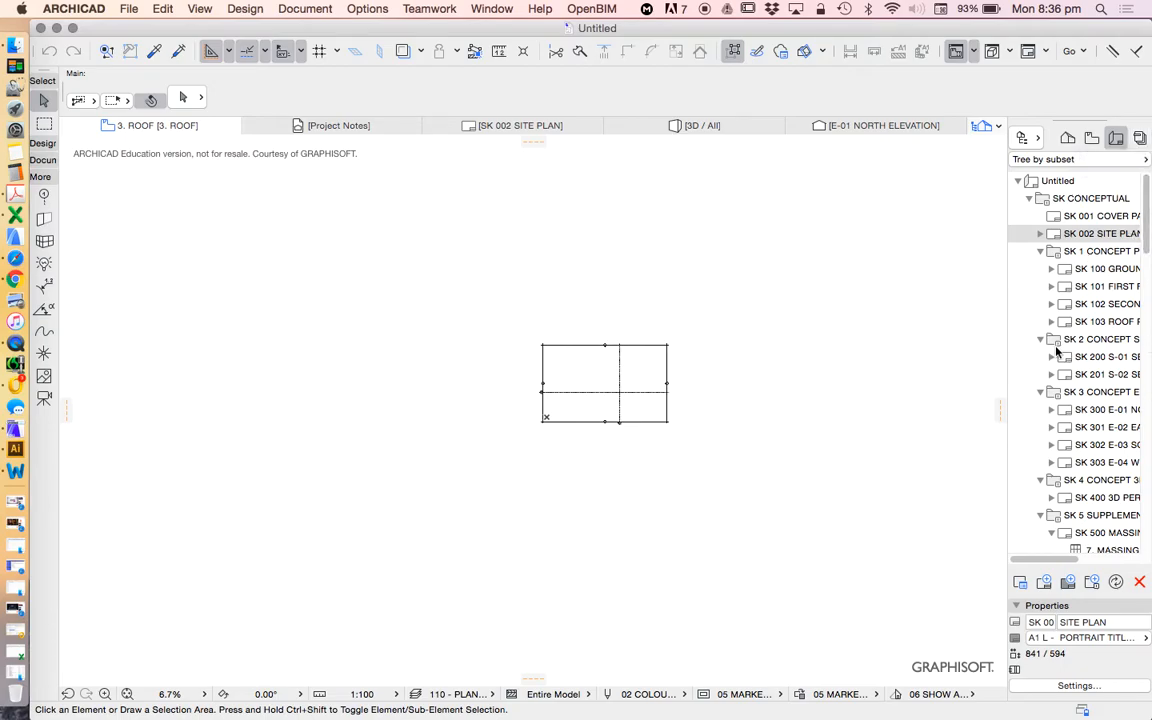
mouse_move(1026, 138)
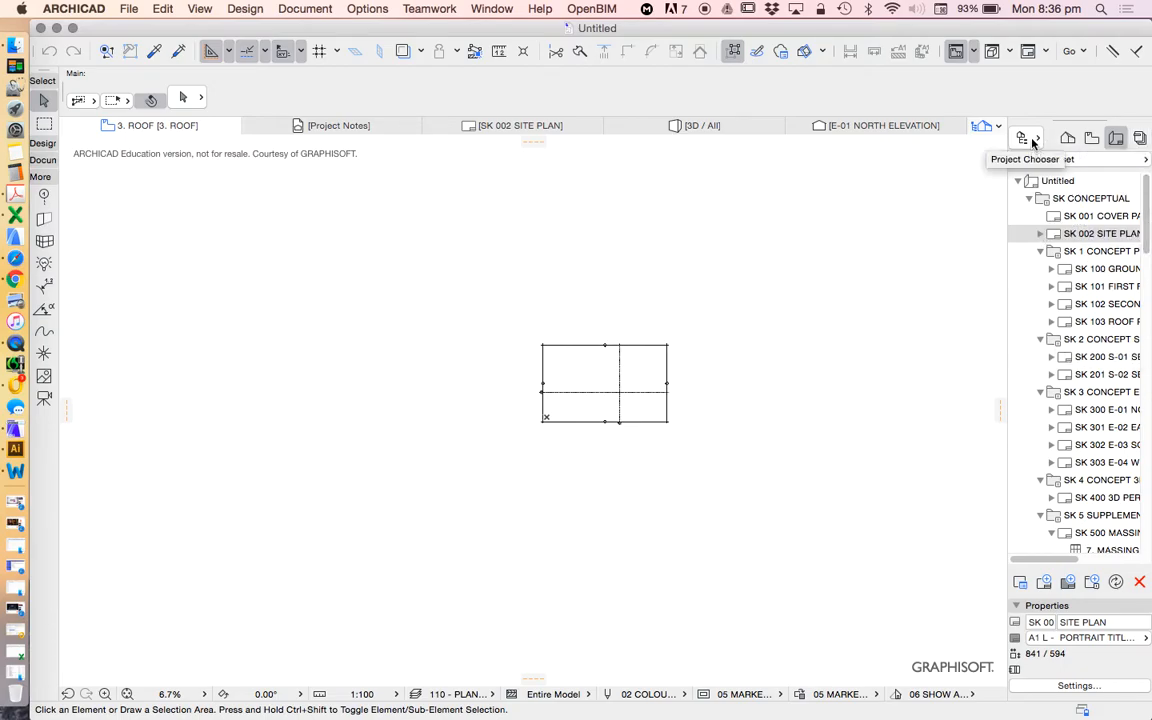
Open the Organizer, select the SK 1 CONCEPT PLANS folder, then close the Organizer.
click(998, 138)
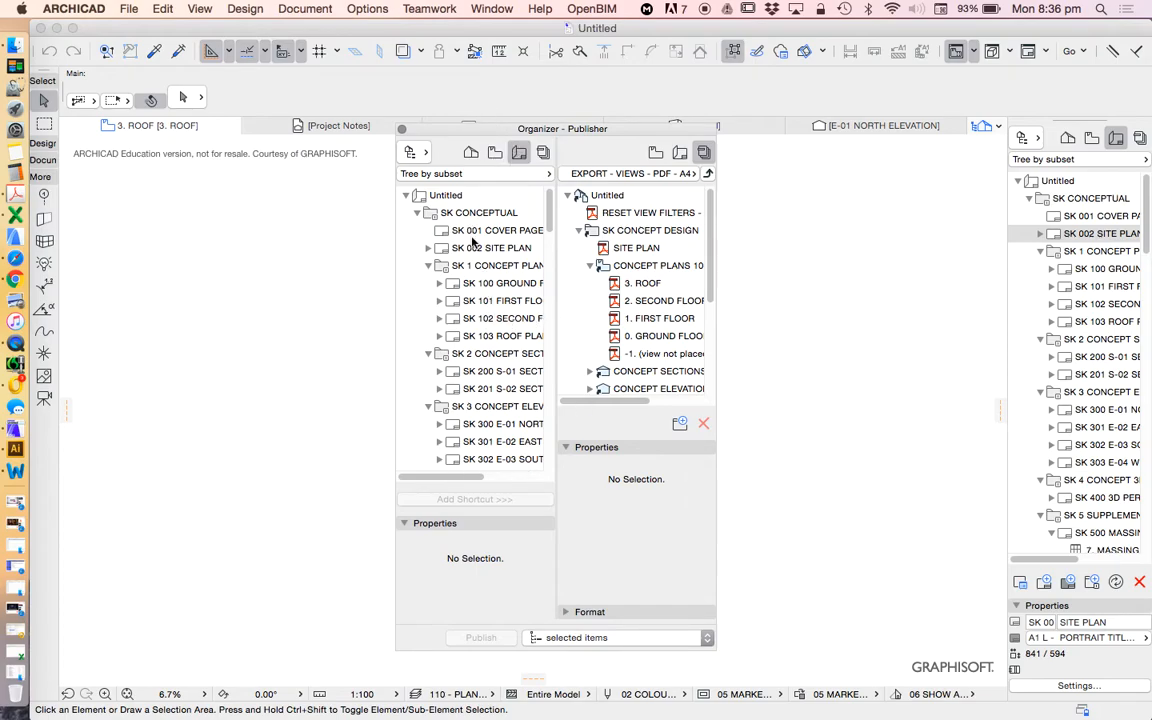
mouse_move(593, 326)
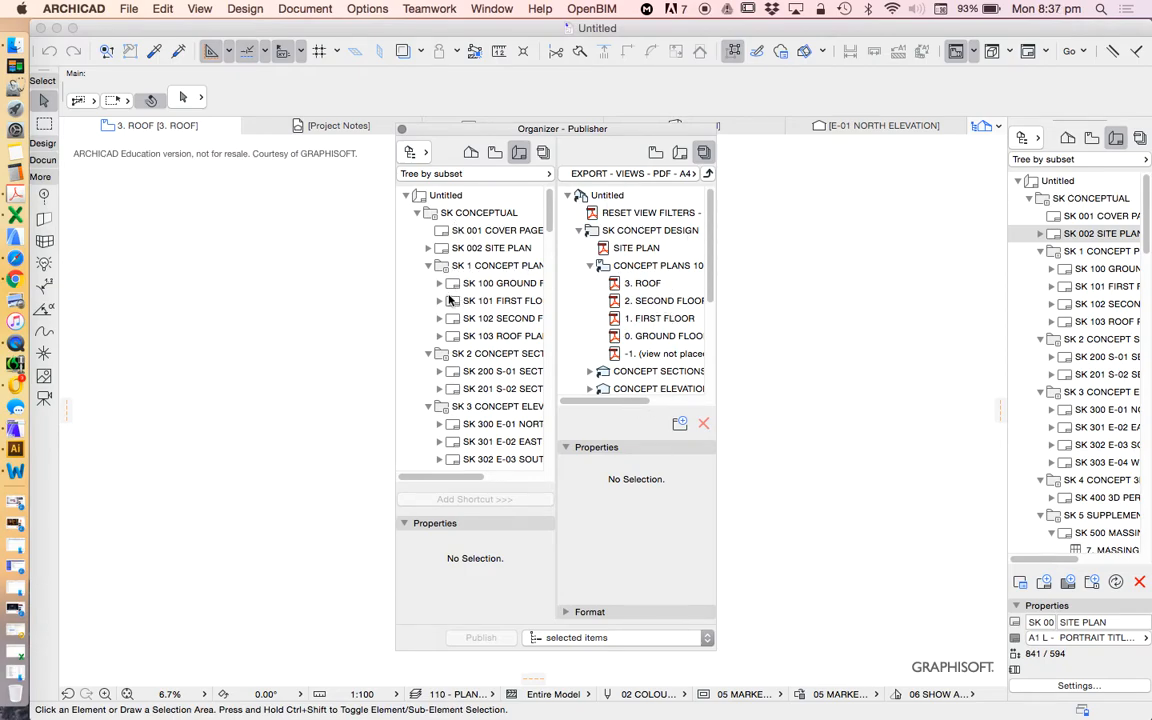
click(428, 265)
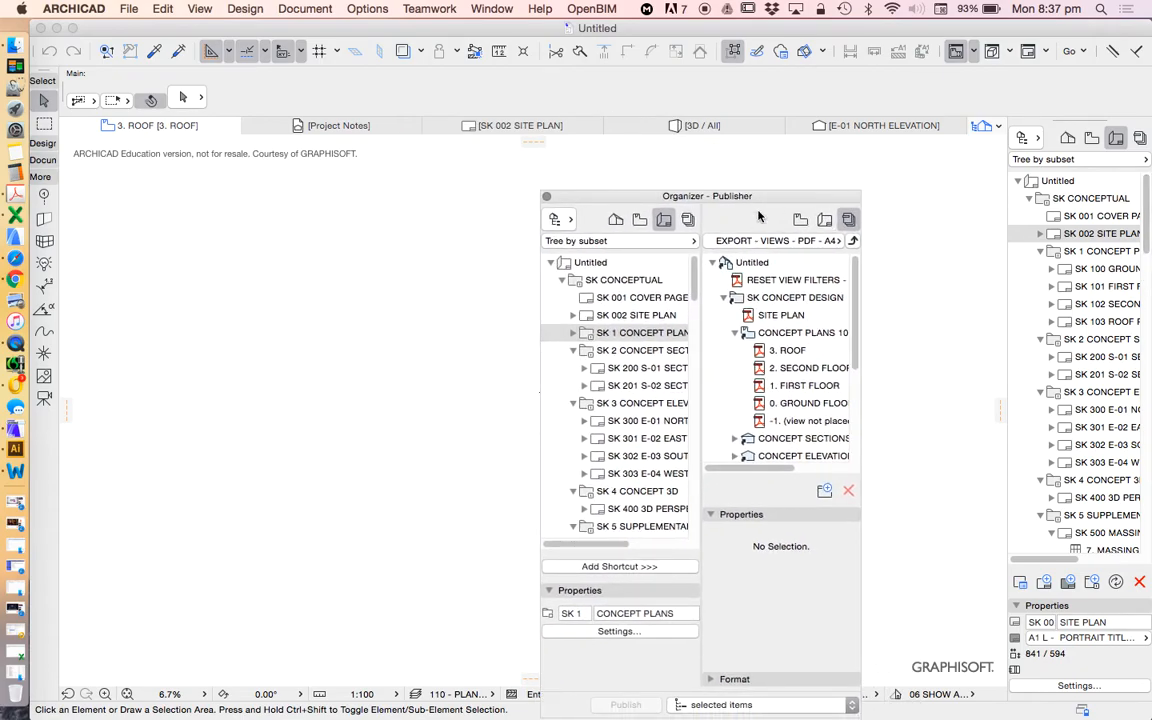
click(849, 490)
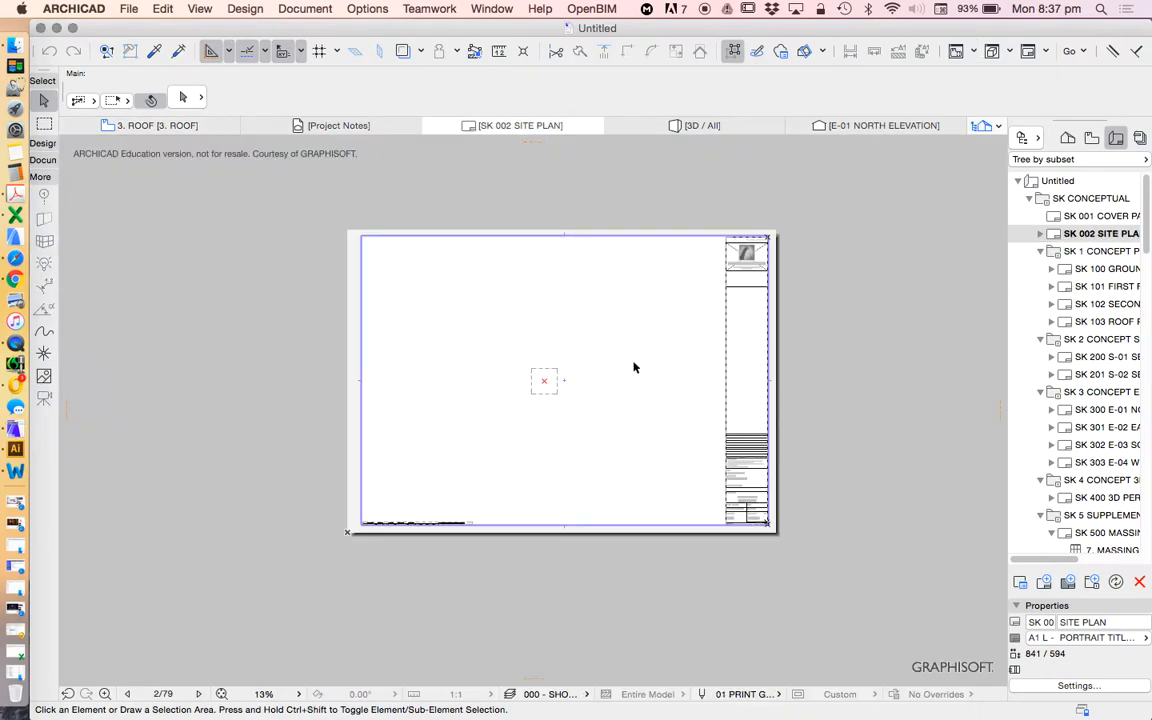
mouse_move(823, 399)
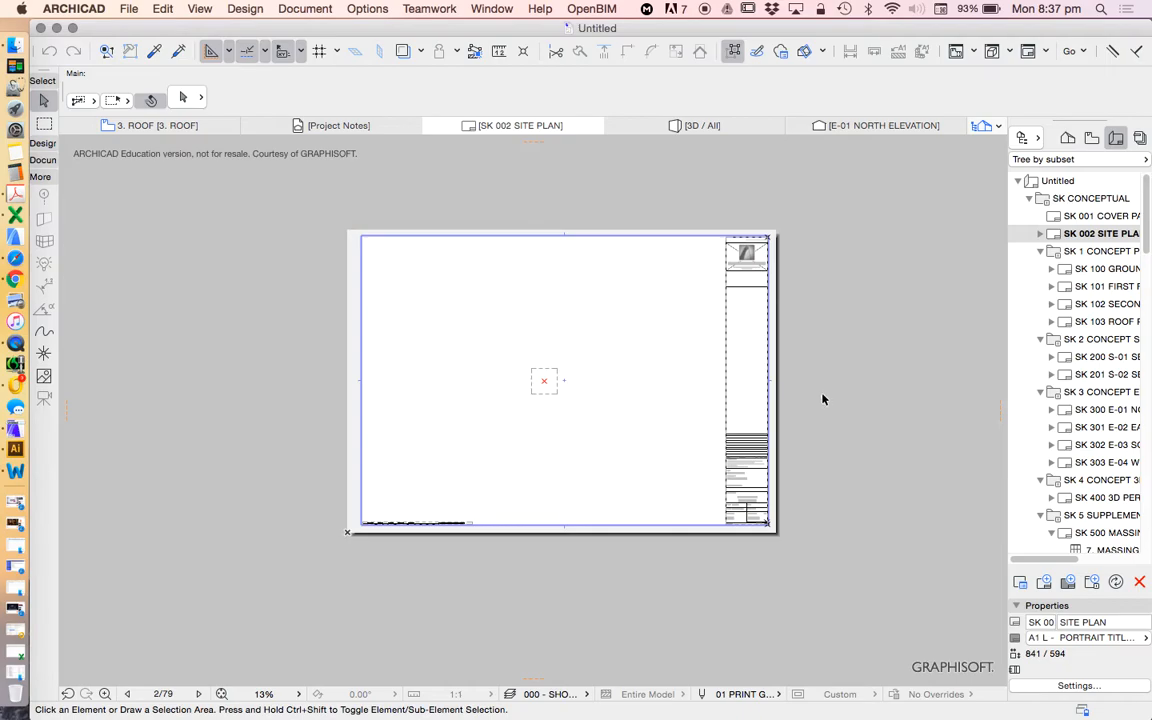
mouse_move(971, 371)
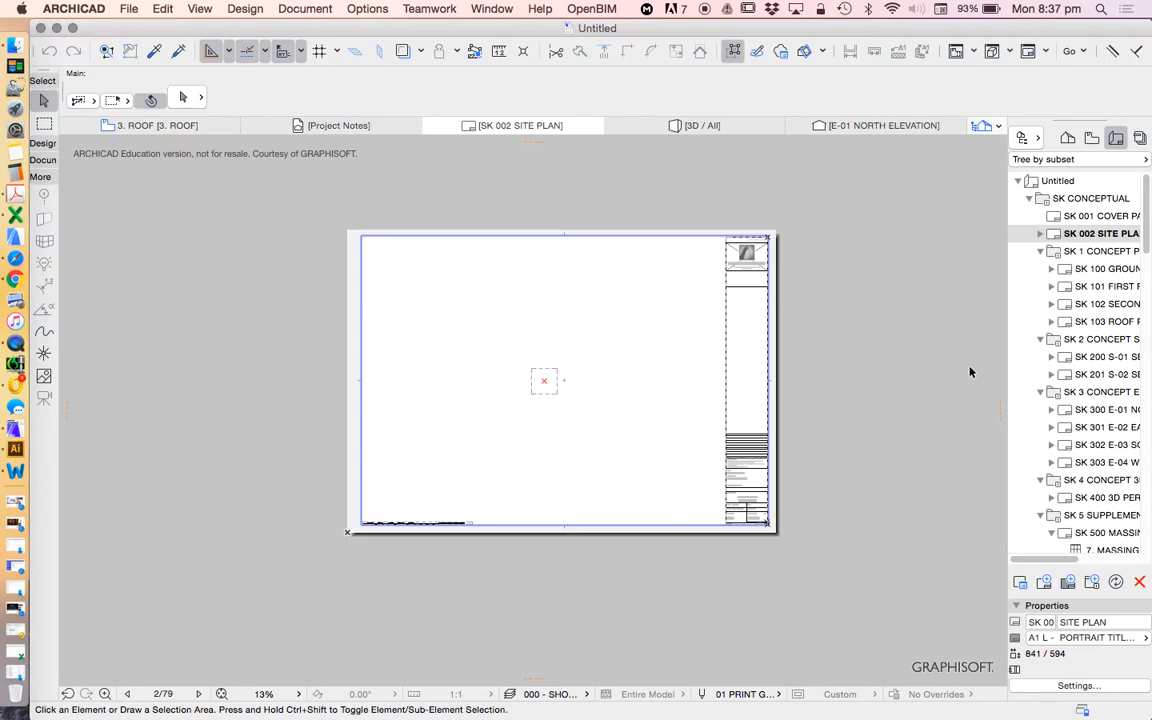
mouse_move(826, 335)
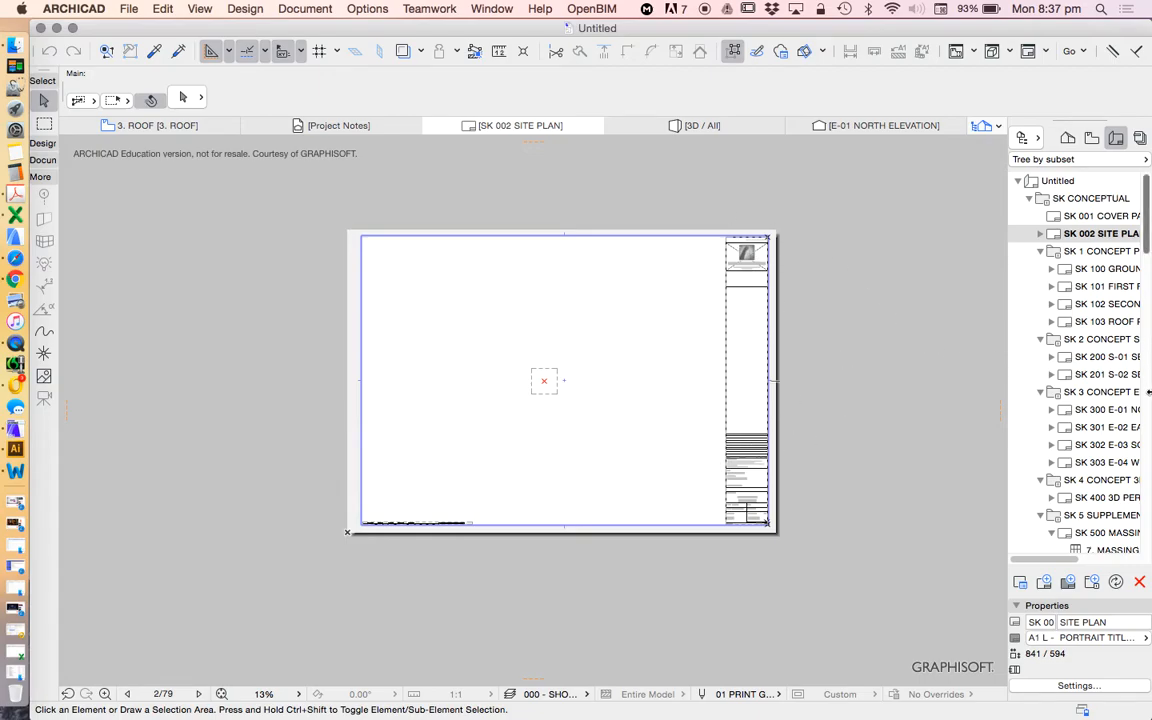
mouse_move(698, 237)
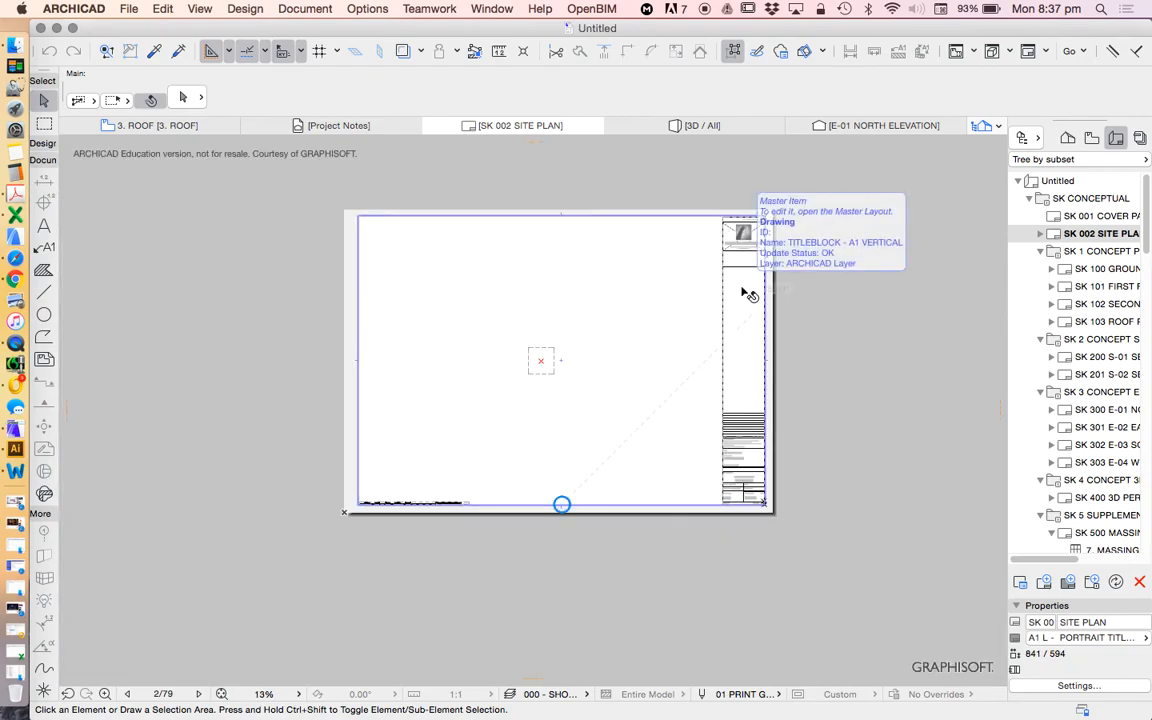
mouse_move(762, 297)
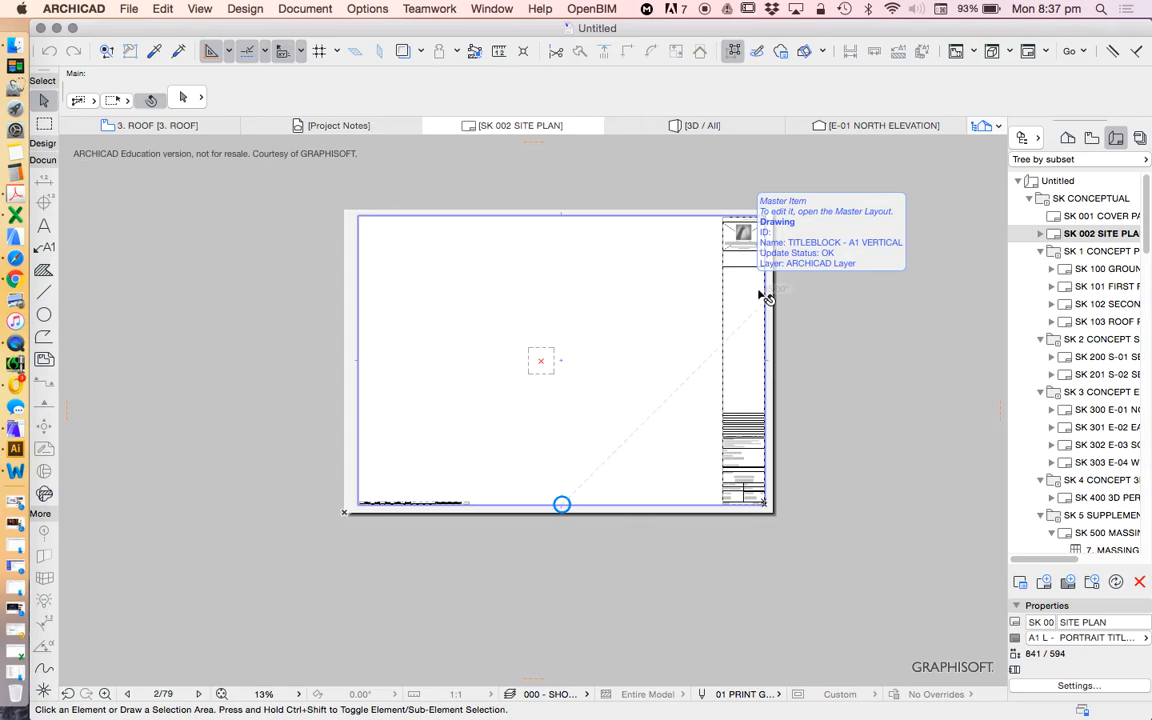
mouse_move(788, 317)
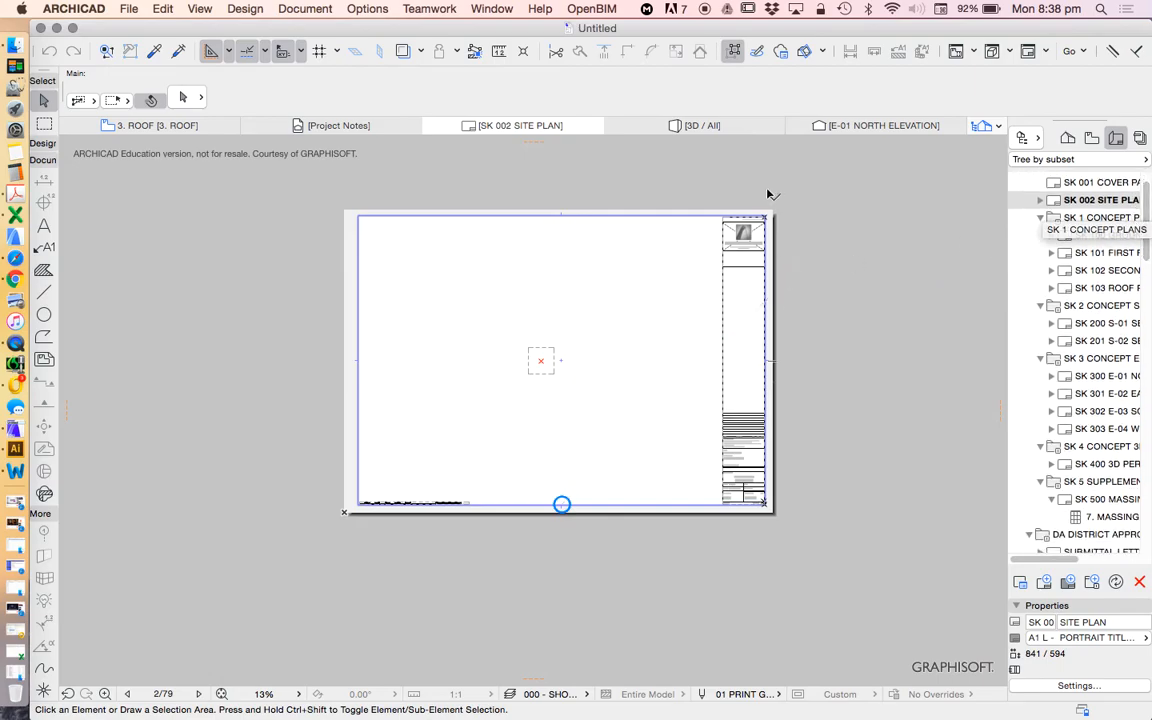
mouse_move(765, 330)
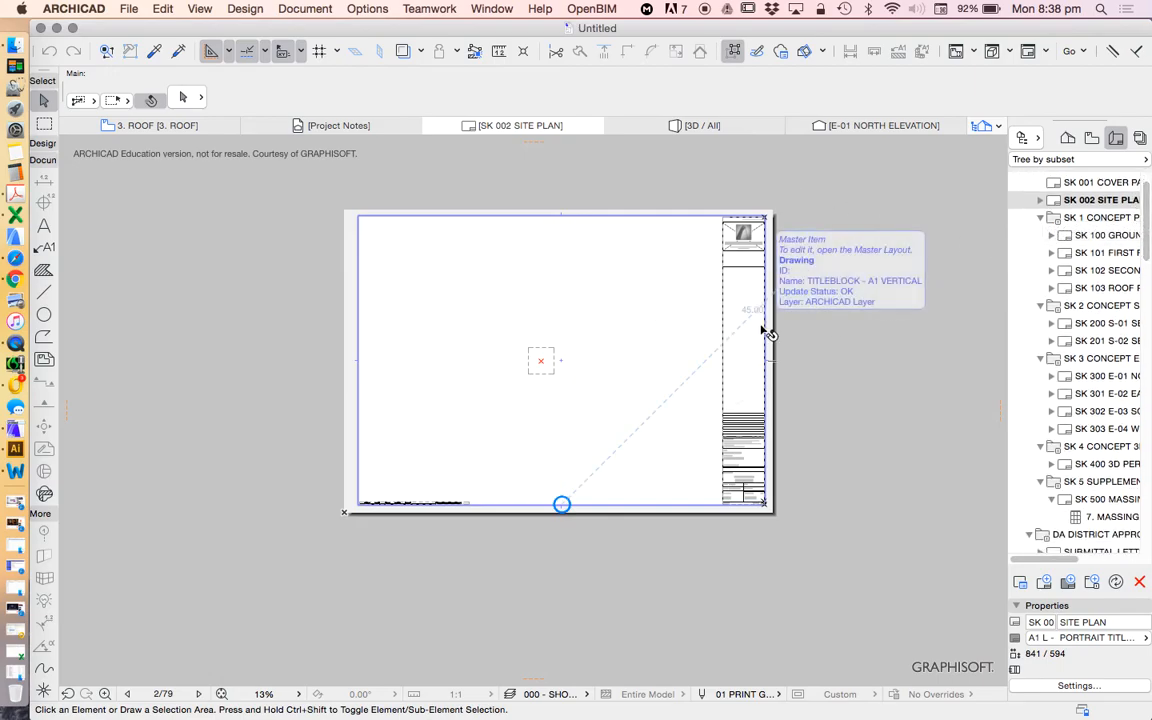